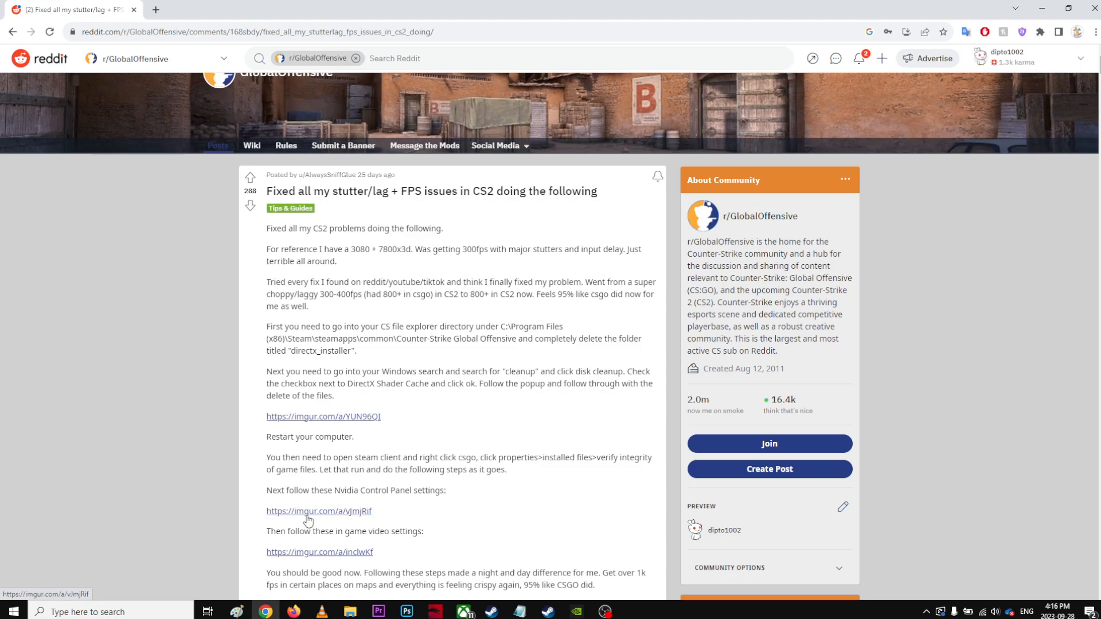
mouse_move(403, 328)
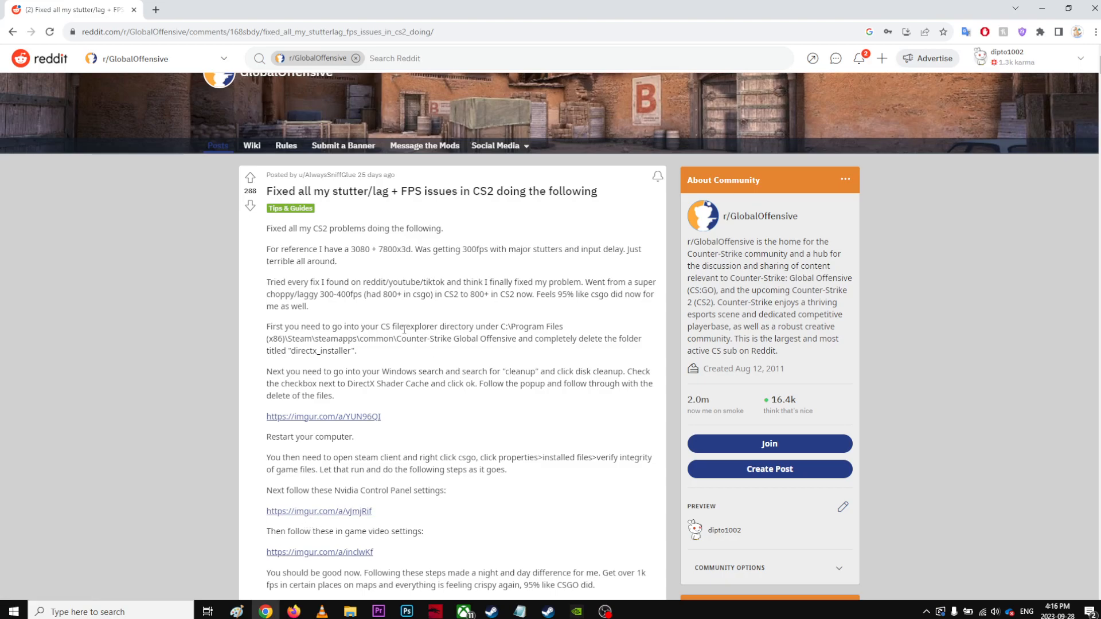
mouse_move(500, 326)
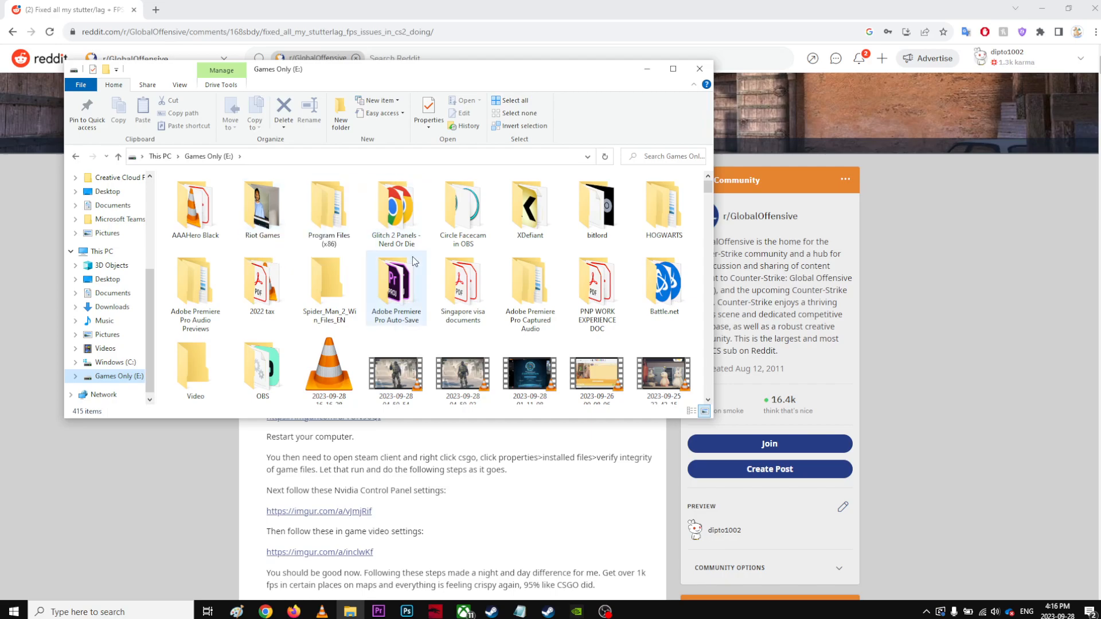
Browse Program Files (x86) > Steam to the Counter-Strike Global Offensive folder and select directx_installer
scroll("down", 3)
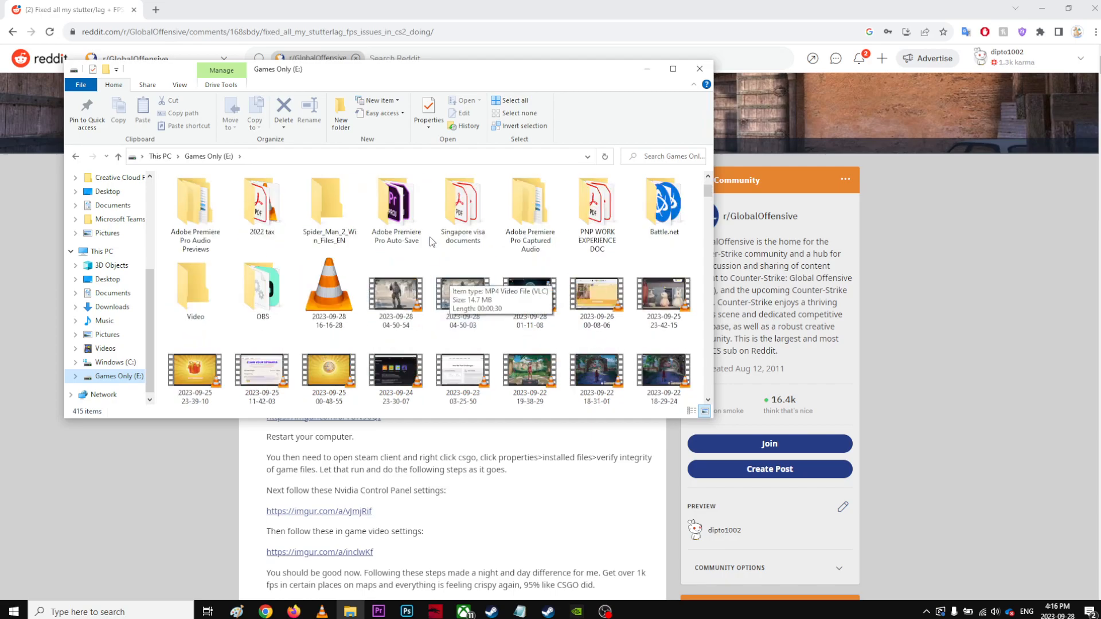
left_click(596, 203)
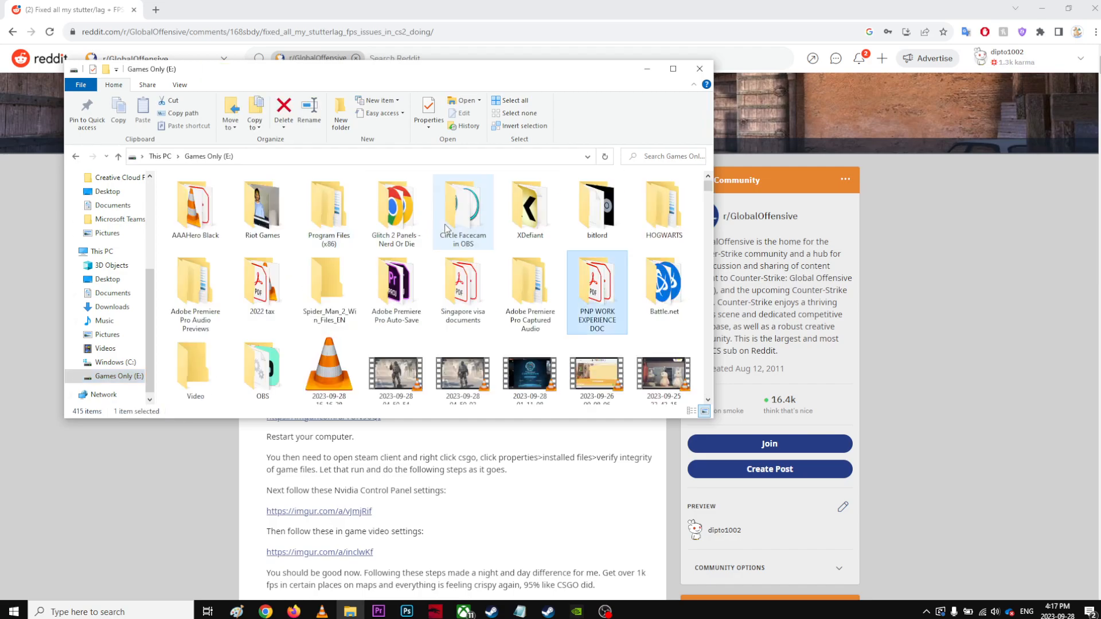
double_click(329, 206)
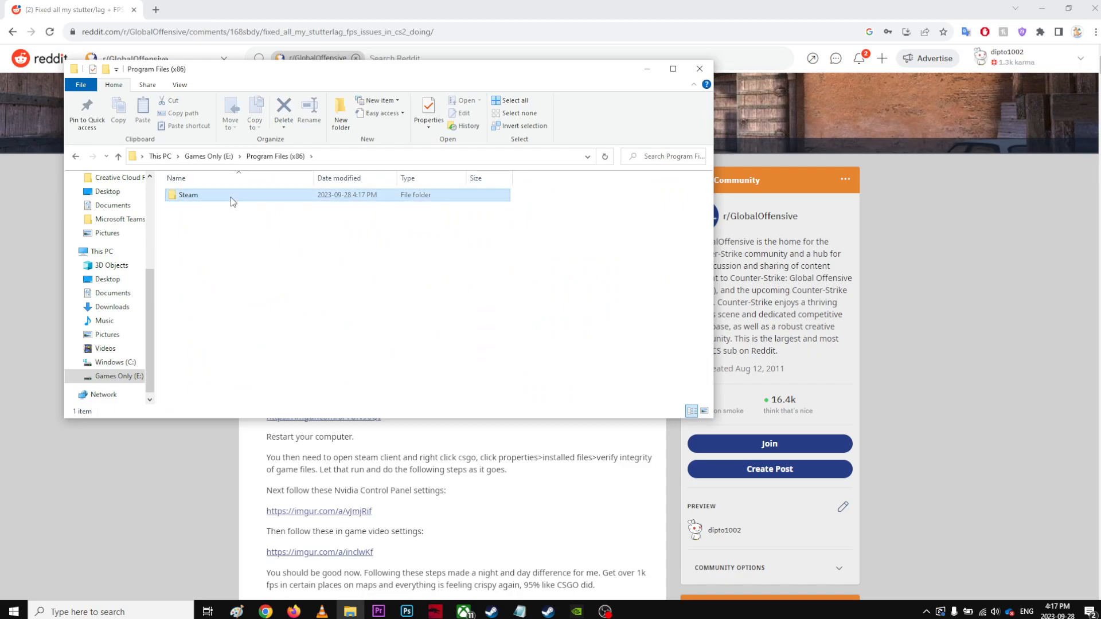
double_click(189, 194)
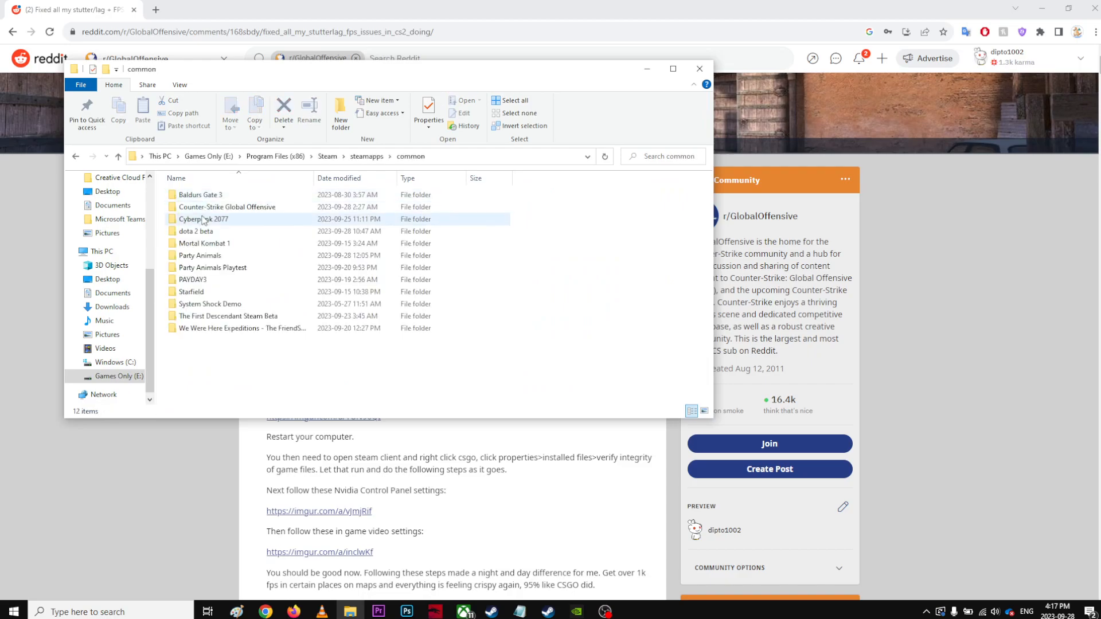
double_click(226, 207)
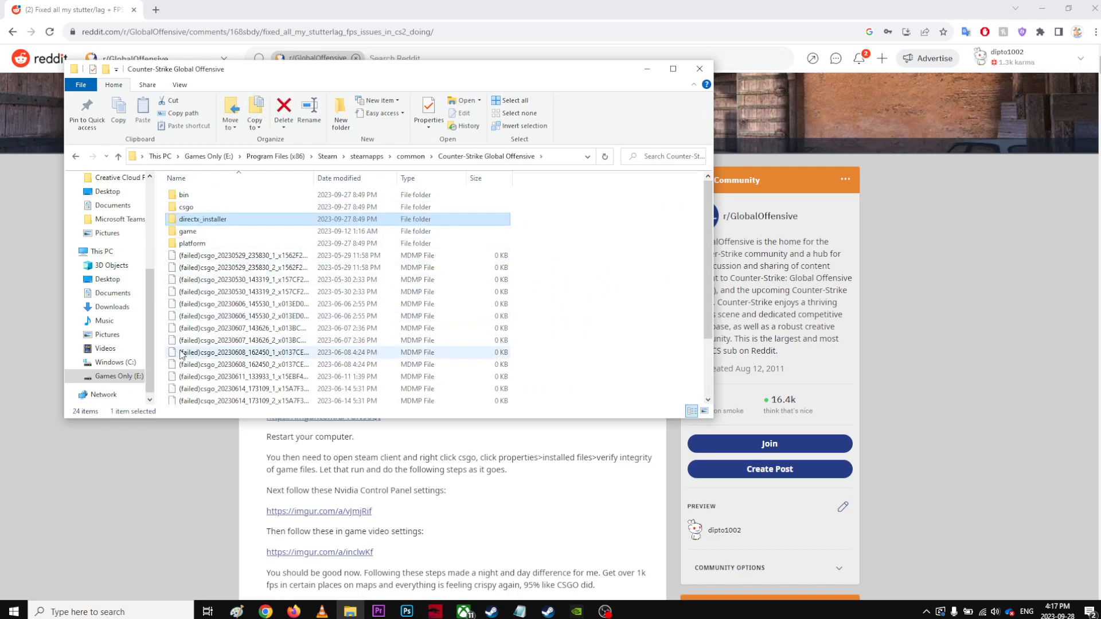
left_click(698, 68)
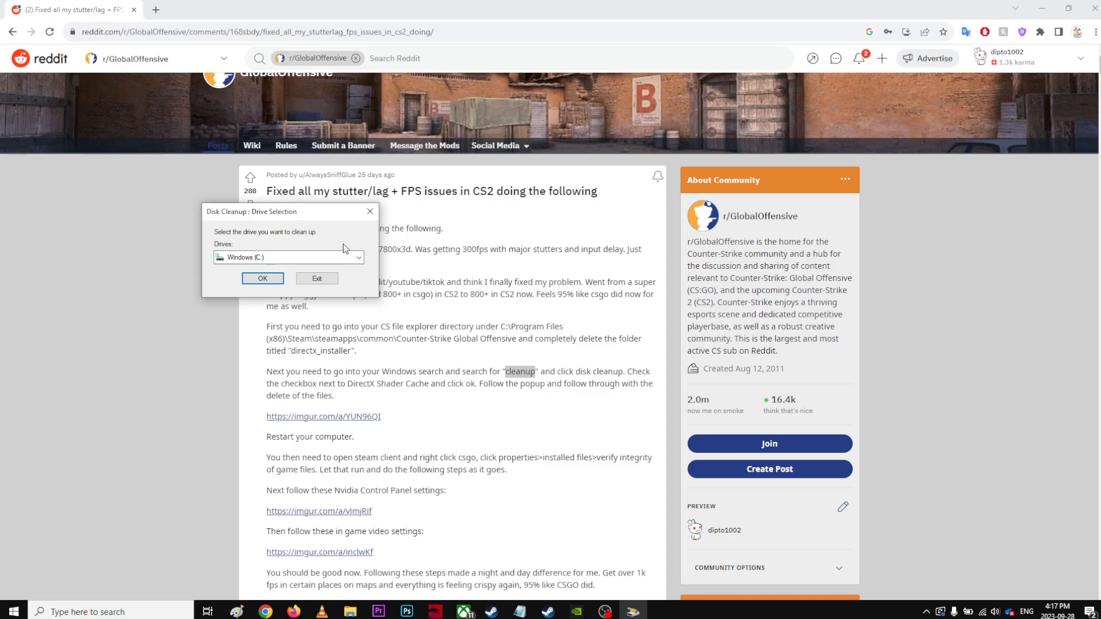
Choose the Games Only (E:) drive in Disk Cleanup's drive selection and confirm
left_click(358, 257)
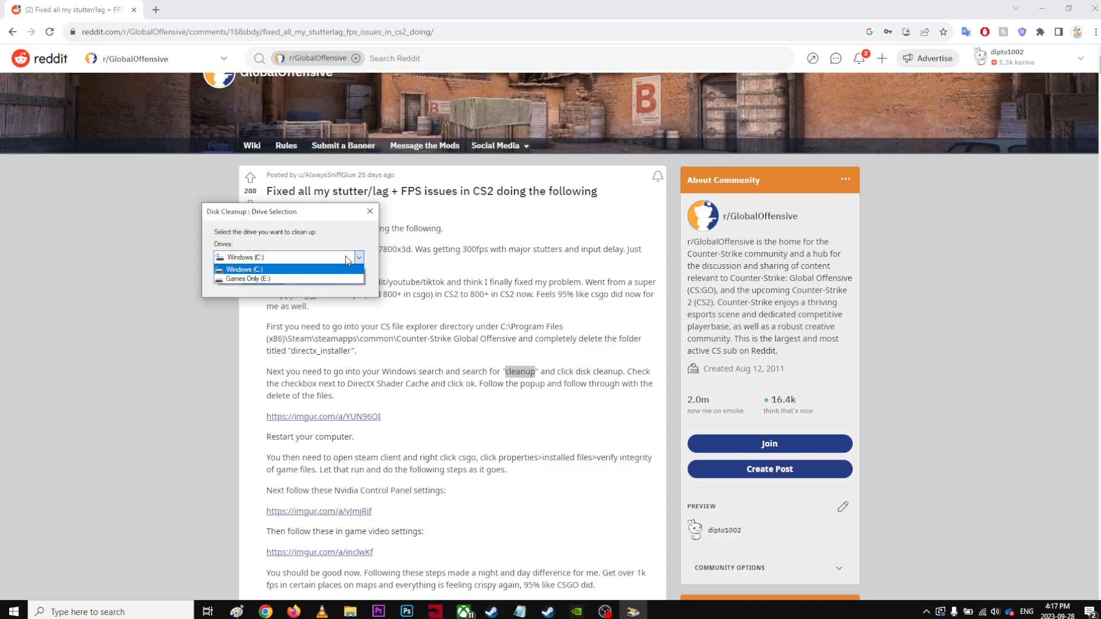
left_click(246, 278)
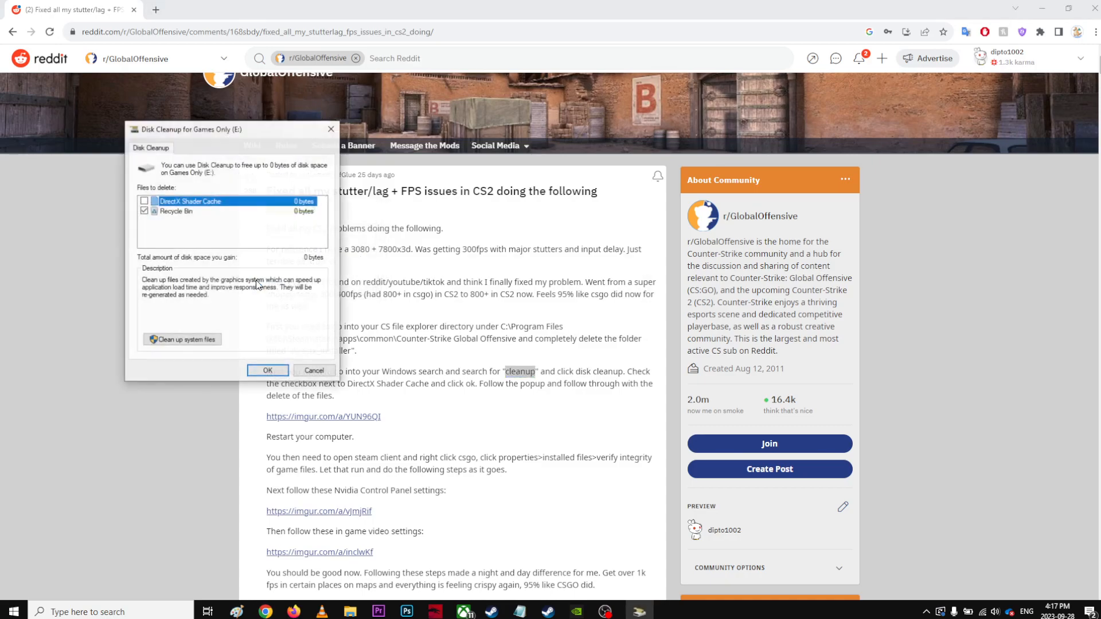
left_click(190, 201)
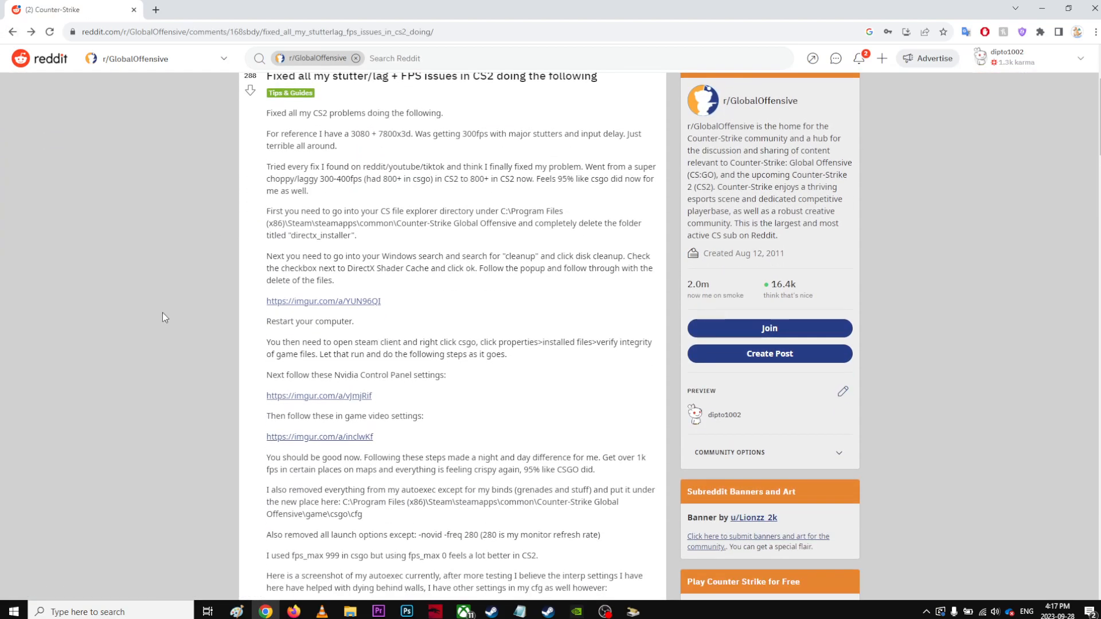
View the Imgur screenshot showing DirectX Shader Cache checked, then return to the Reddit guide
left_click(323, 300)
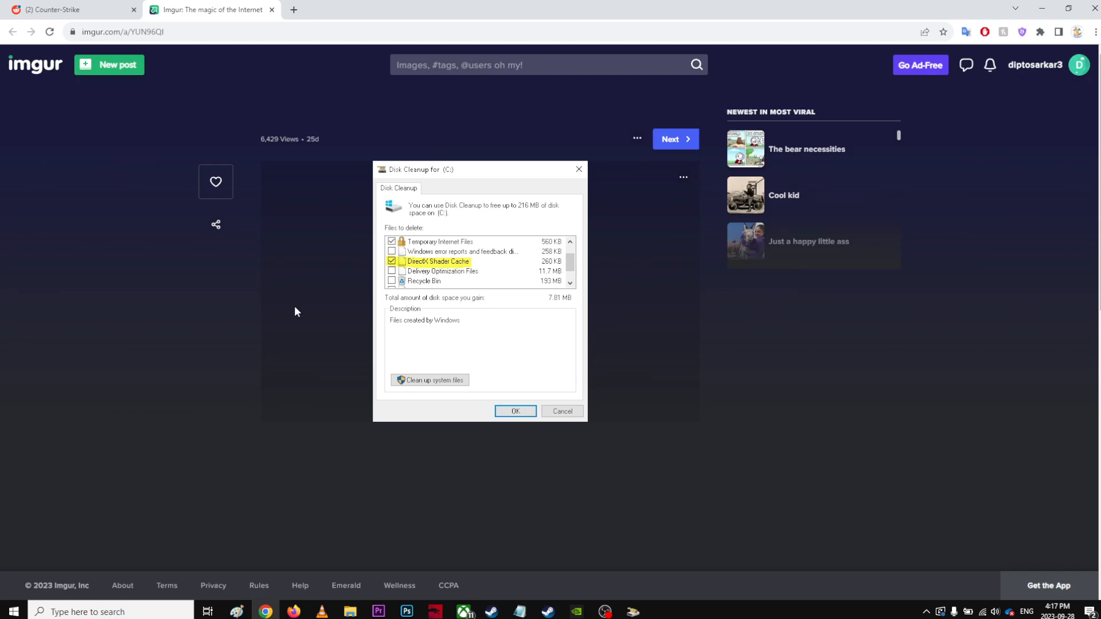
mouse_move(93, 13)
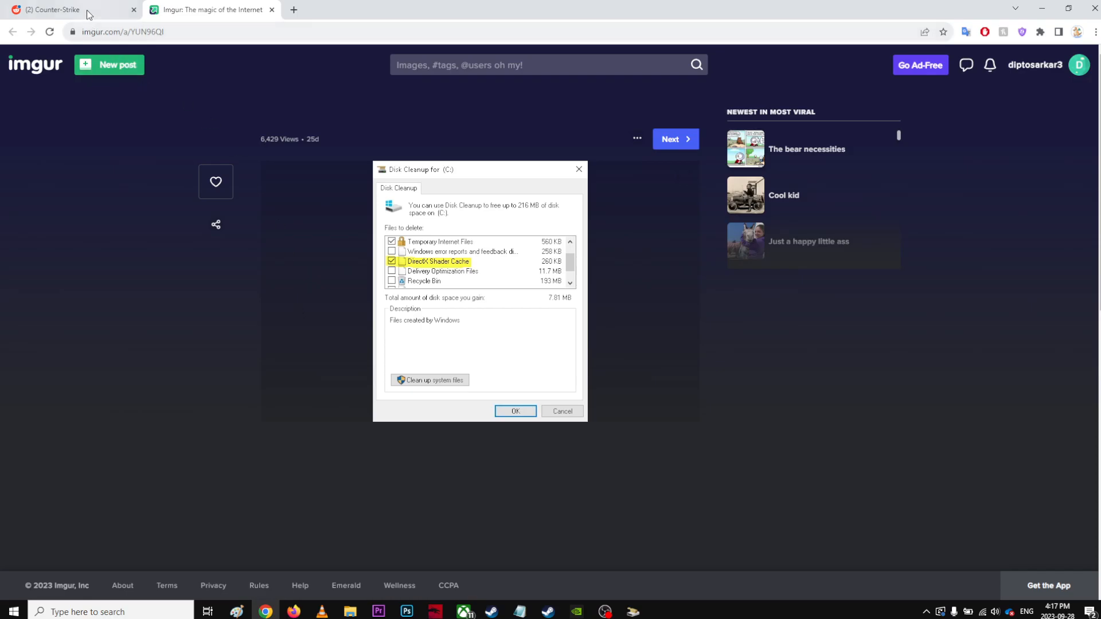
left_click(63, 10)
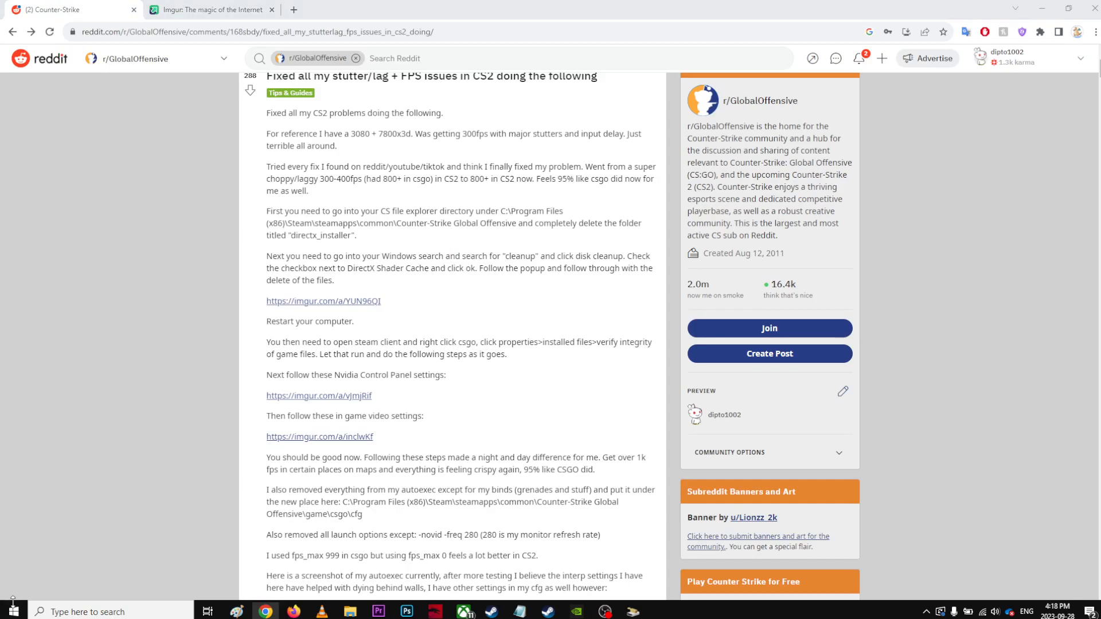
Uncheck Recycle Bin, check DirectX Shader Cache, and confirm permanent file deletion
type("discord")
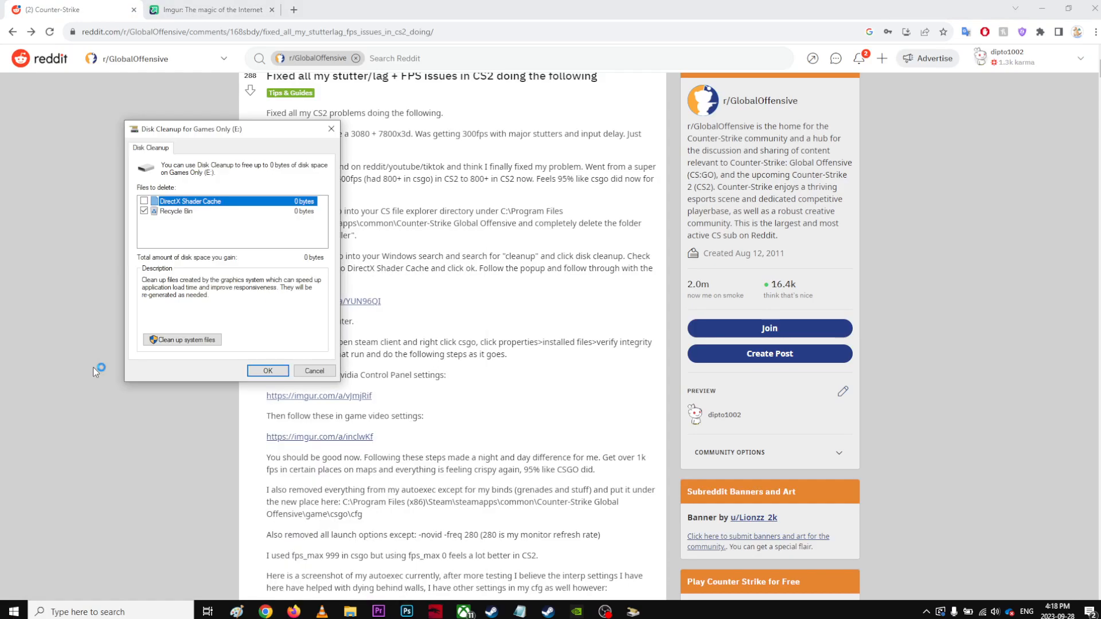
mouse_move(177, 230)
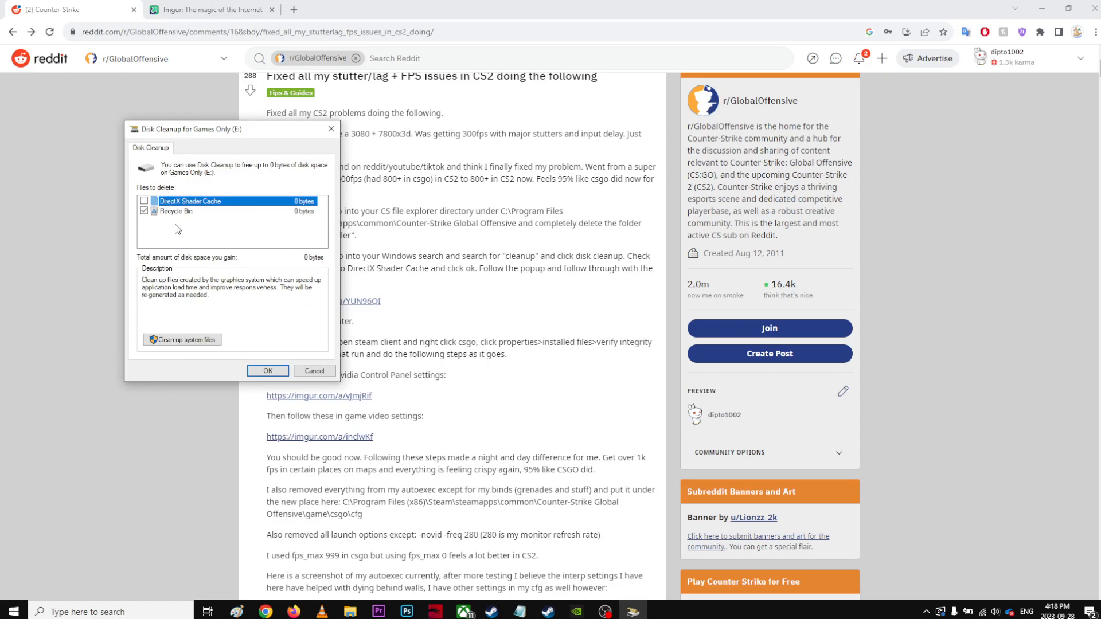
left_click(144, 211)
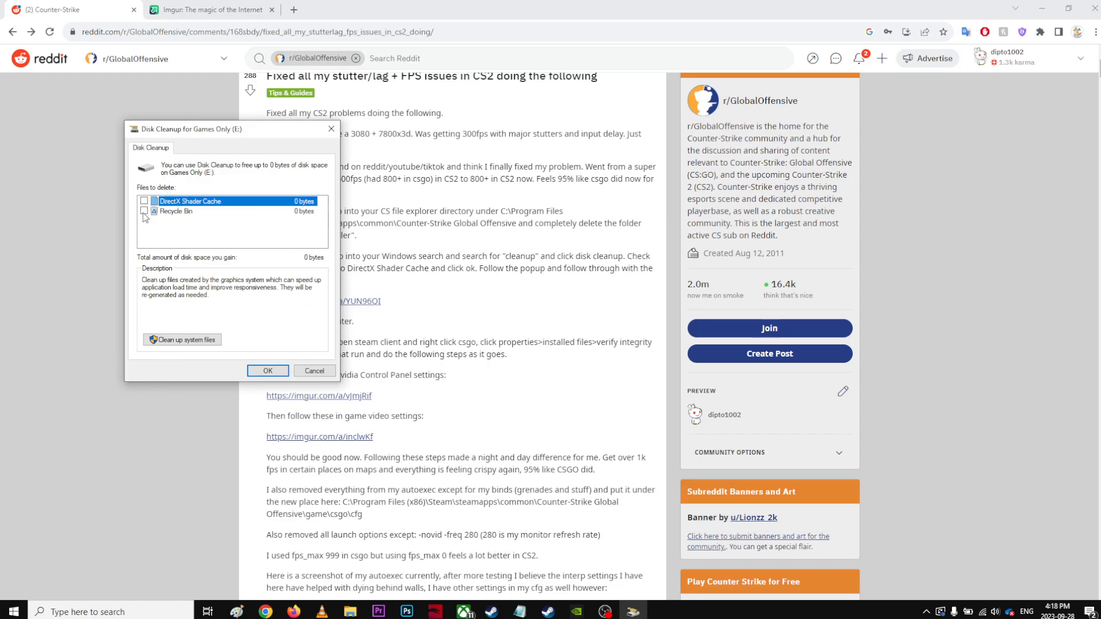
left_click(144, 201)
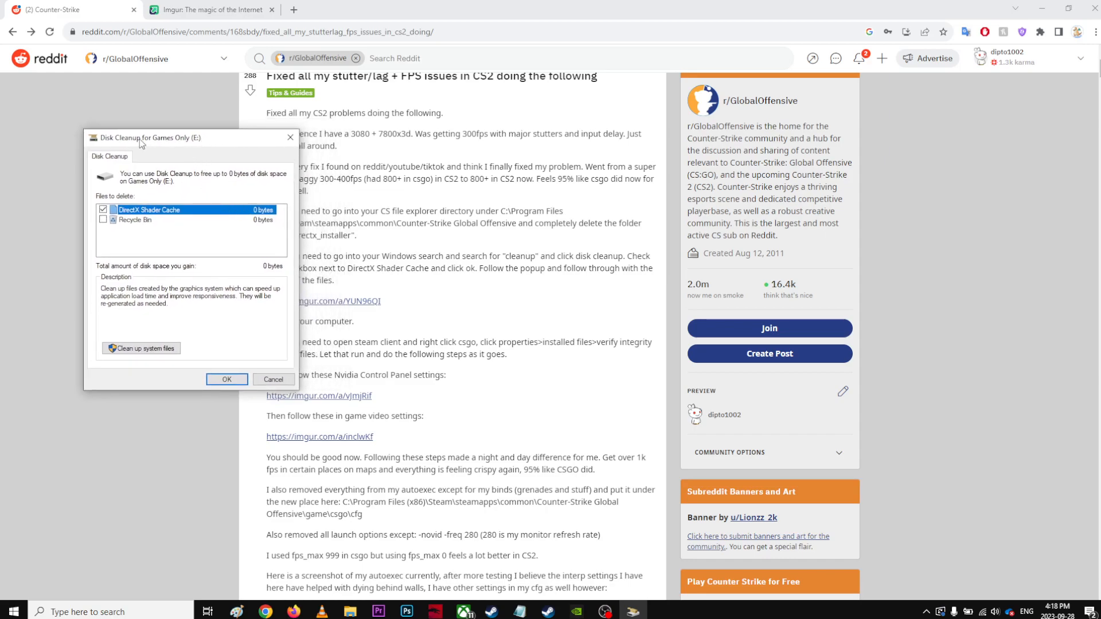
left_click_drag(144, 137, 112, 147)
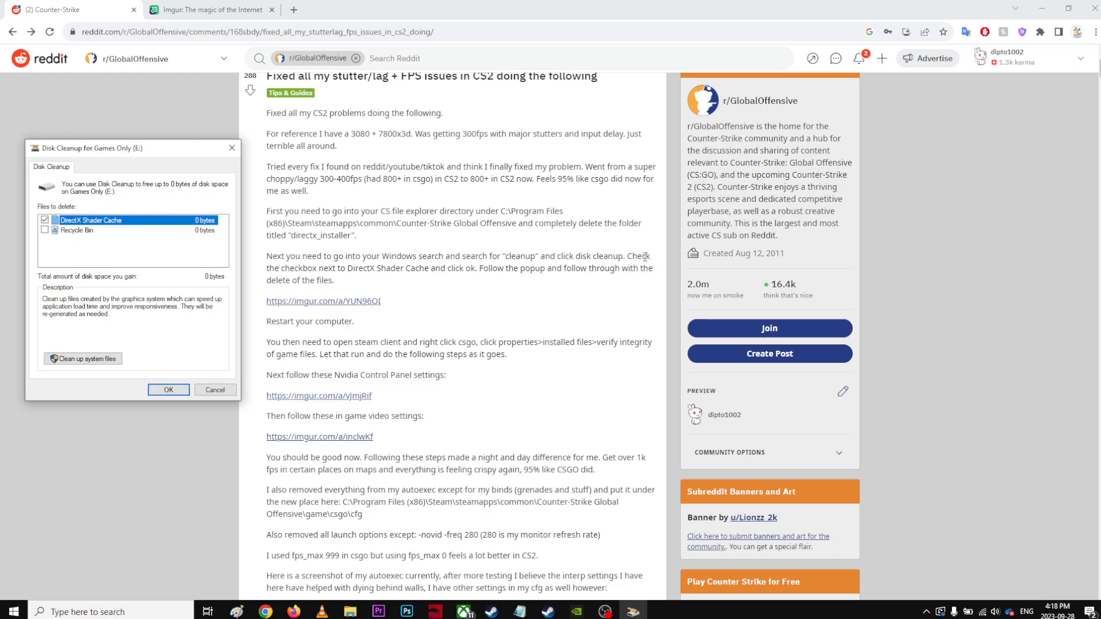
mouse_move(377, 270)
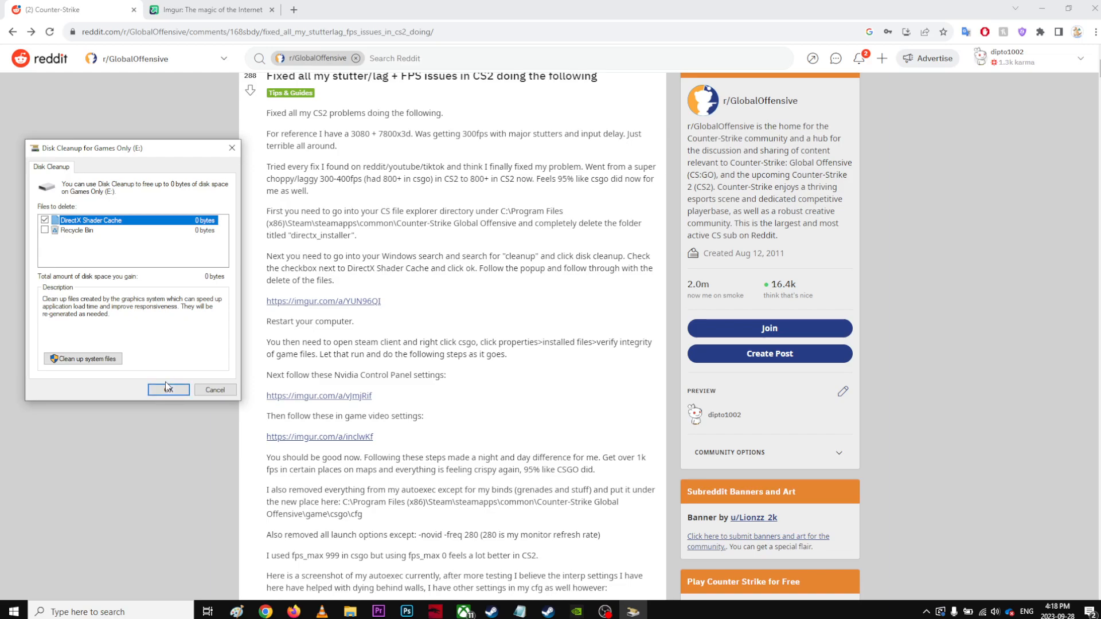
left_click(168, 390)
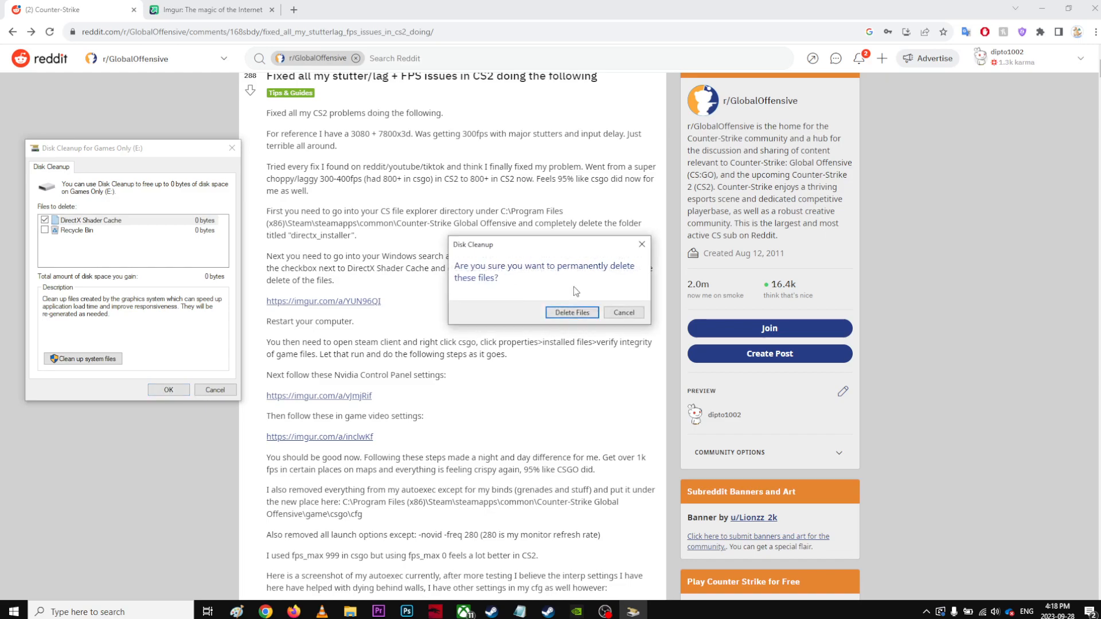
left_click(572, 312)
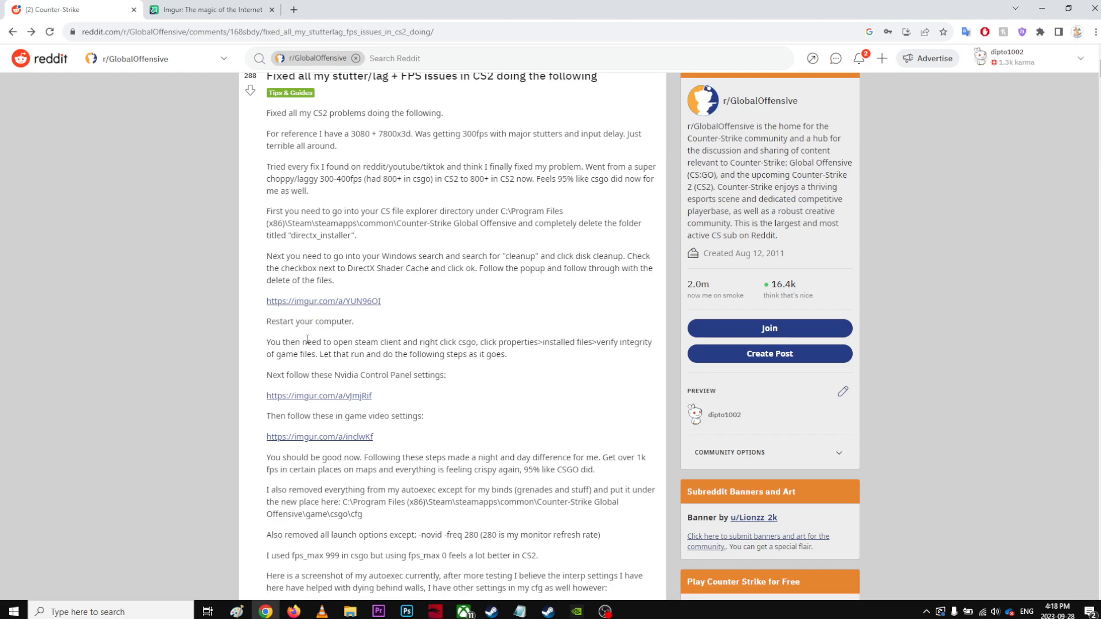
Highlight the Steam verify sentence, then follow the Nvidia Control Panel settings Imgur link
left_click_drag(266, 342, 480, 341)
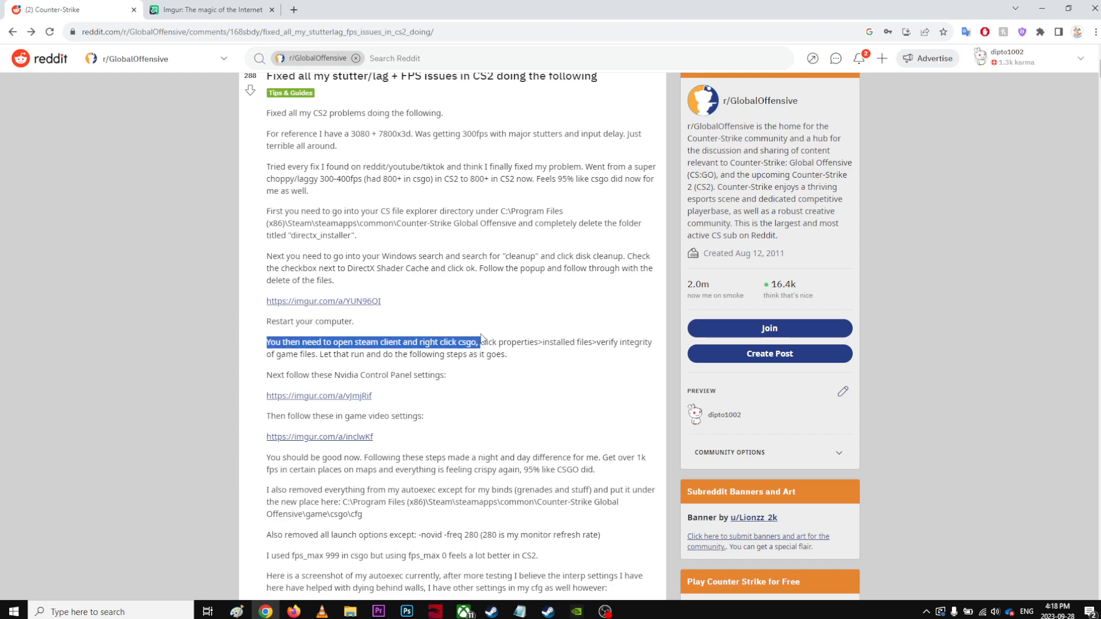
left_click(605, 343)
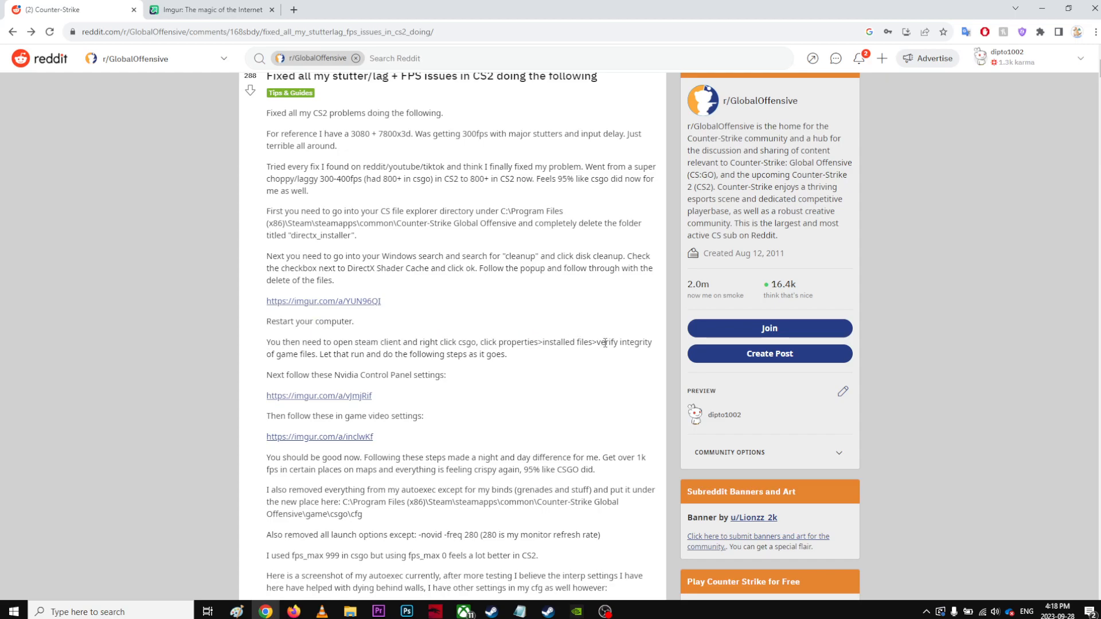
left_click_drag(320, 354, 419, 354)
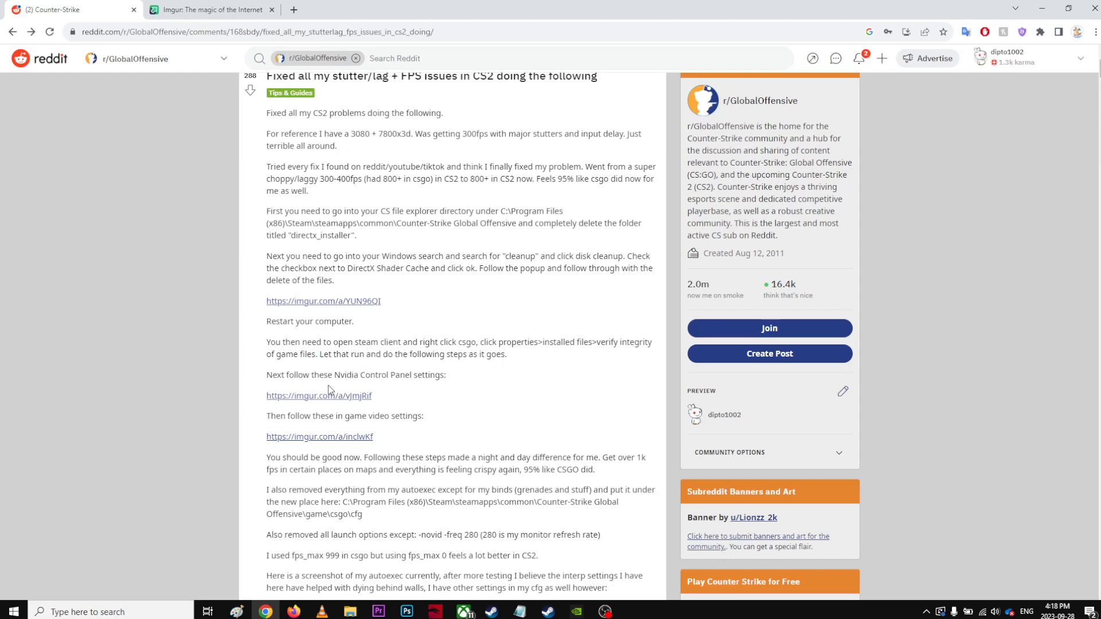
mouse_move(328, 397)
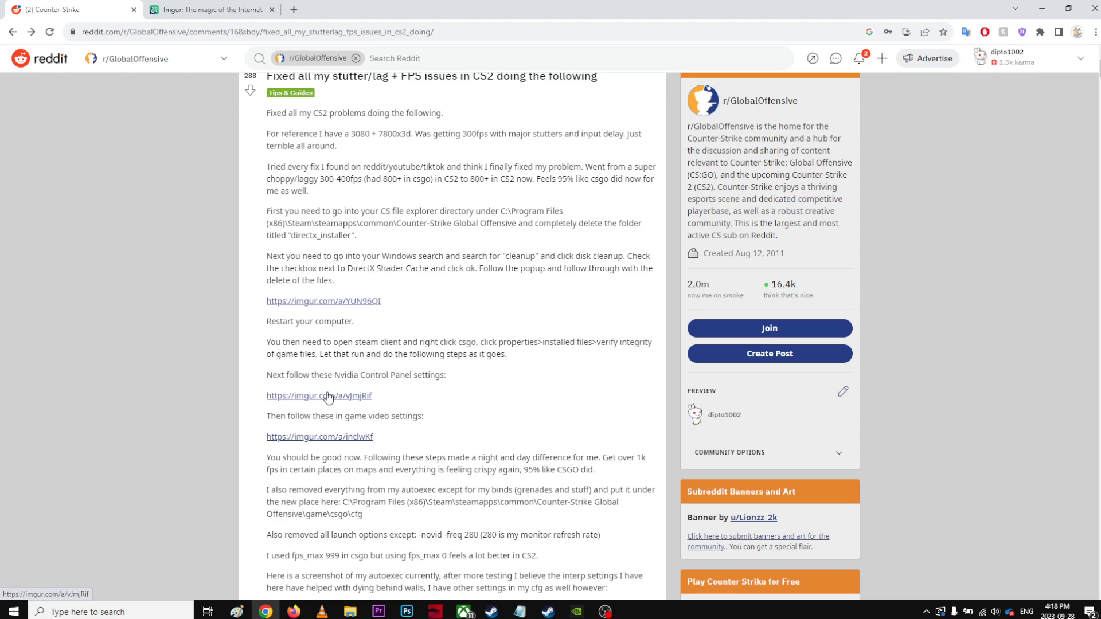
left_click(319, 396)
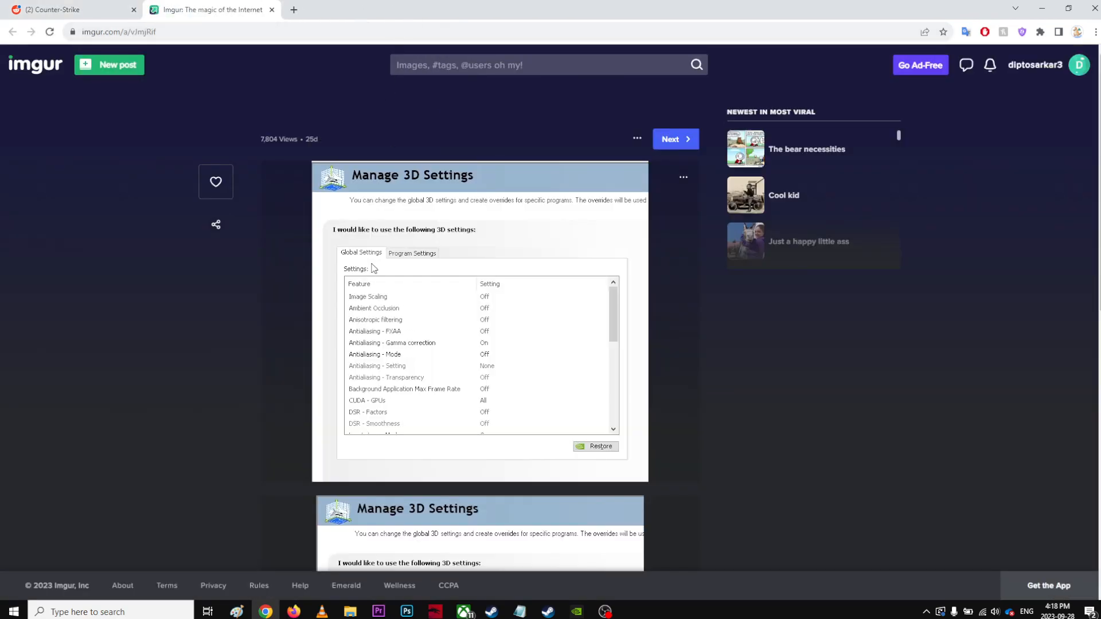
mouse_move(391, 262)
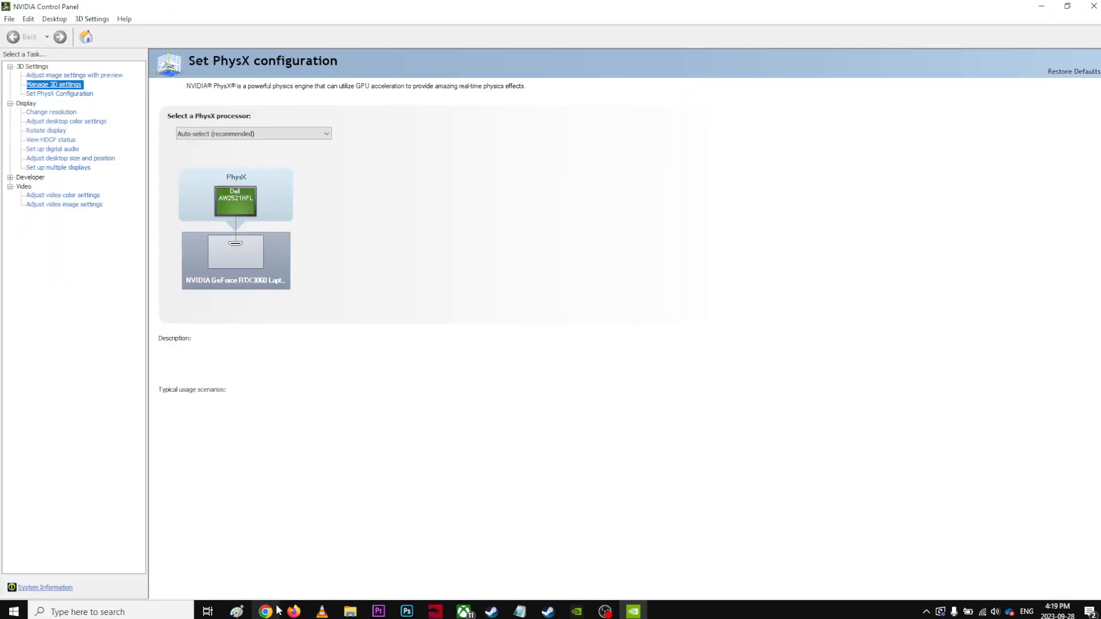
Set Anisotropic filtering to Off under Manage 3D settings
left_click(265, 609)
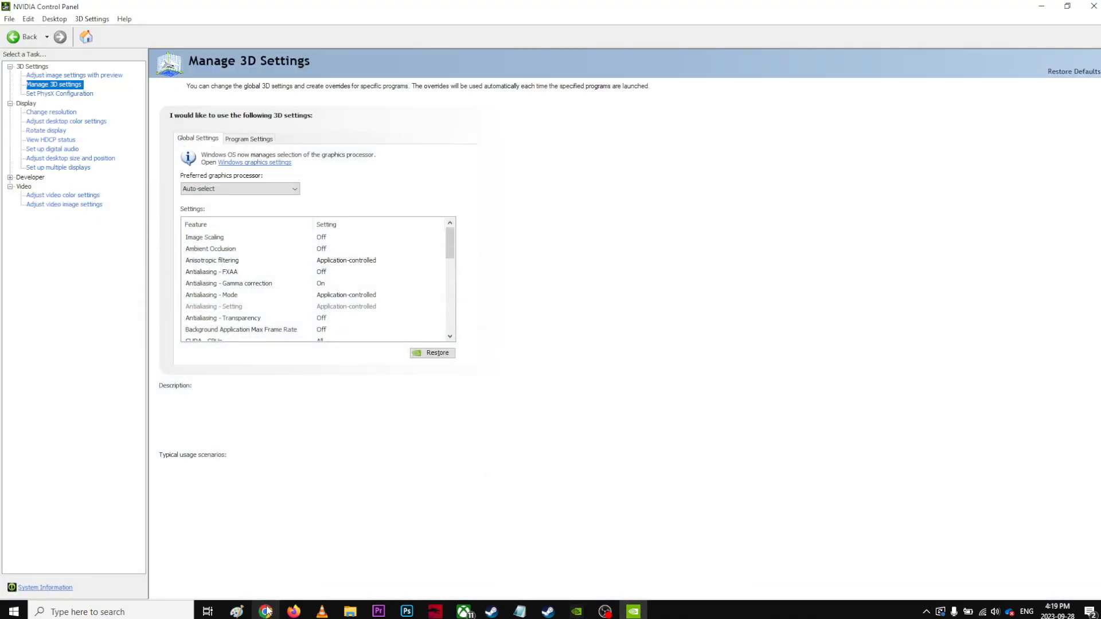
left_click(266, 611)
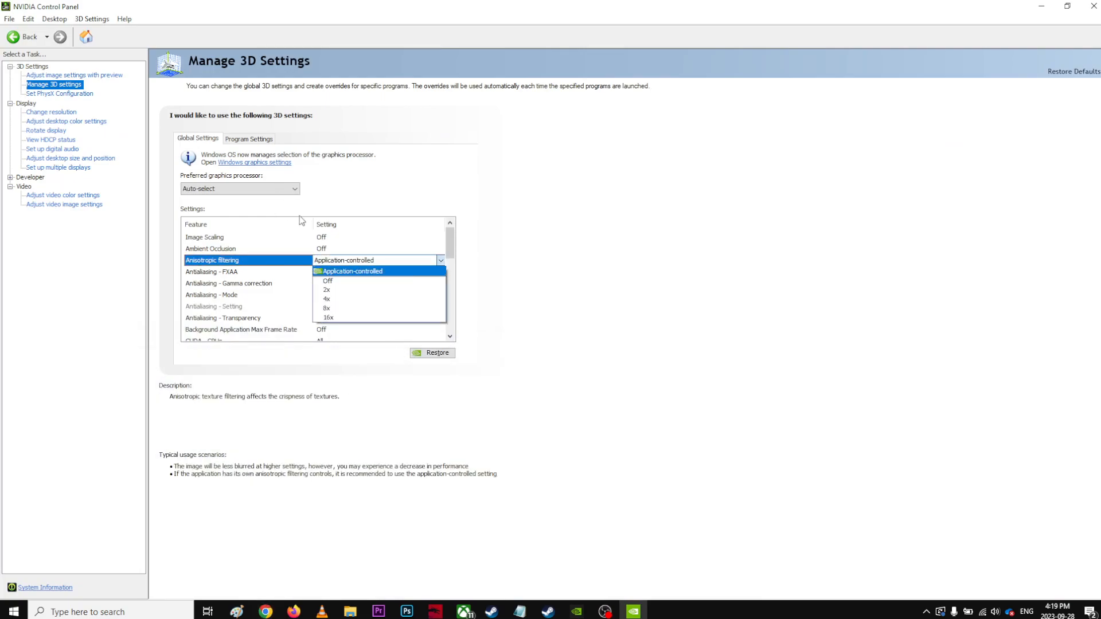
left_click(328, 280)
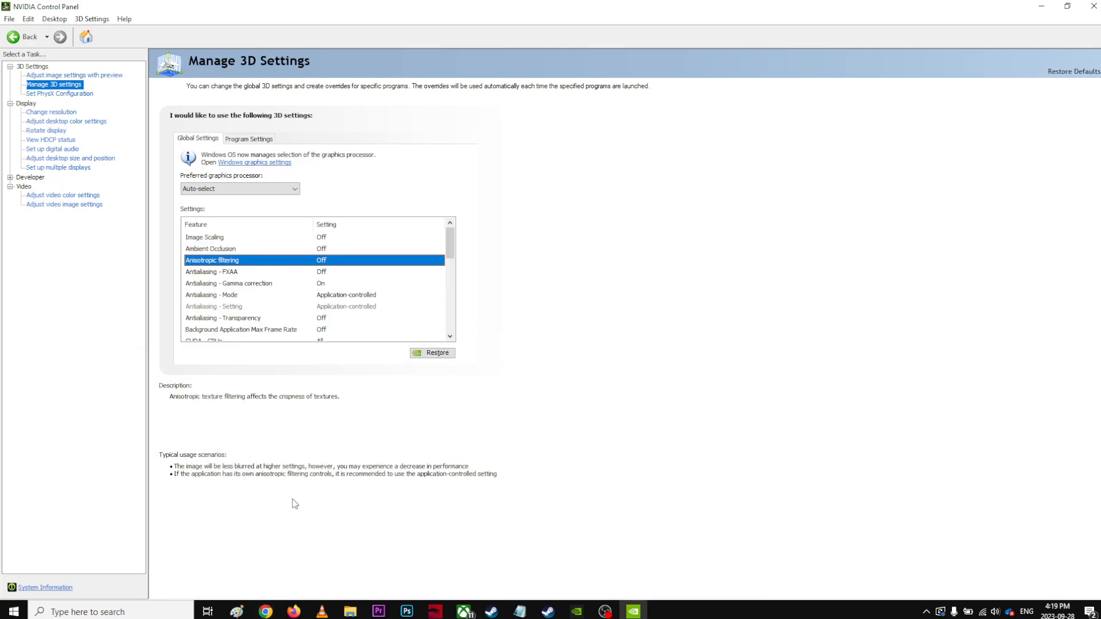
left_click(266, 611)
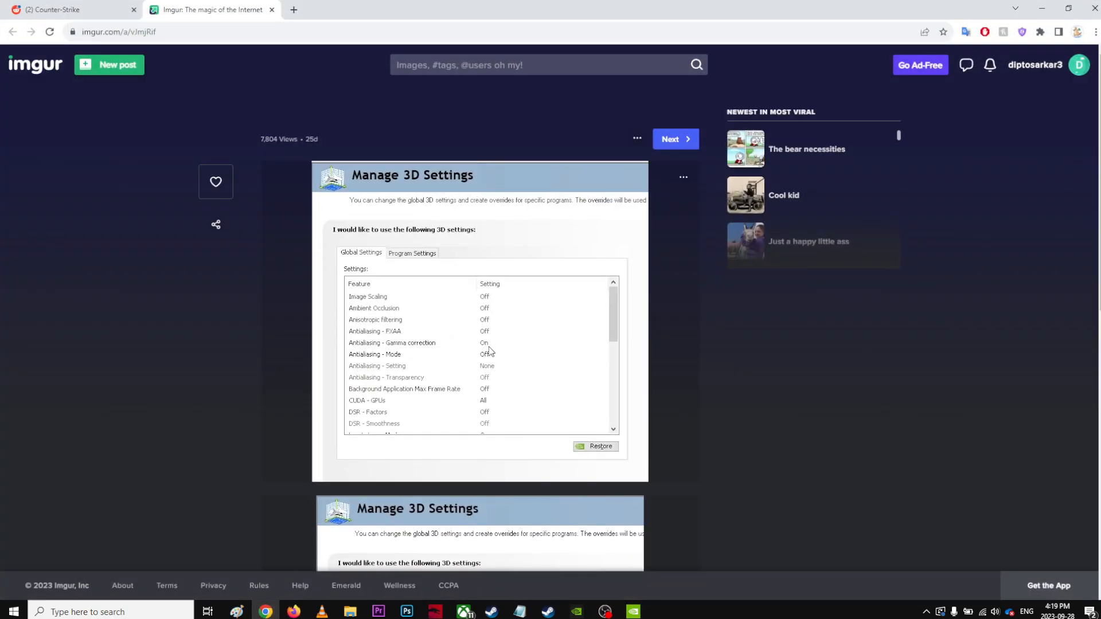
mouse_move(494, 345)
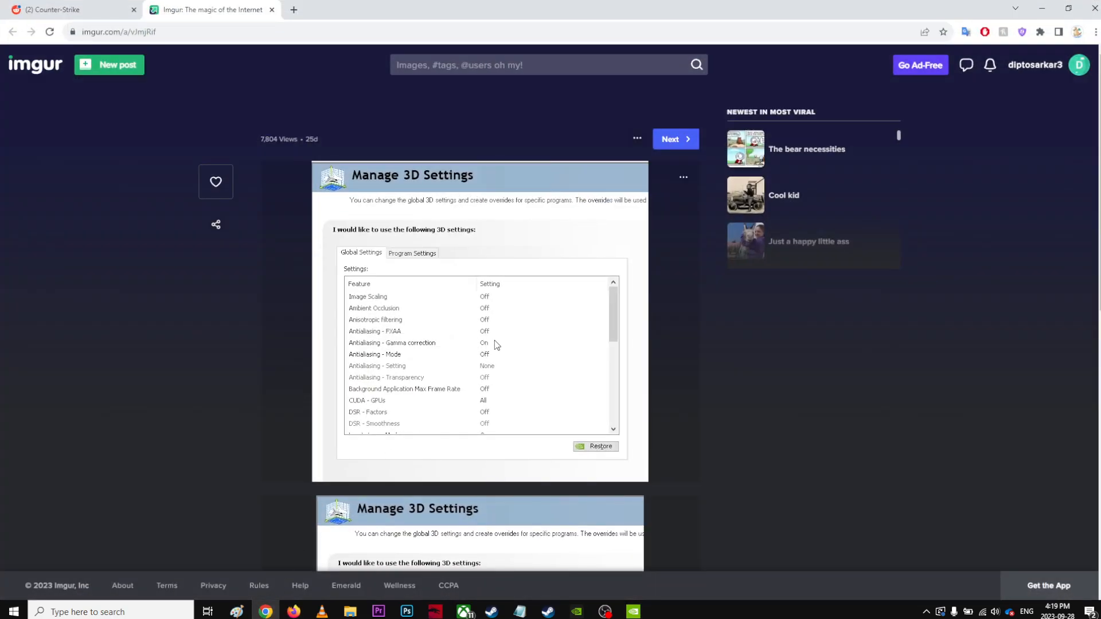
mouse_move(394, 359)
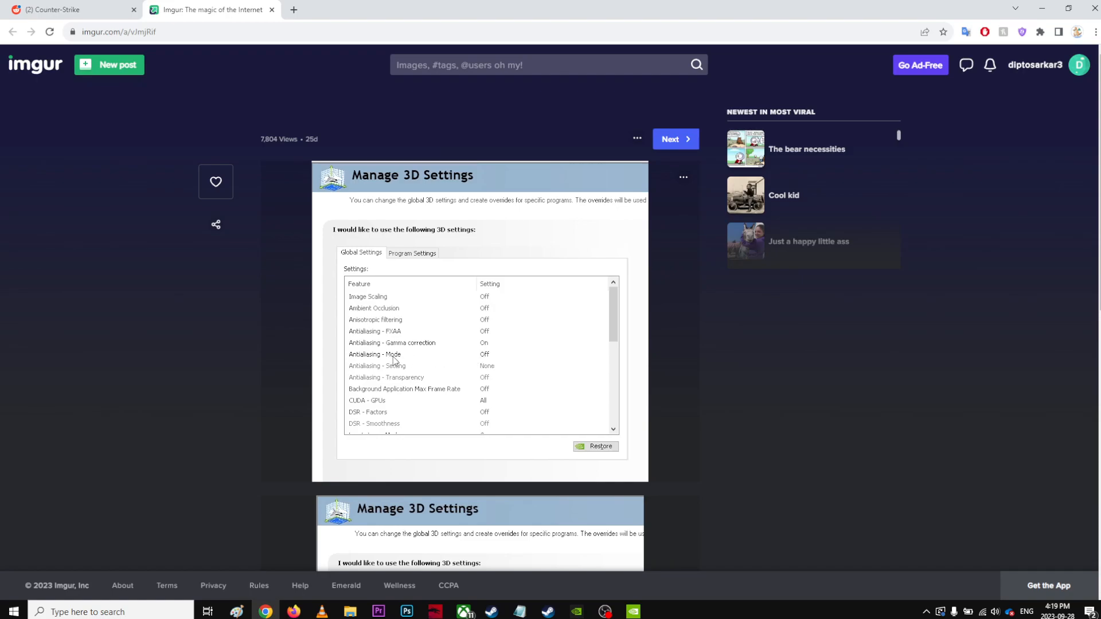
mouse_move(499, 373)
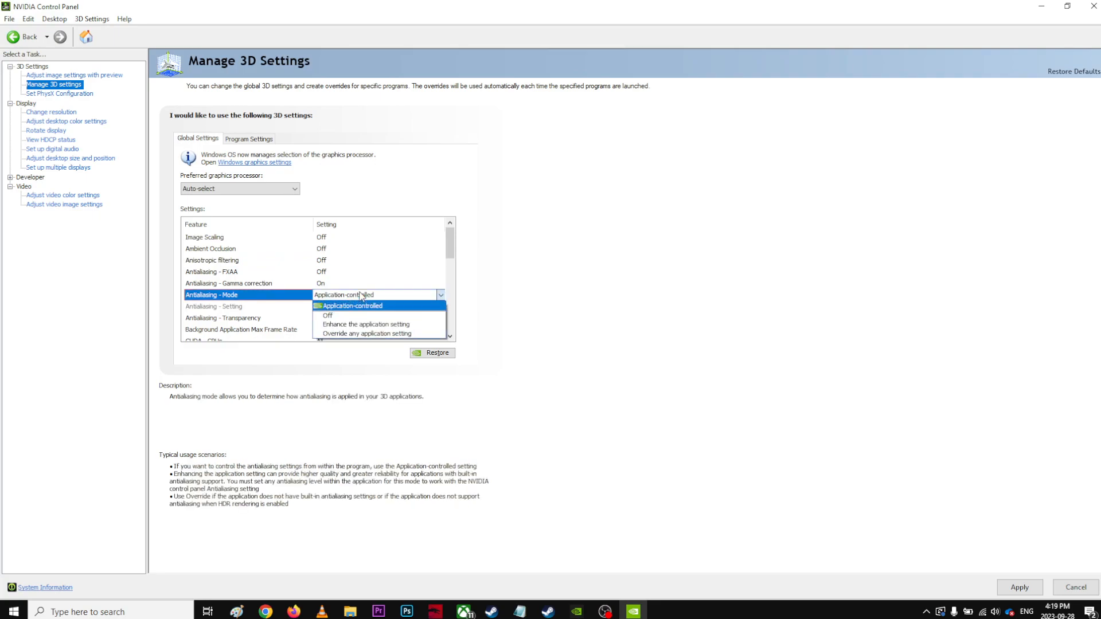
Set Antialiasing - Mode to Off, check the Antialiasing setting, then switch to the Imgur guide
left_click(351, 305)
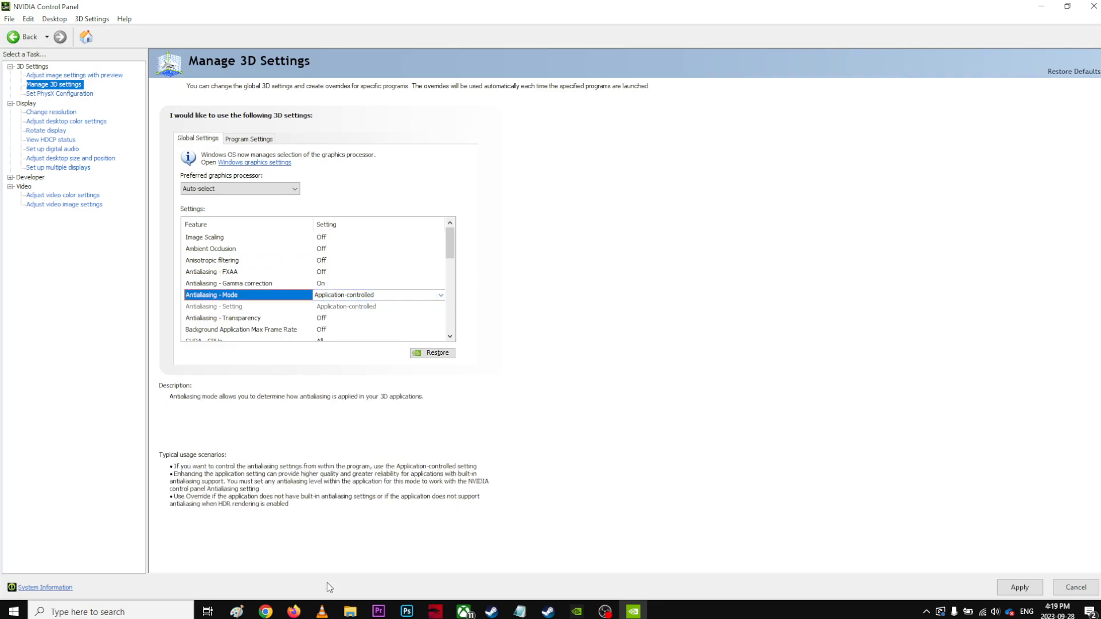
mouse_move(264, 611)
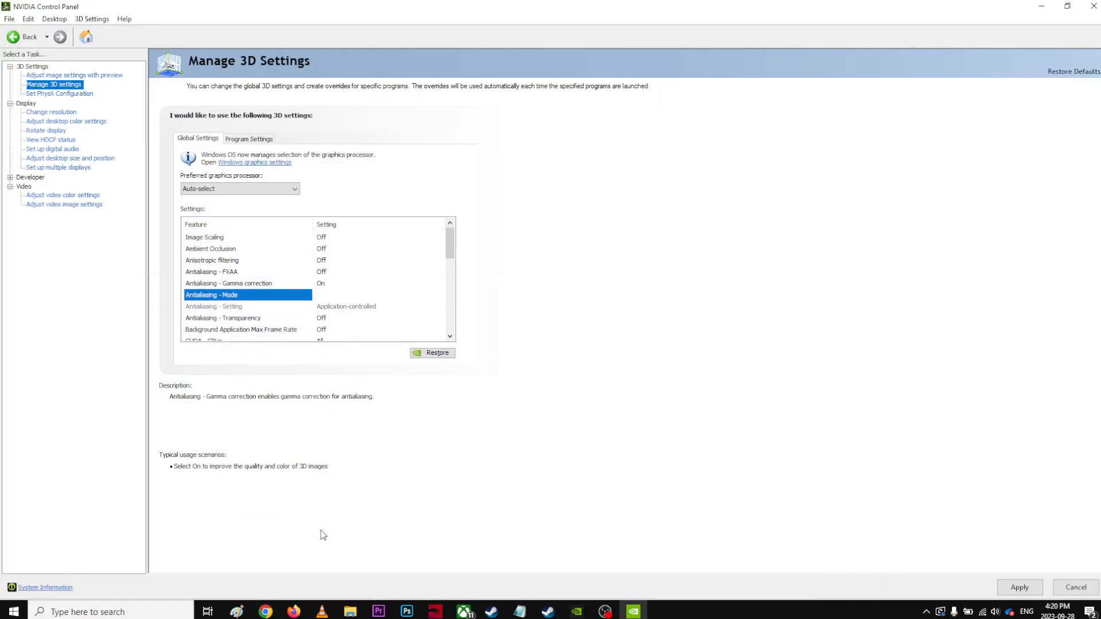
left_click(266, 611)
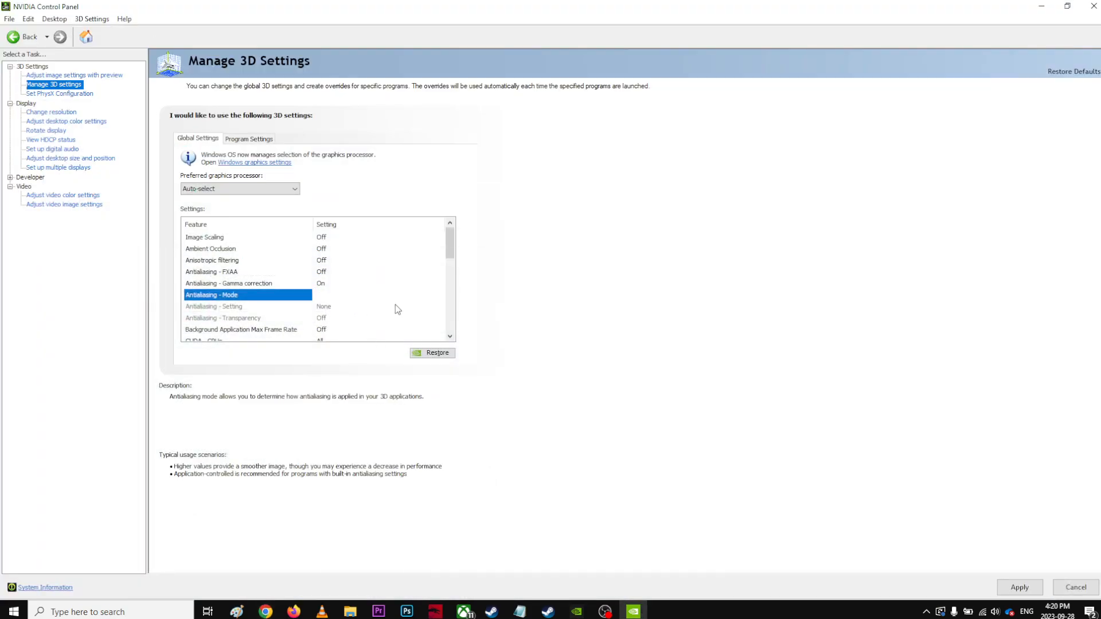
left_click(213, 306)
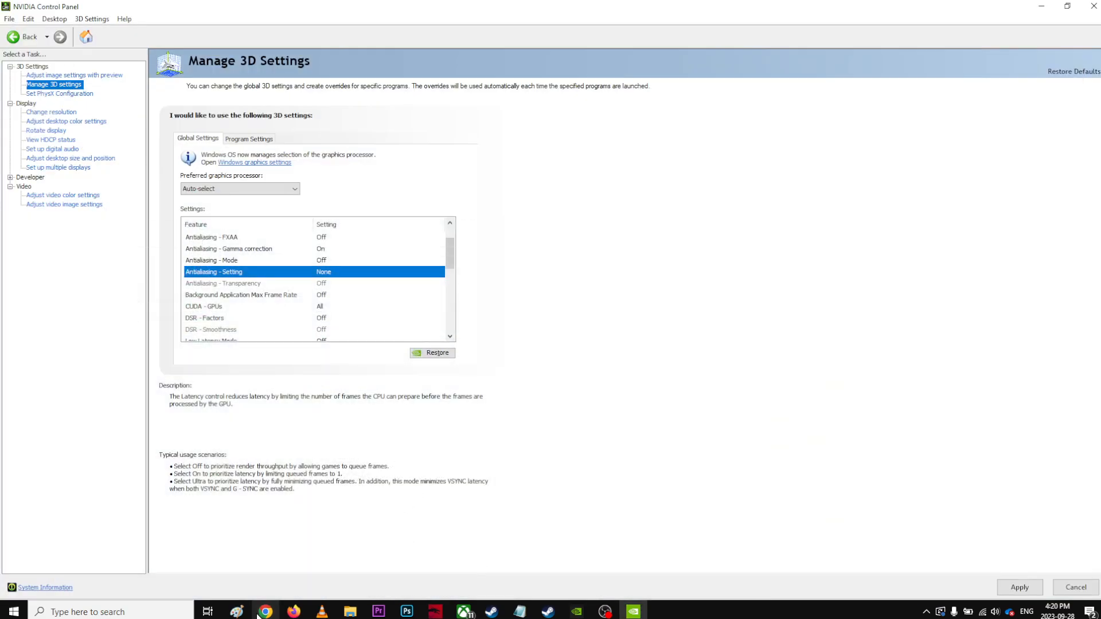
left_click(265, 611)
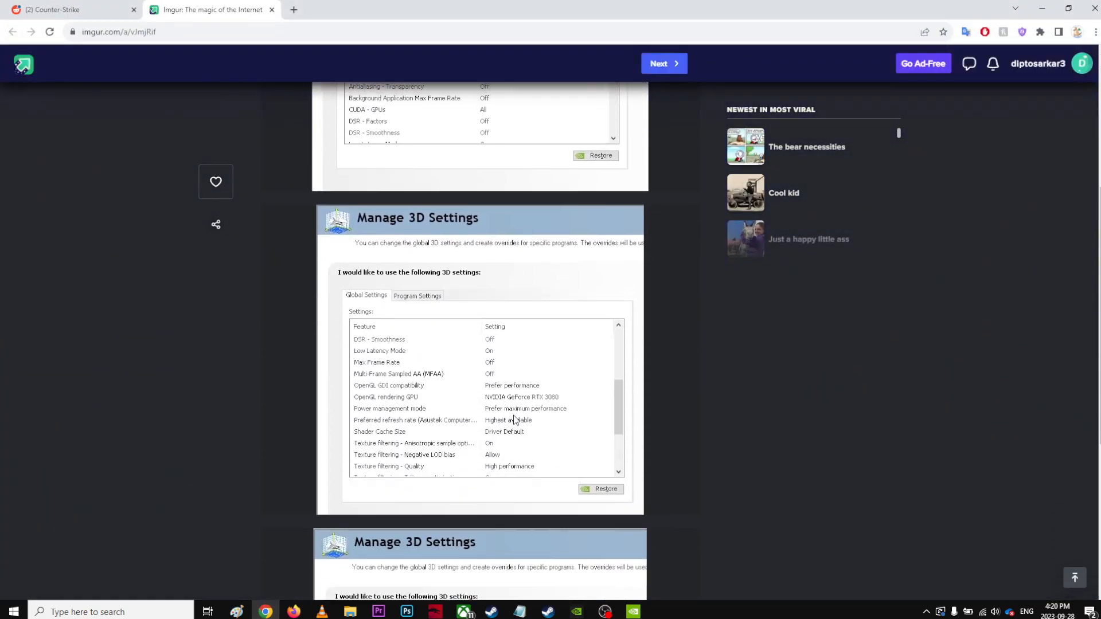
Scroll the Imgur album to the screenshot covering Low Latency Mode and power management
scroll("down", 3)
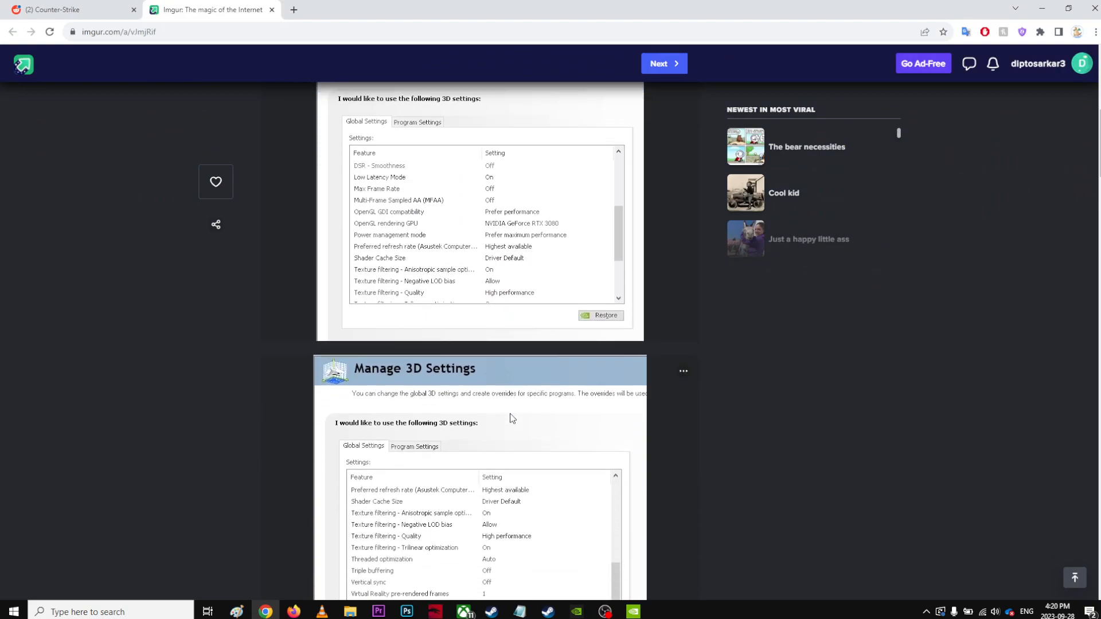
scroll("down", 3)
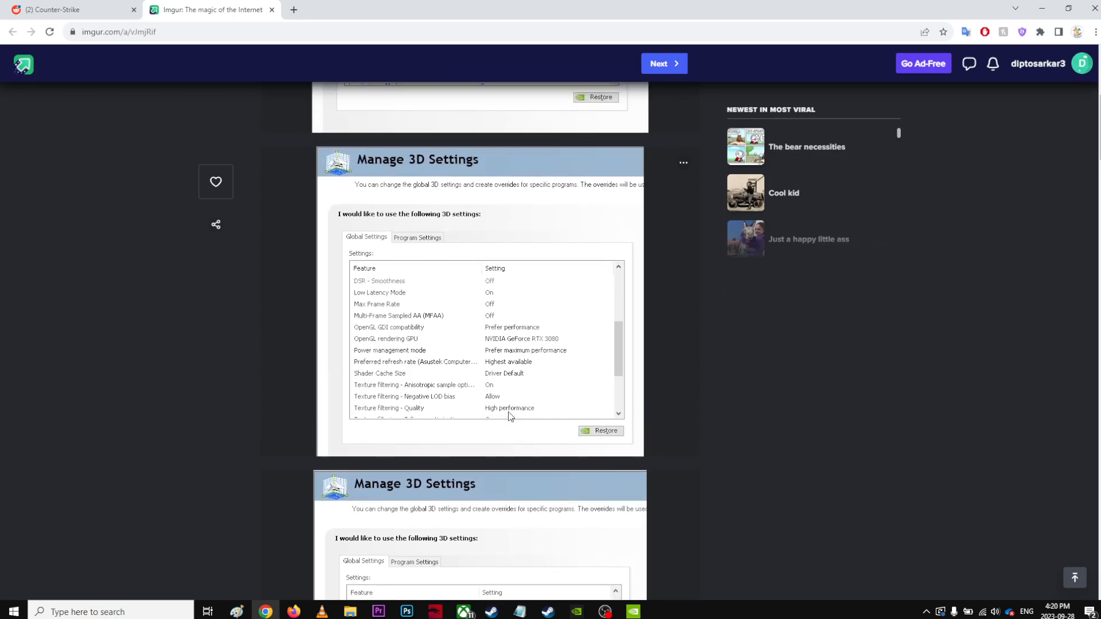
mouse_move(534, 404)
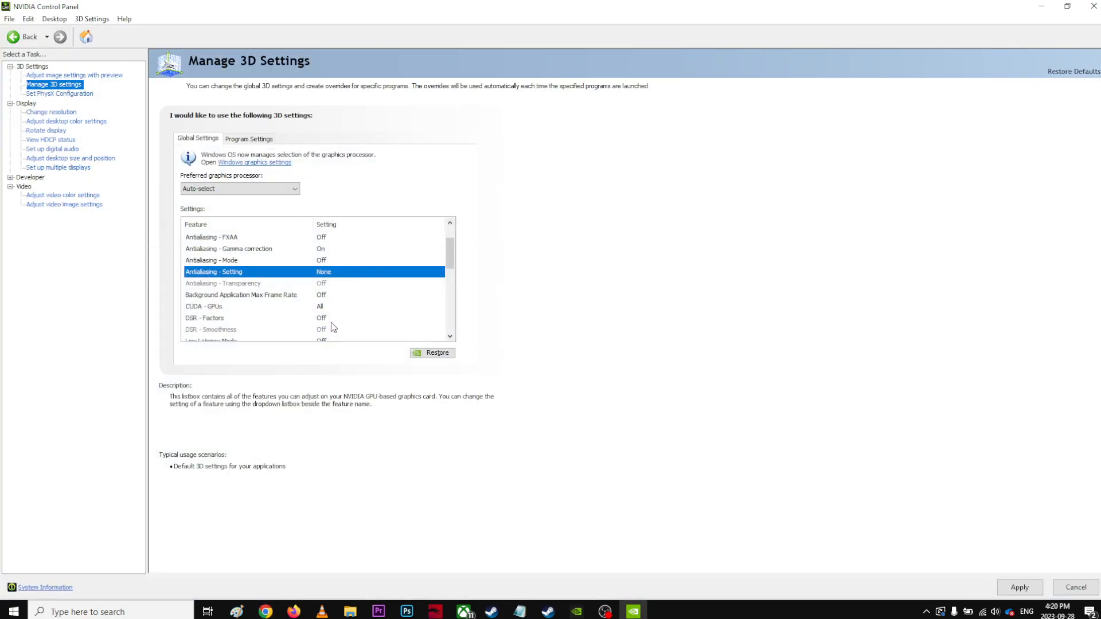
scroll("down", 3)
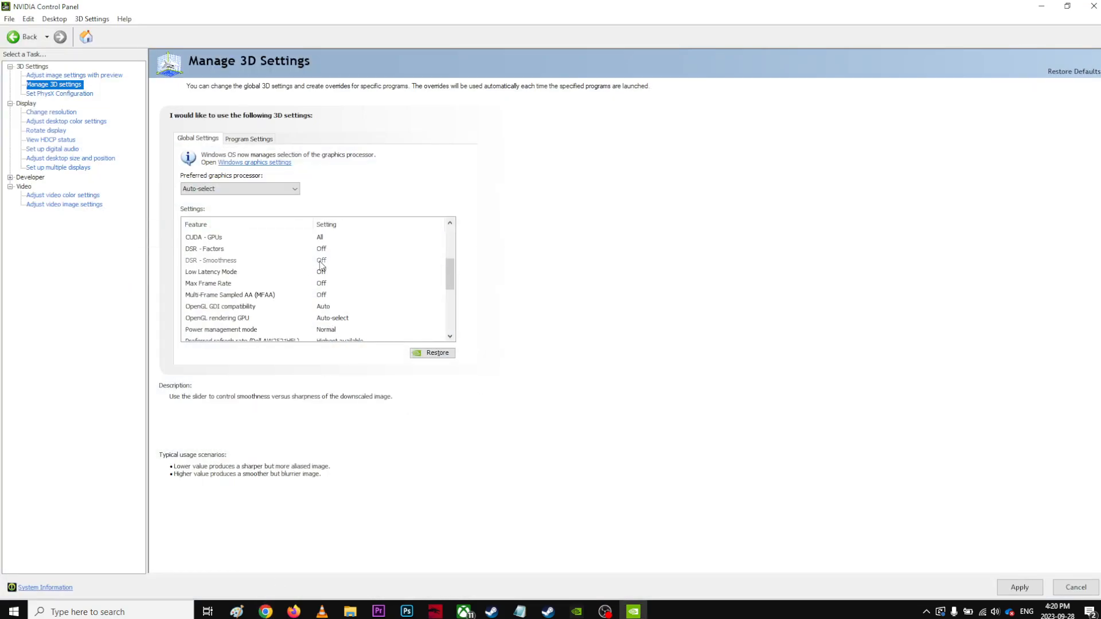
Check the guide, then set Low Latency Mode to Ultra
left_click(265, 611)
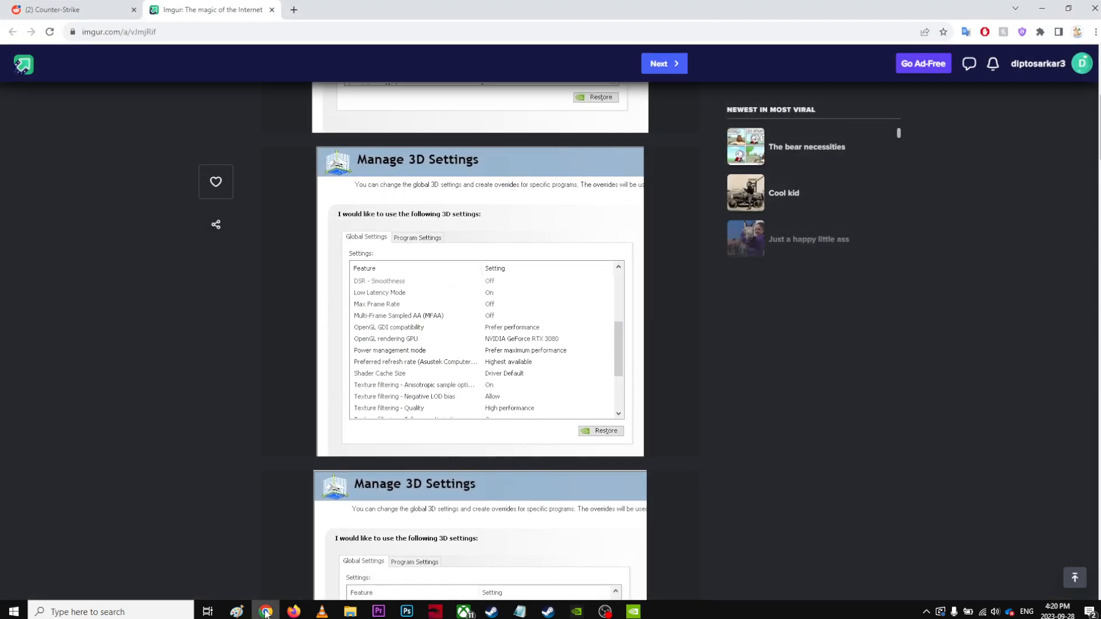
left_click(266, 611)
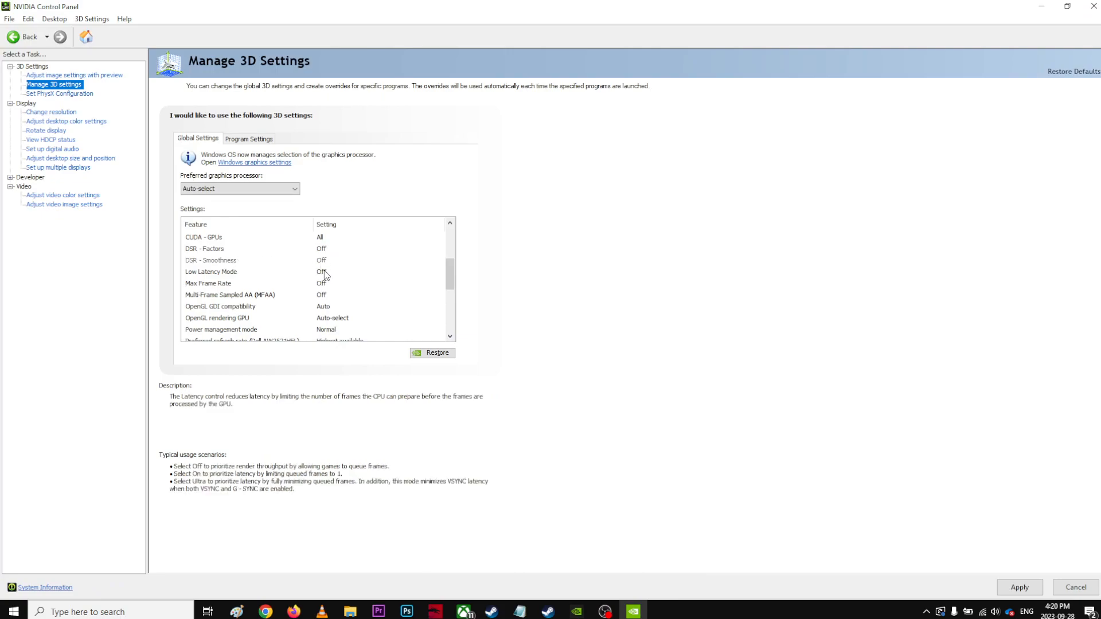
left_click(379, 271)
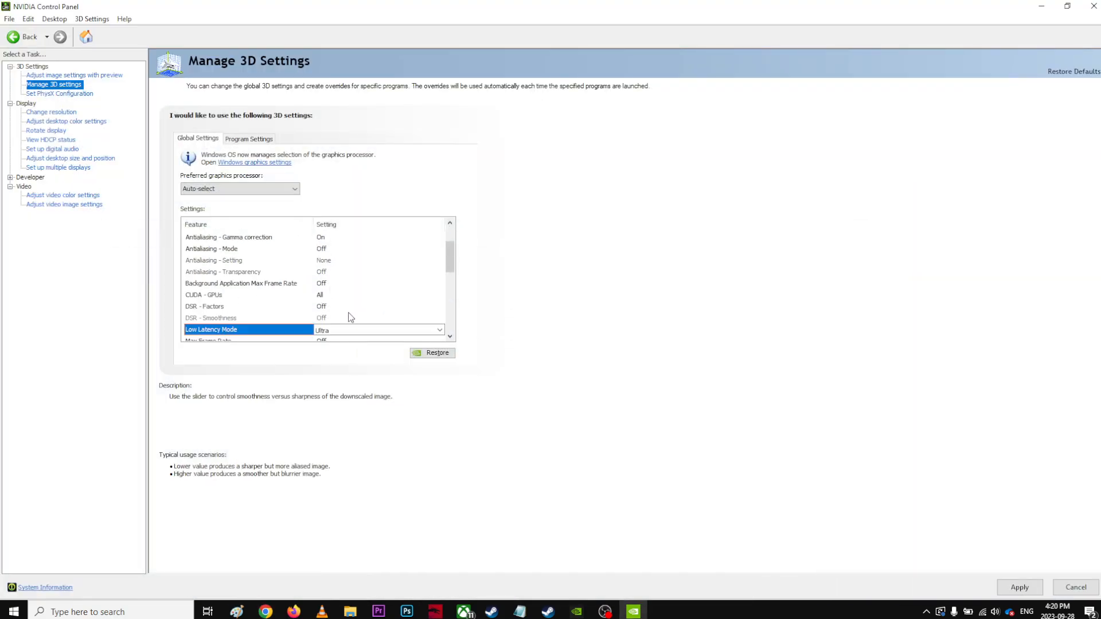
scroll("down", 3)
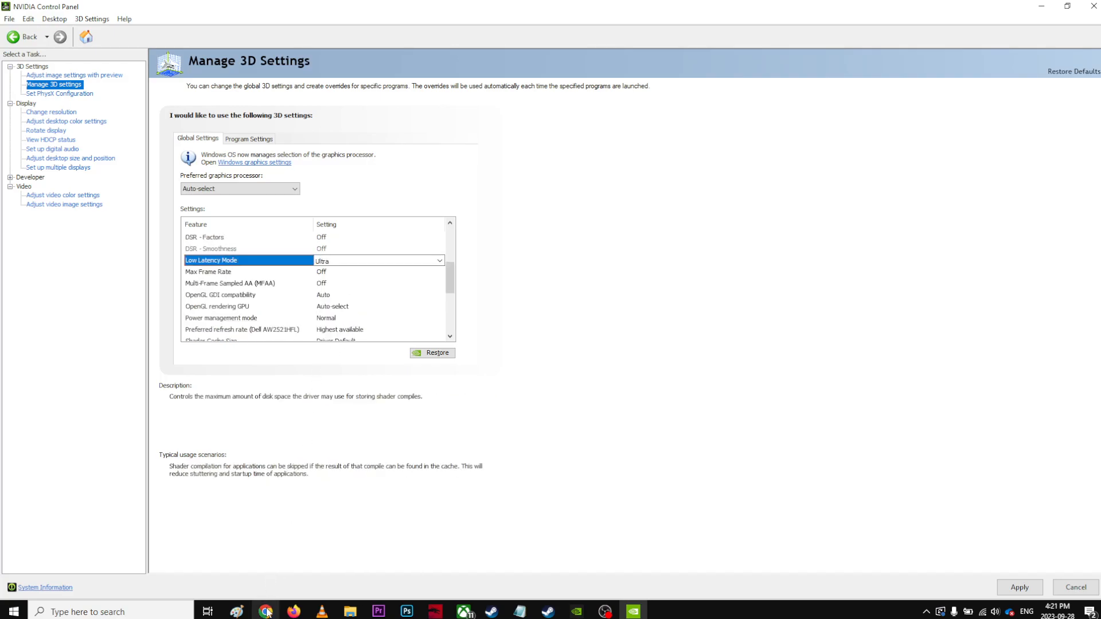
Set OpenGL GDI compatibility to Prefer performance
left_click(266, 612)
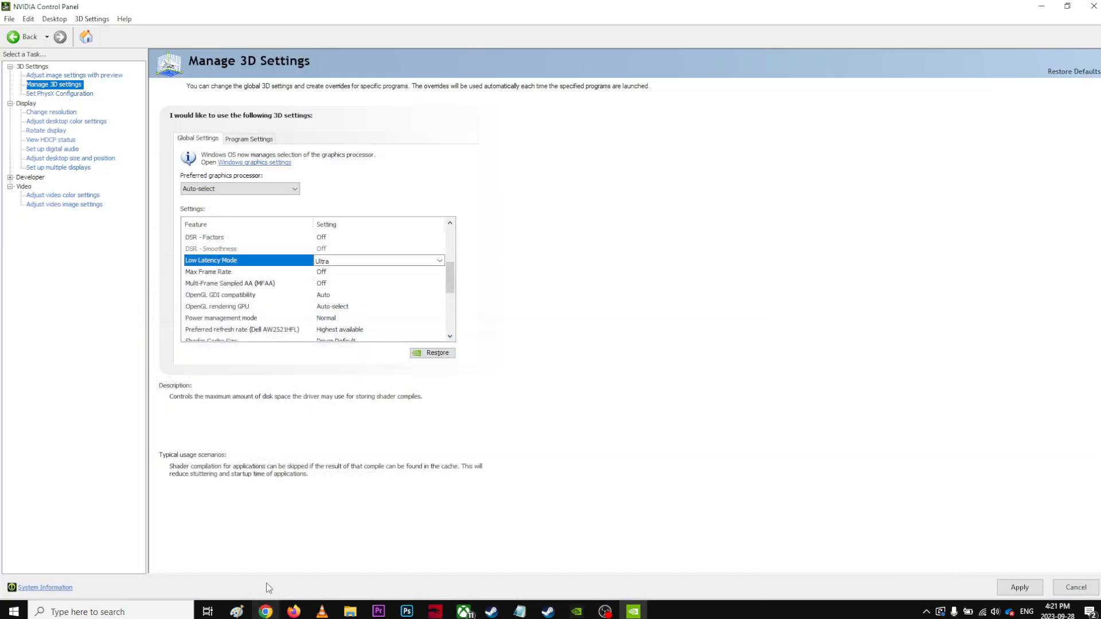
mouse_move(247, 299)
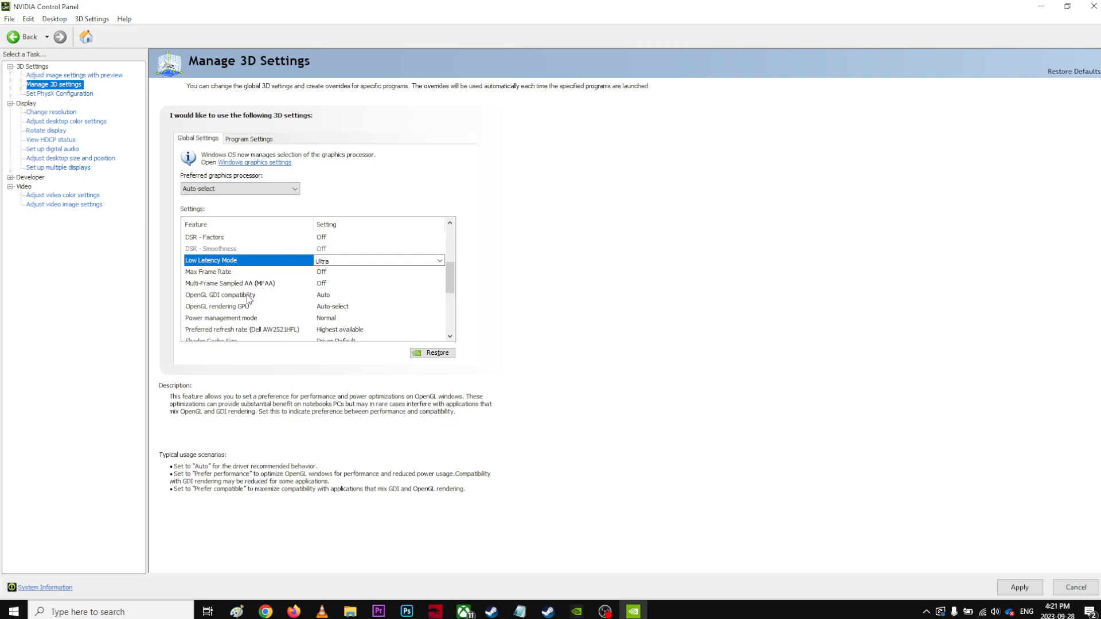
left_click(379, 294)
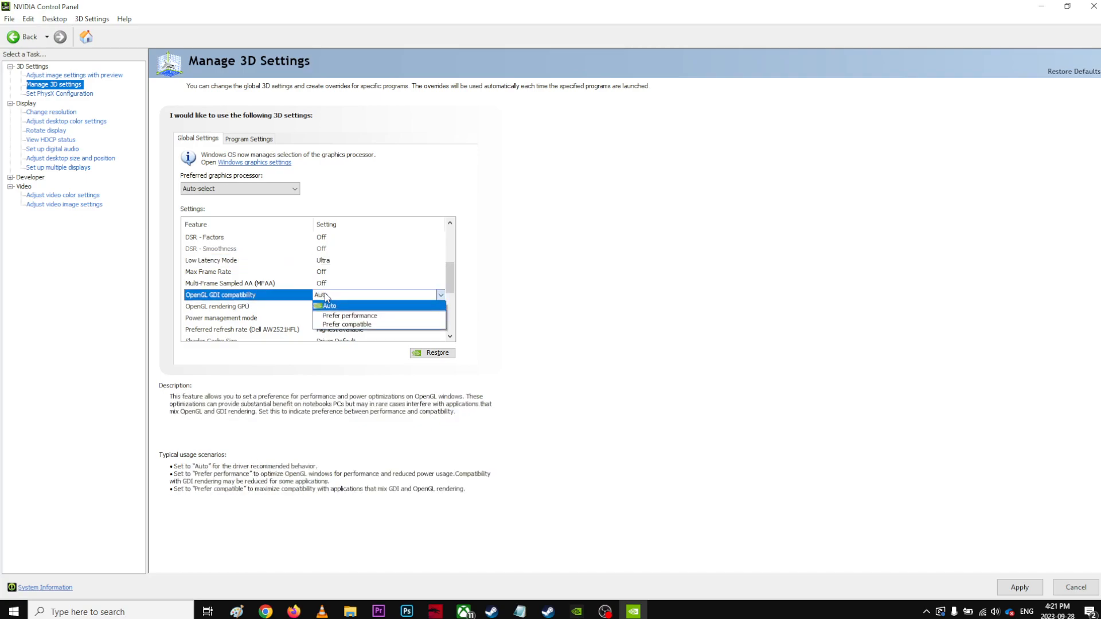
left_click(329, 306)
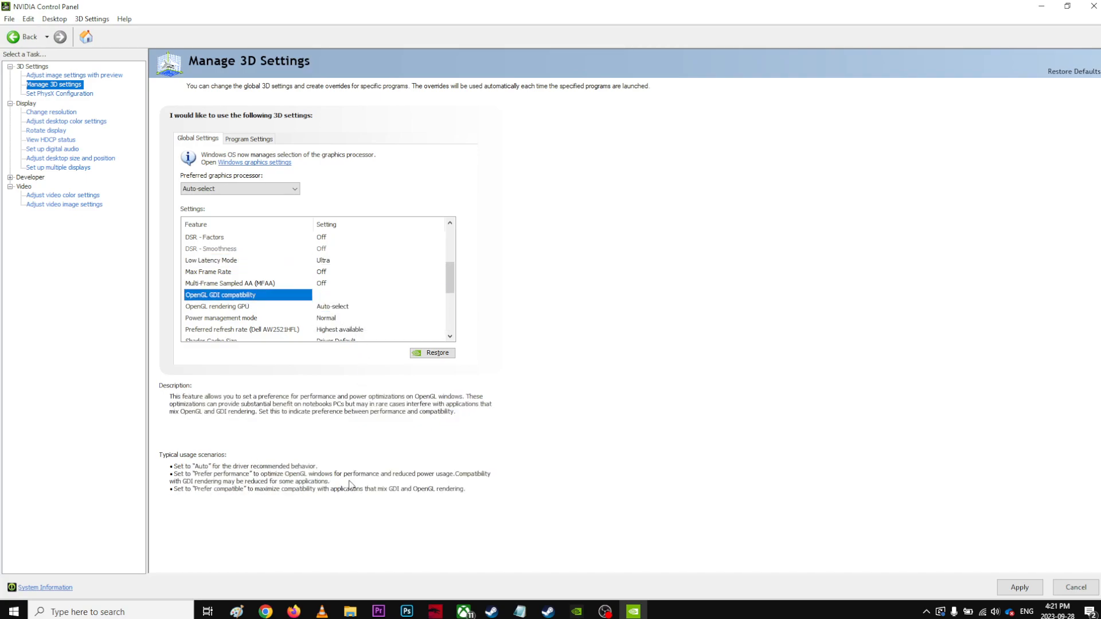
left_click(265, 611)
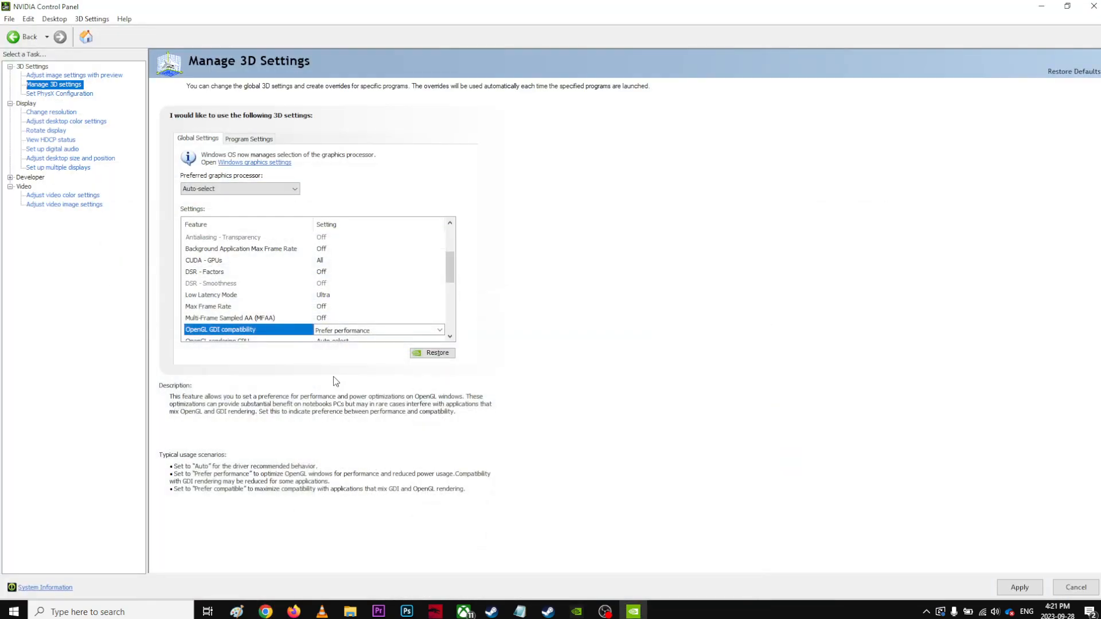
scroll("down", 3)
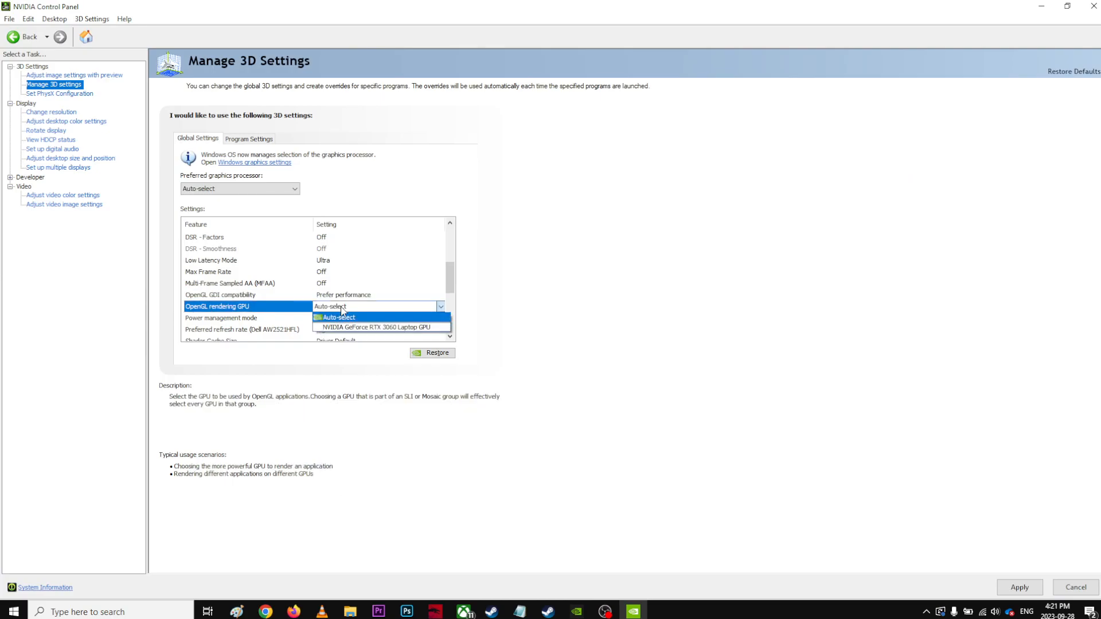
Set OpenGL rendering GPU to NVIDIA GeForce RTX 3060 Laptop GPU
left_click(265, 612)
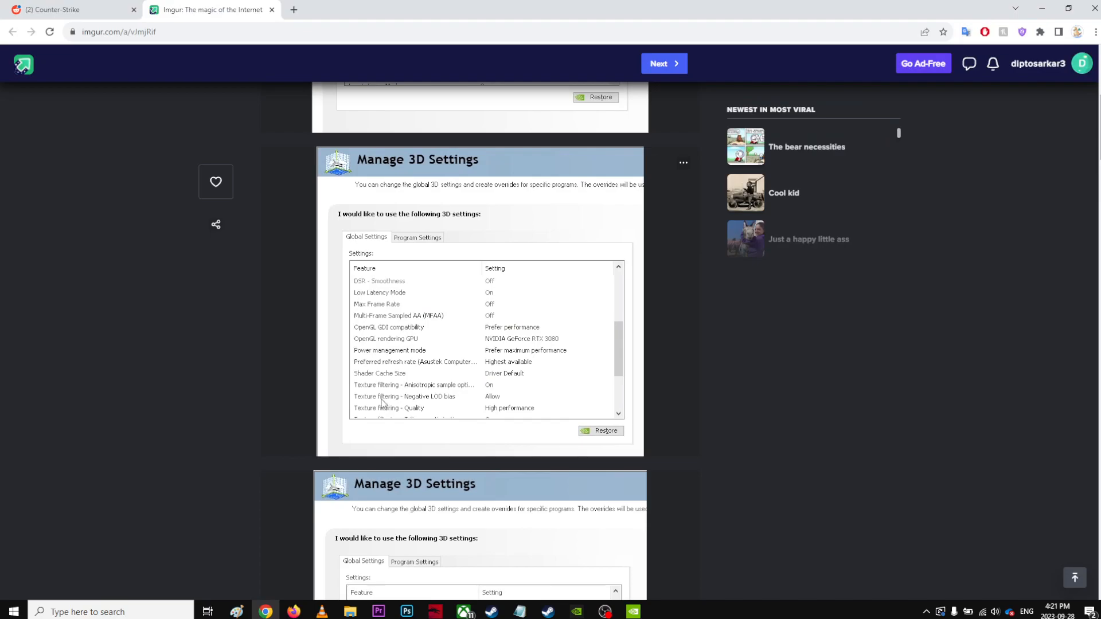
mouse_move(540, 376)
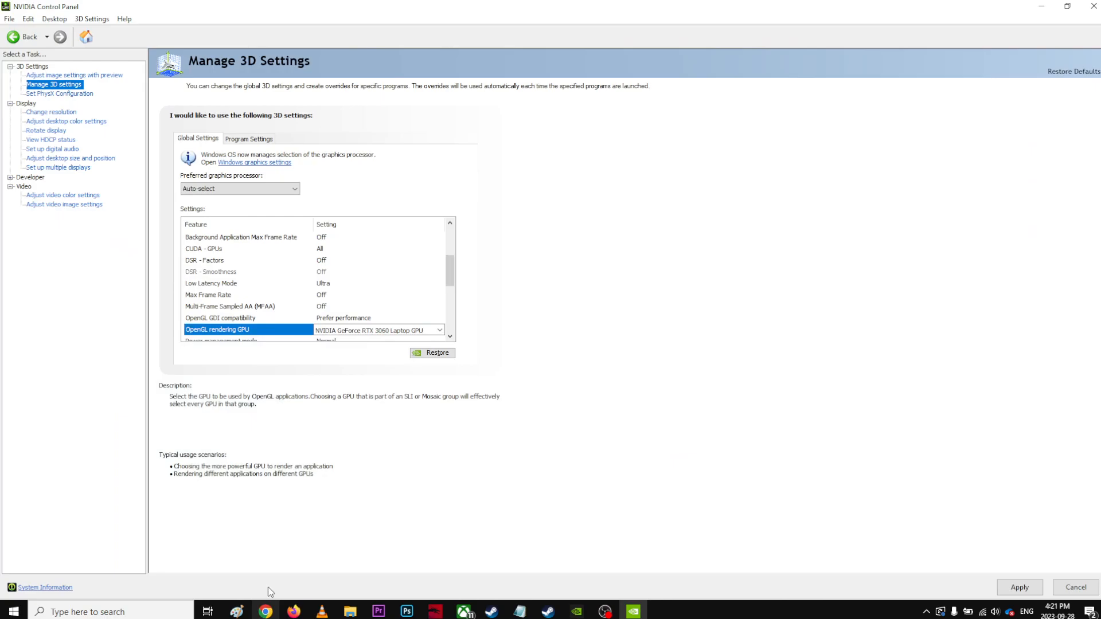
left_click(439, 330)
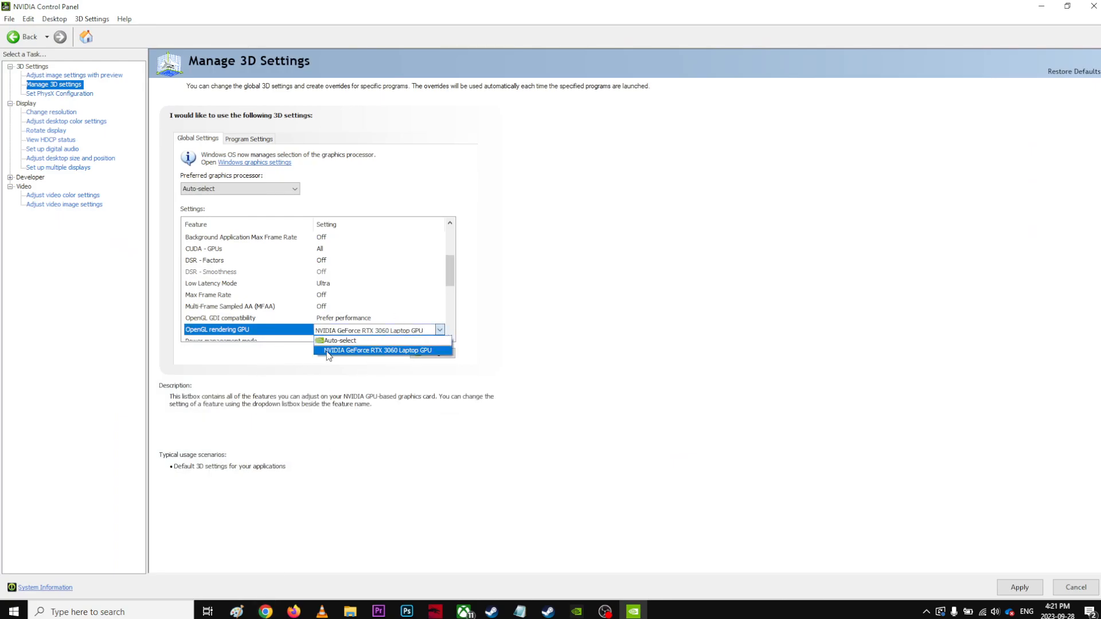
left_click(376, 350)
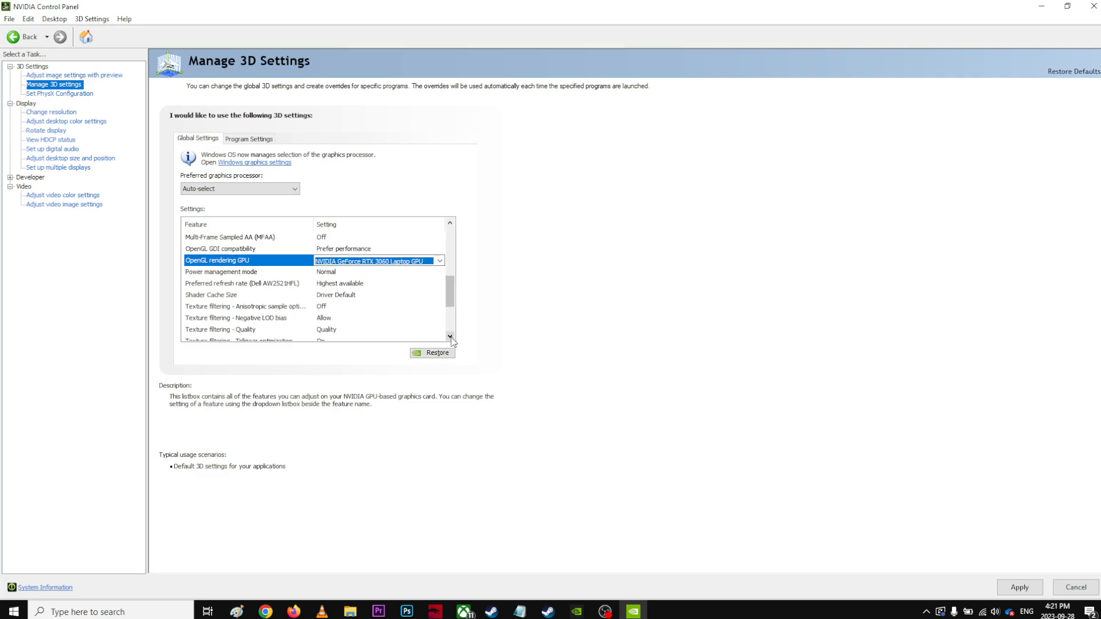
Set Power management mode to Prefer maximum performance
left_click(221, 271)
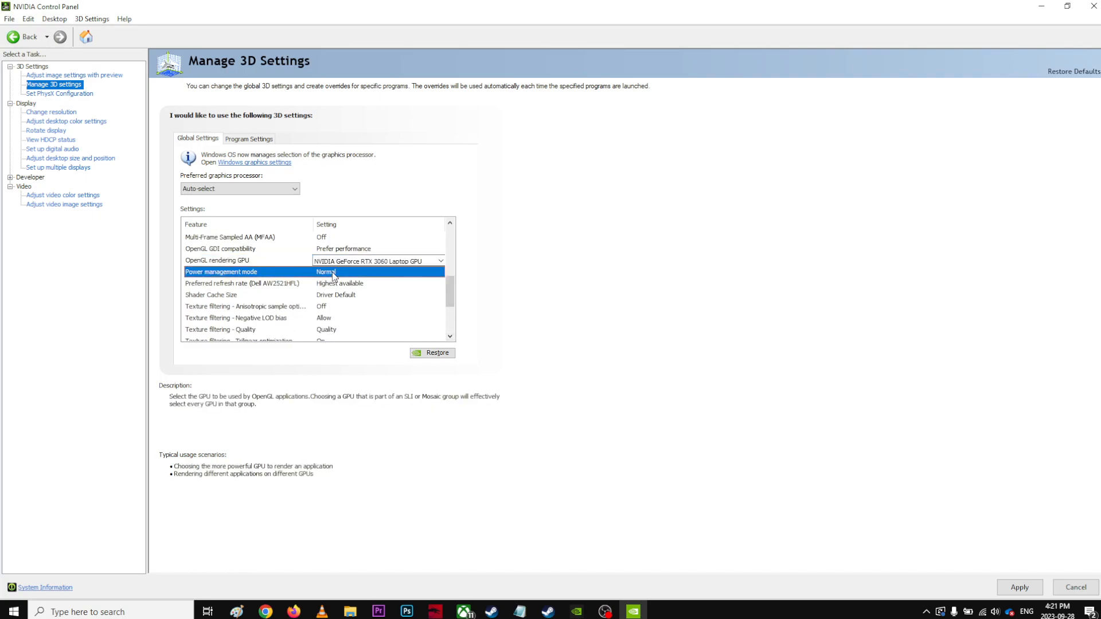
left_click(221, 272)
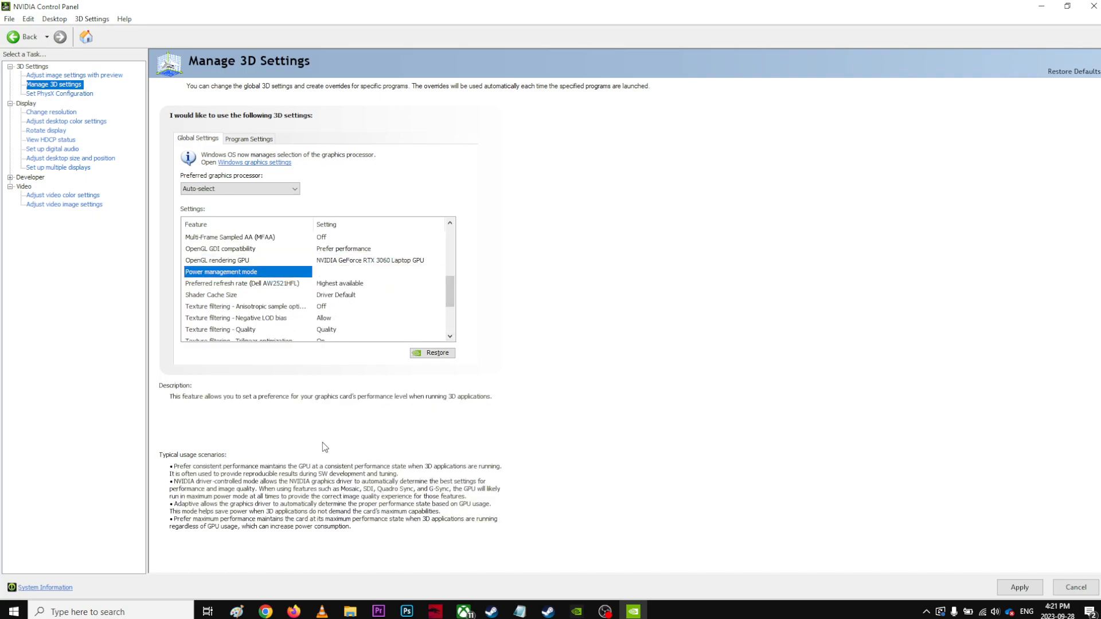
left_click(265, 611)
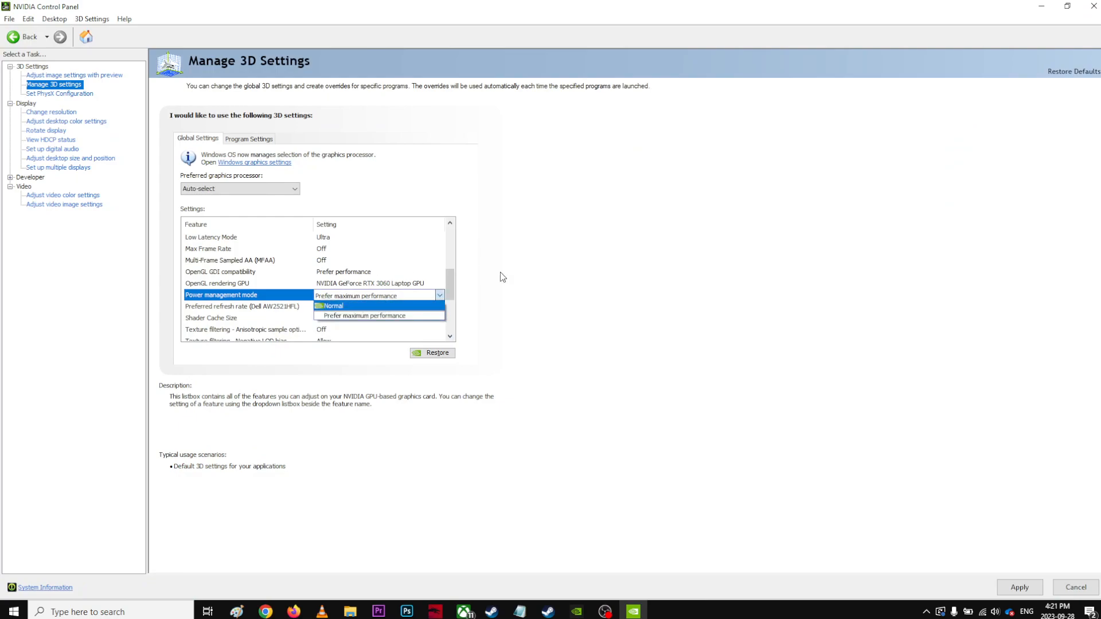
left_click(363, 315)
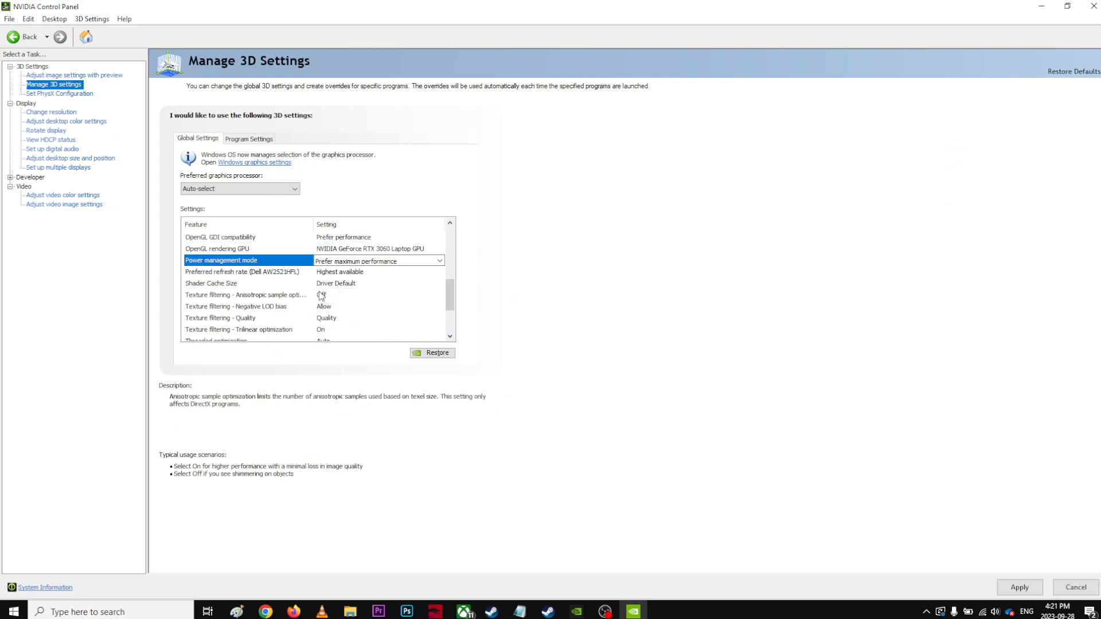
Turn Anisotropic sample optimization On, then check the Imgur guide's texture filtering quality value
left_click(245, 294)
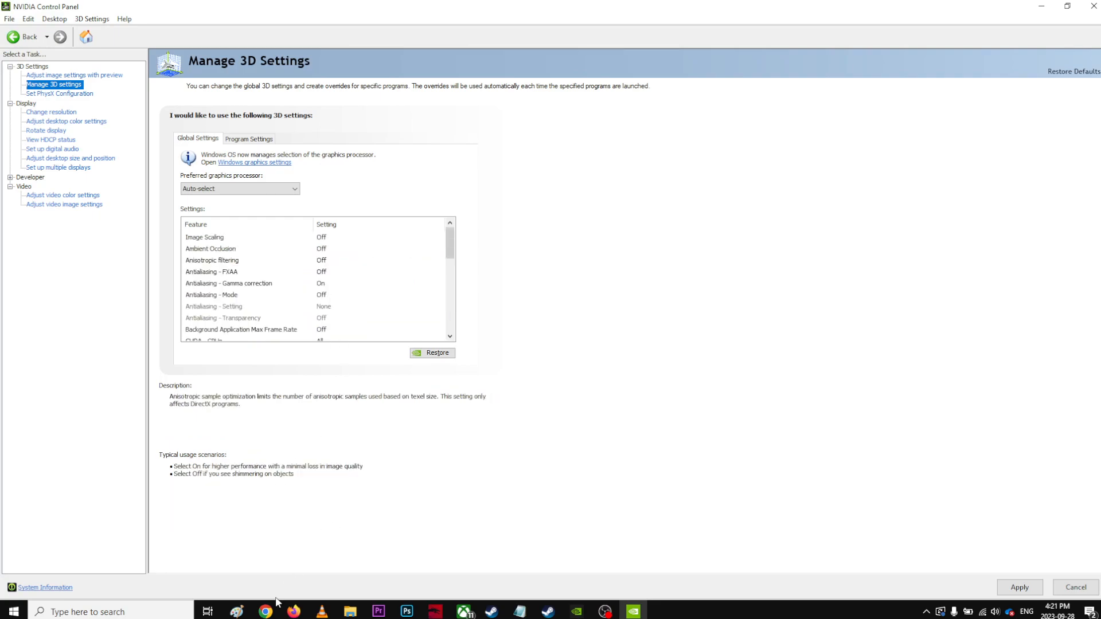
left_click(260, 611)
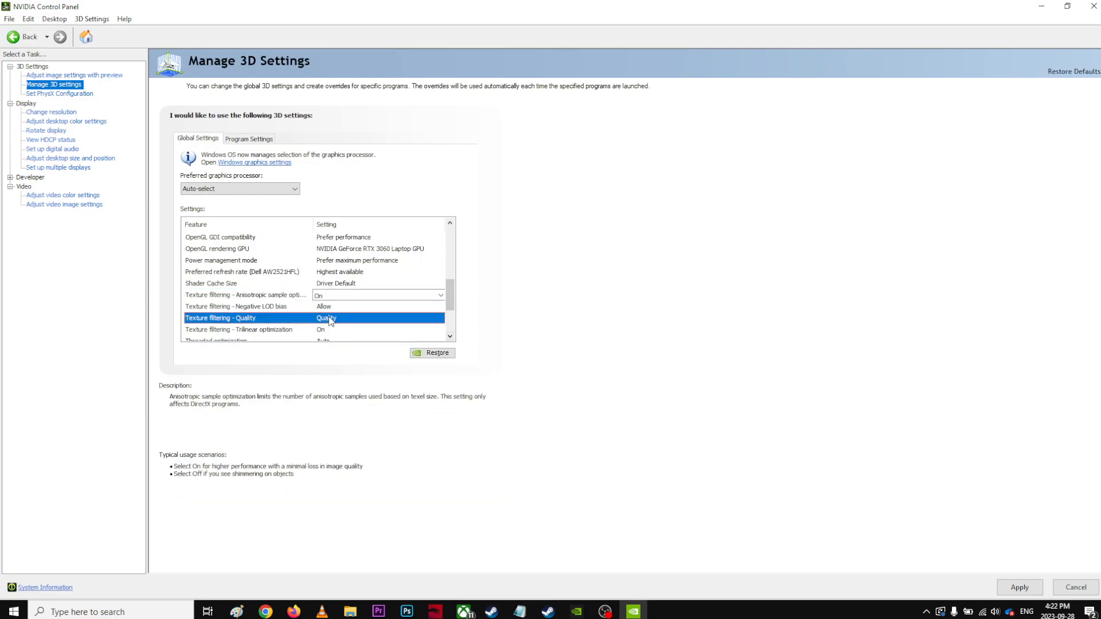
left_click(440, 318)
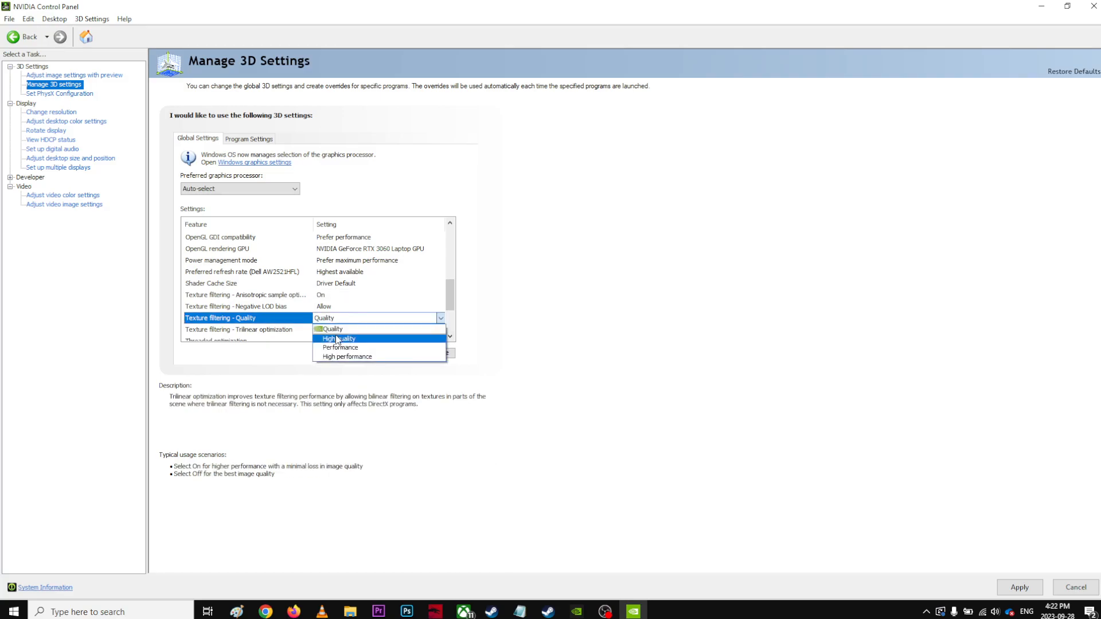
left_click(338, 338)
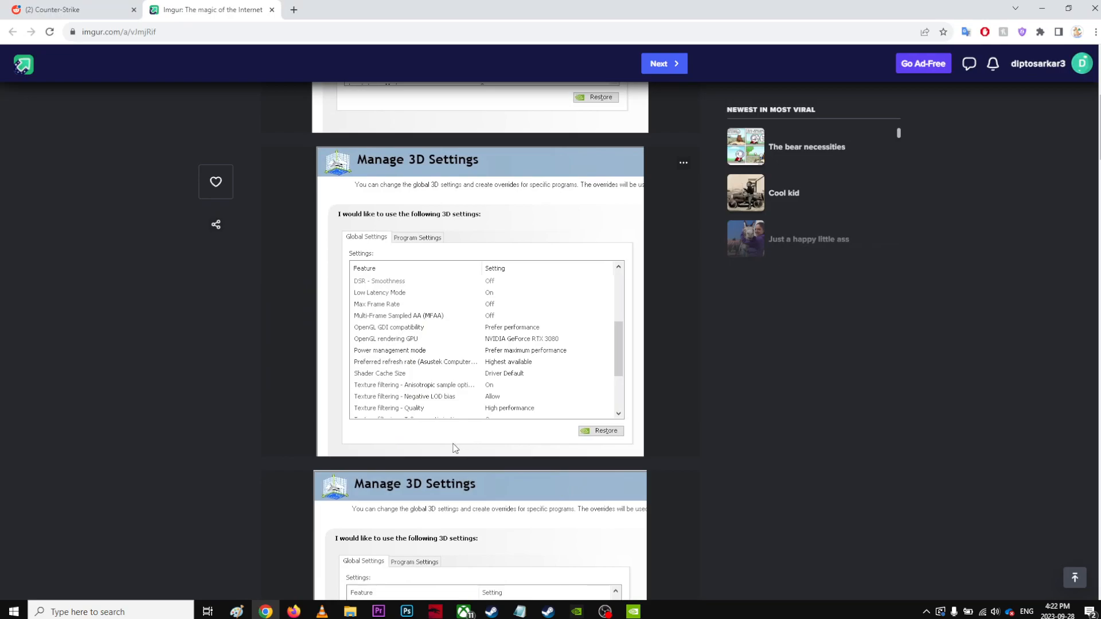
Set Texture filtering - Quality to High performance and Apply the global 3D settings
scroll("down", 3)
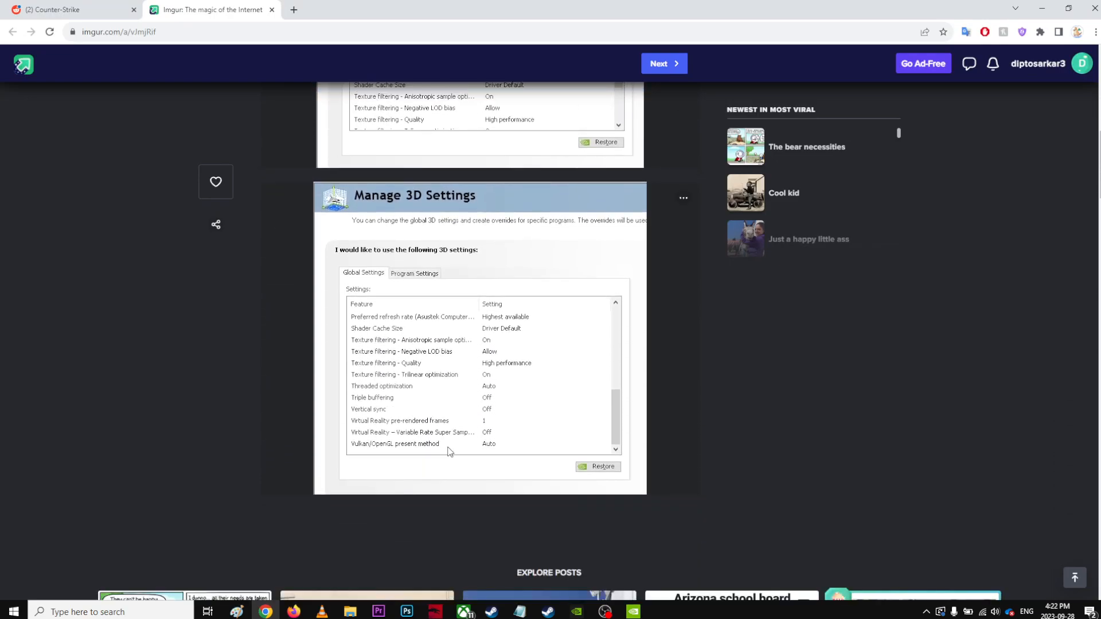
mouse_move(412, 461)
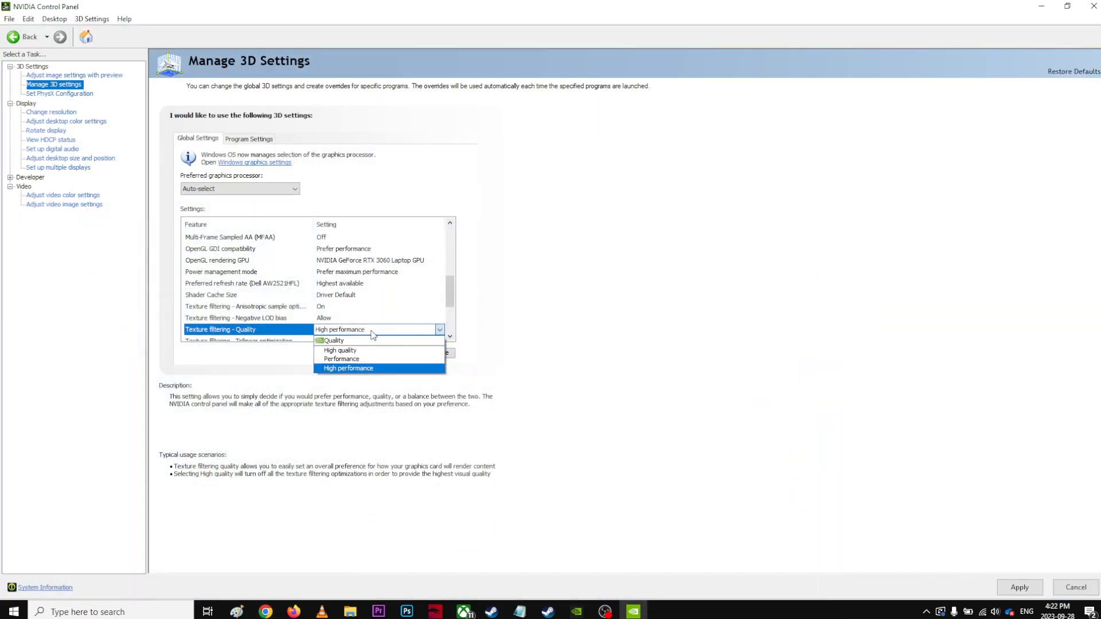
left_click(348, 368)
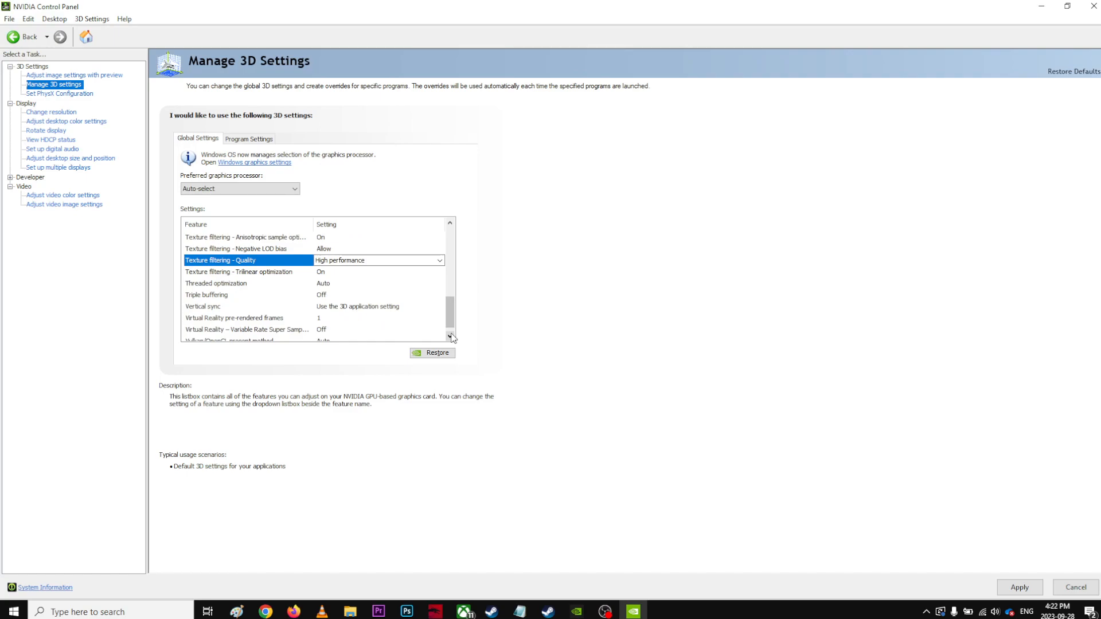
scroll("down", 3)
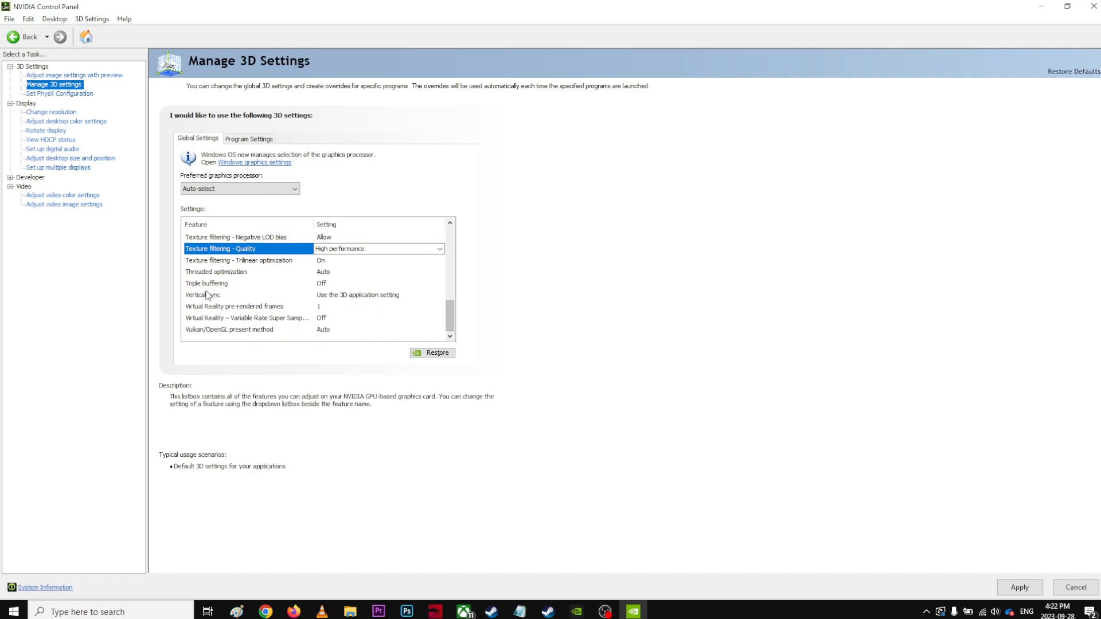
left_click(229, 329)
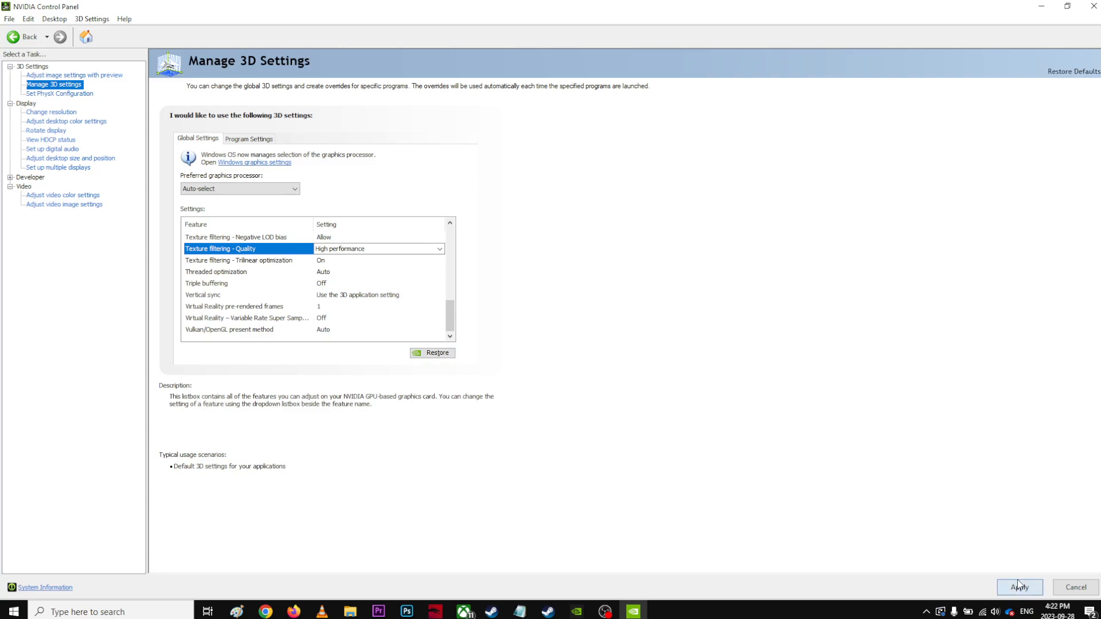
mouse_move(682, 323)
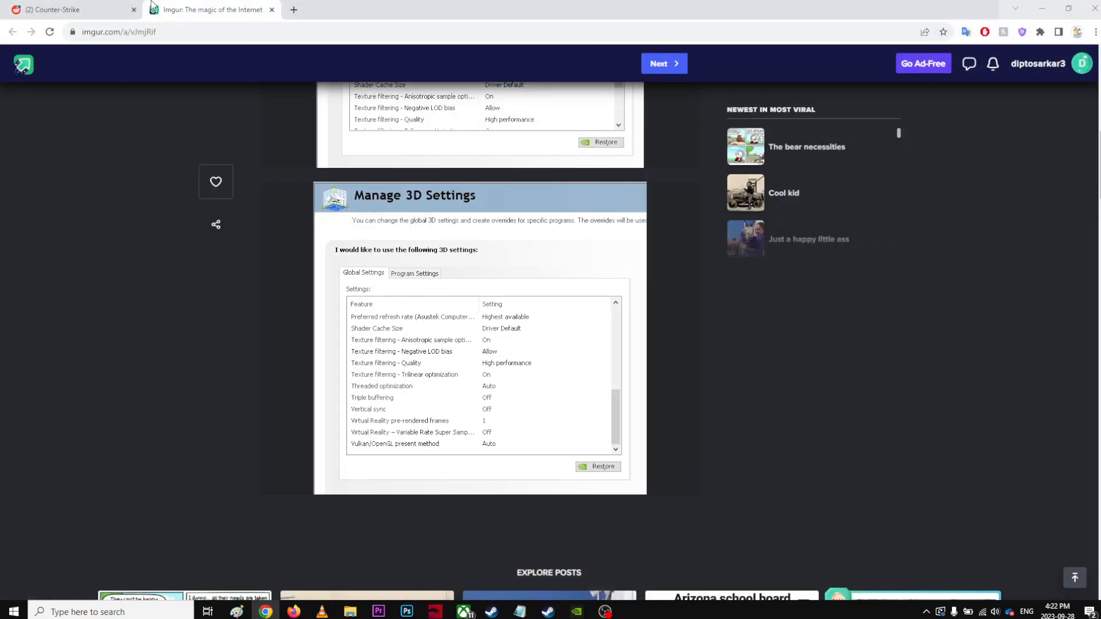
Bring up the next Imgur guide image with CS2's Advanced Video settings
left_click(63, 9)
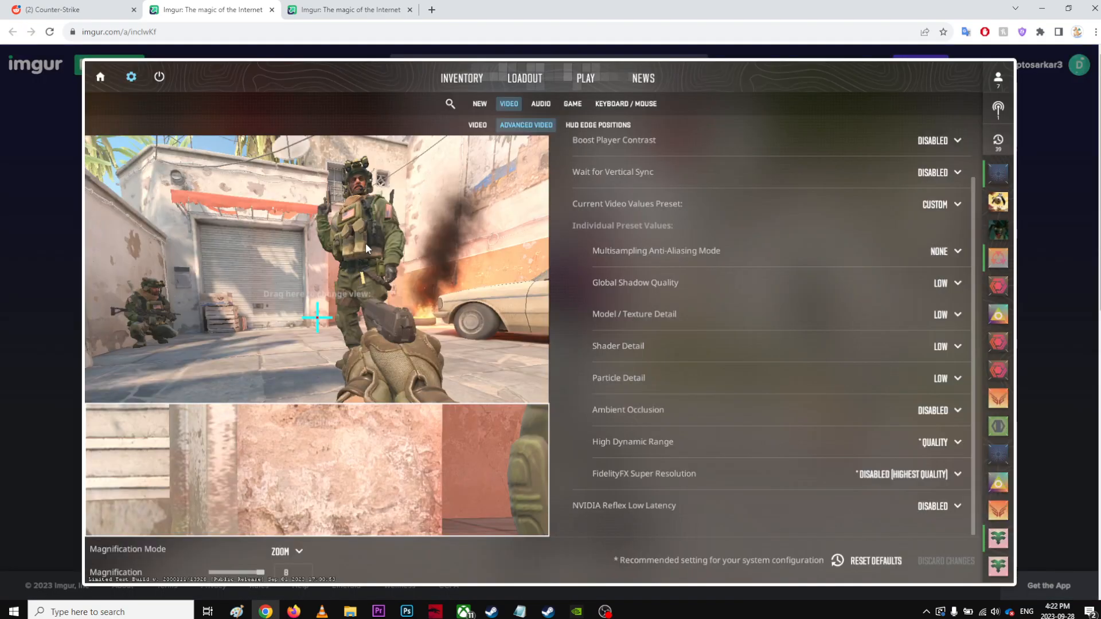
mouse_move(544, 376)
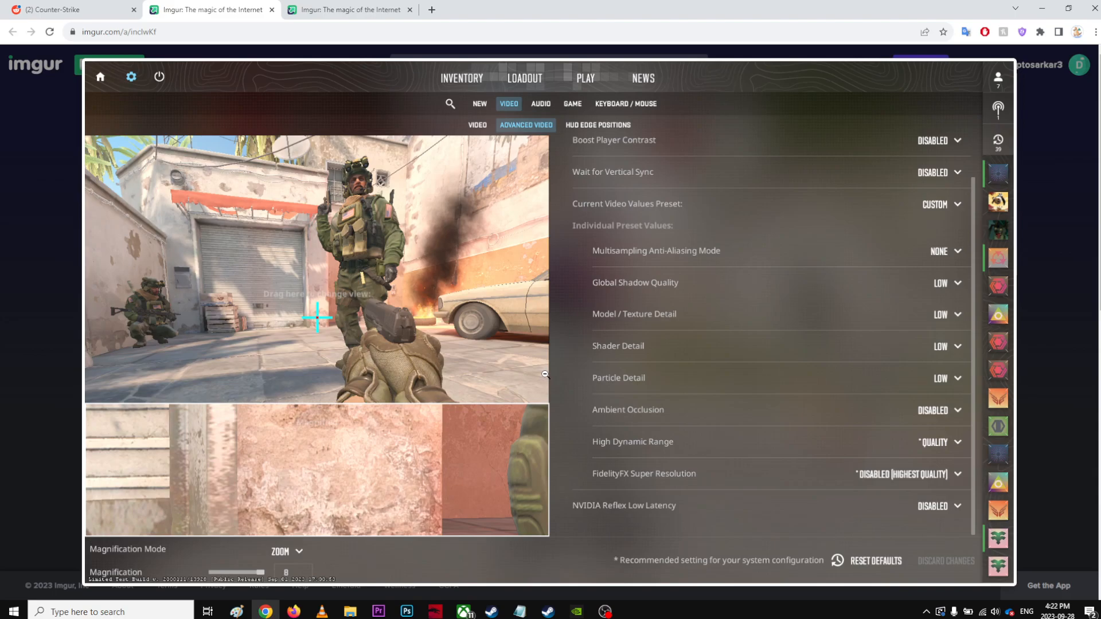
mouse_move(492, 511)
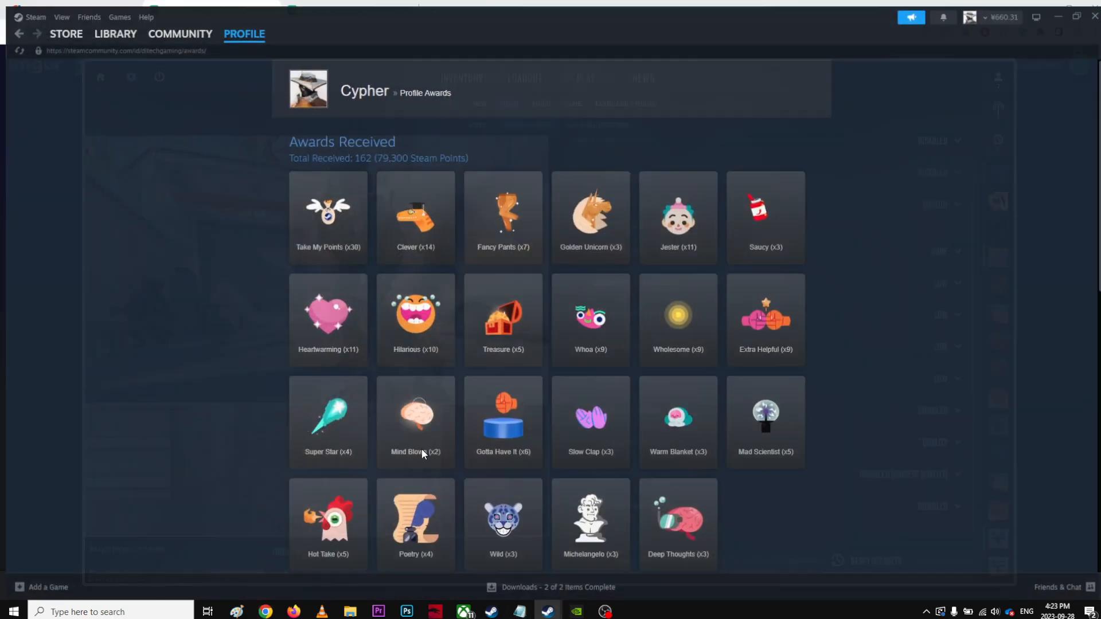
Launch Counter-Strike 2 from the Steam library's Favorites list
left_click(116, 34)
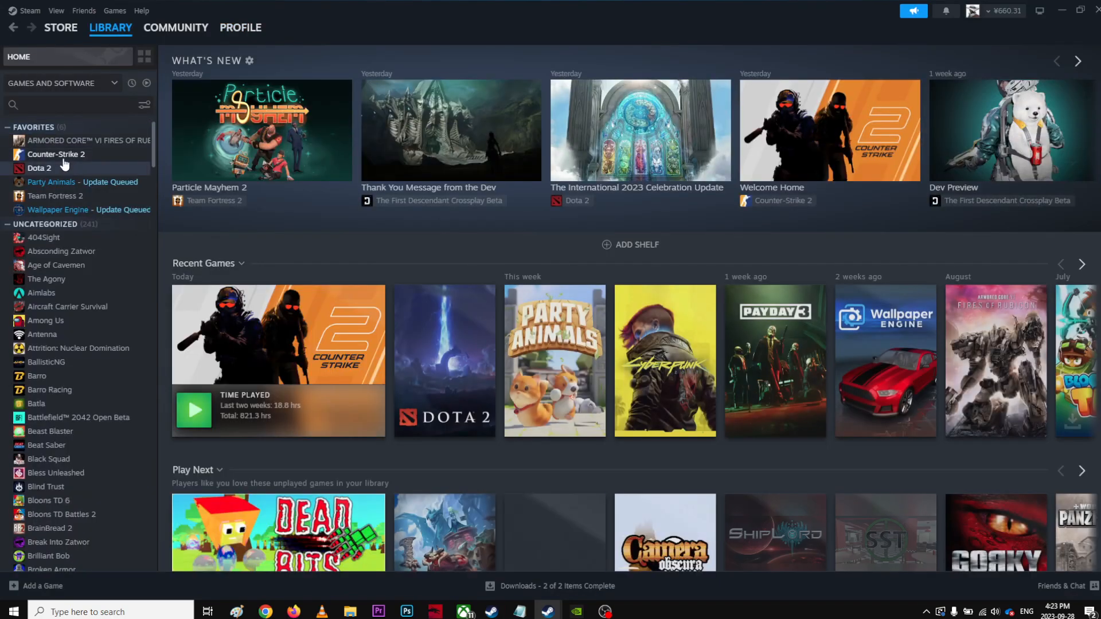
left_click(57, 153)
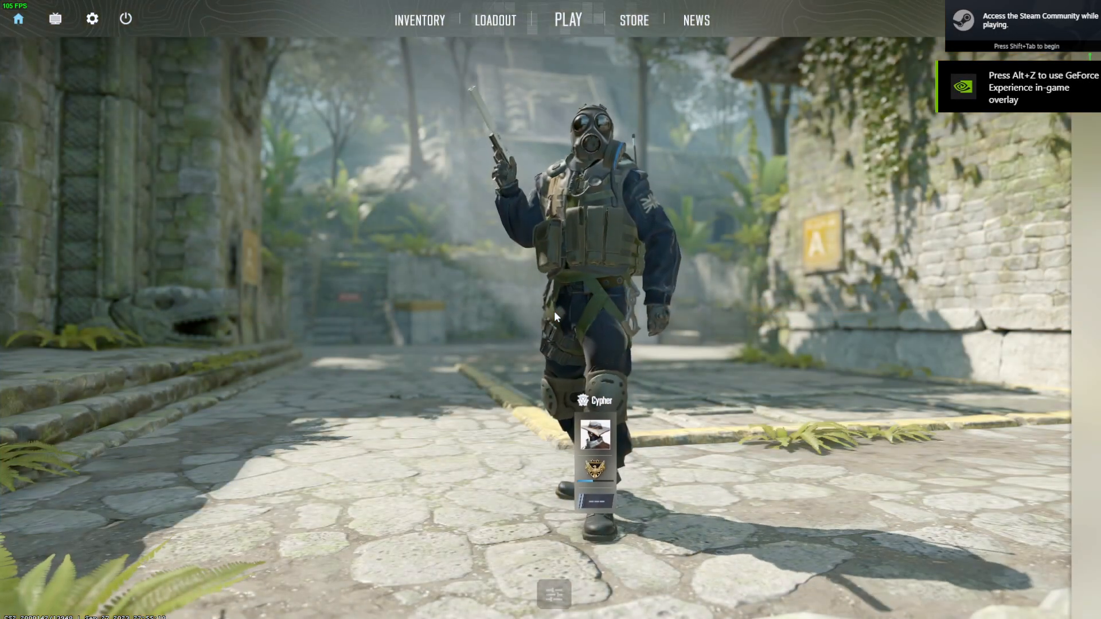
mouse_move(91, 19)
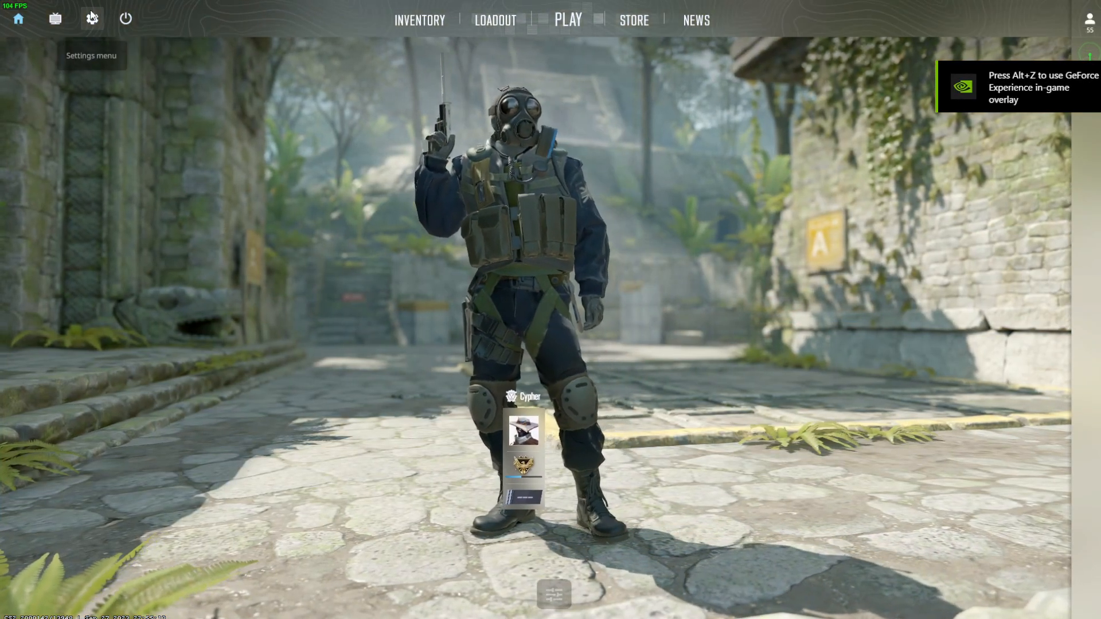
In CS2 Settings > Advanced Video, disable Wait for Vertical Sync, then return to the Imgur guide
left_click(90, 18)
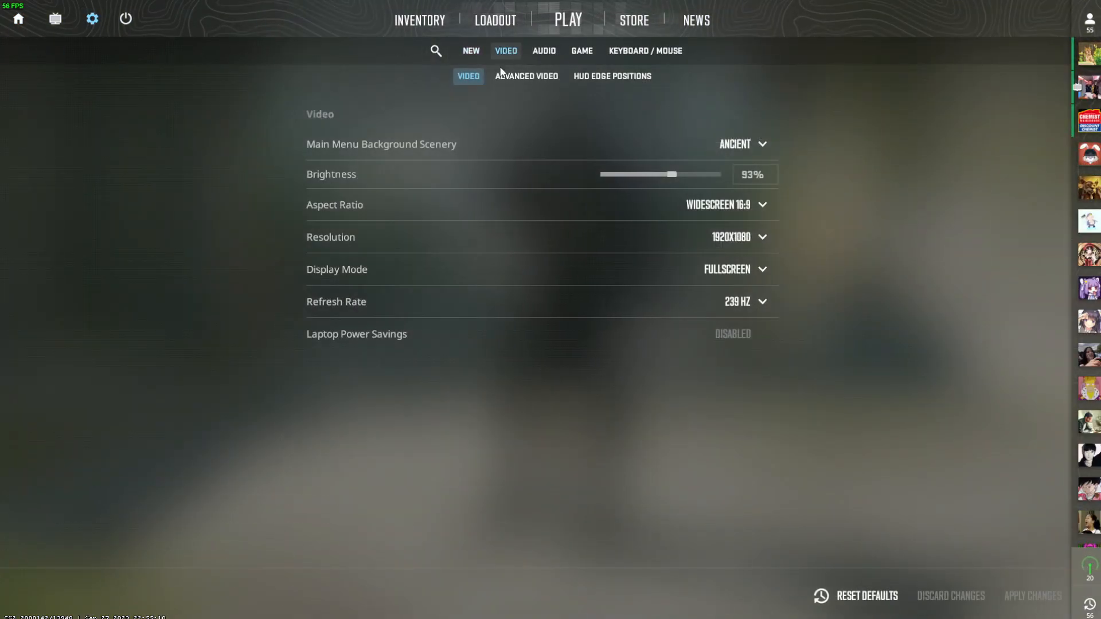
left_click(526, 76)
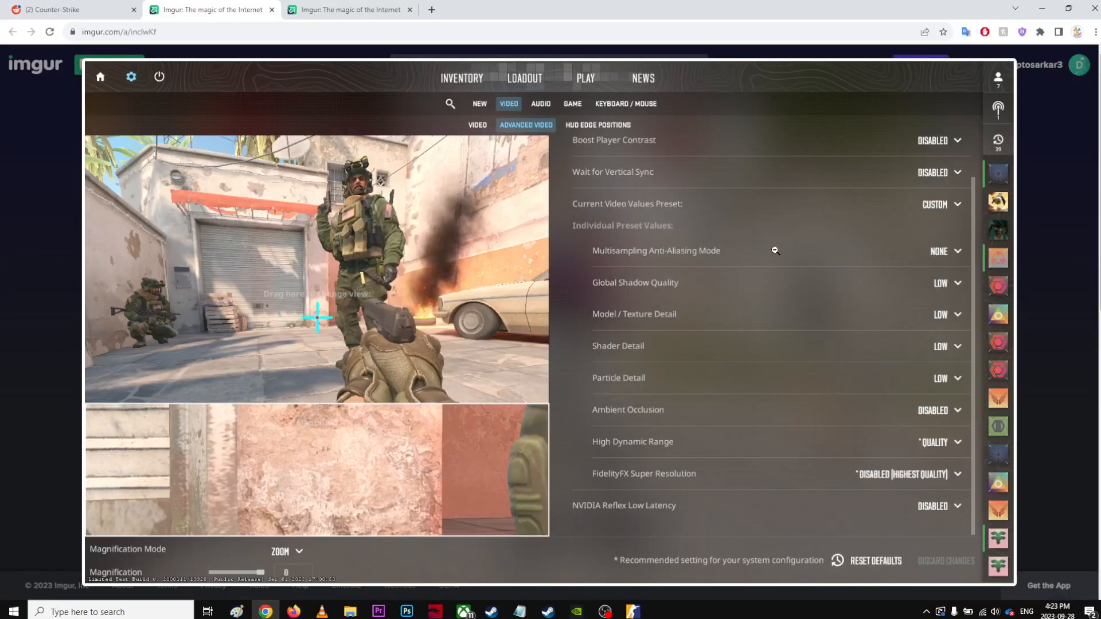
mouse_move(754, 434)
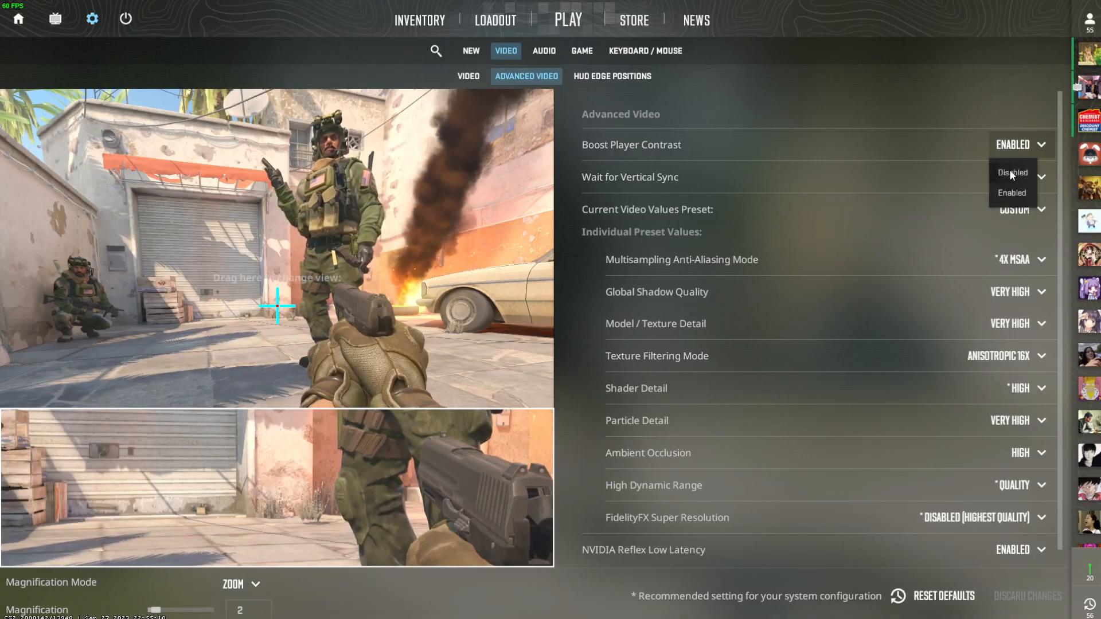
left_click(1012, 173)
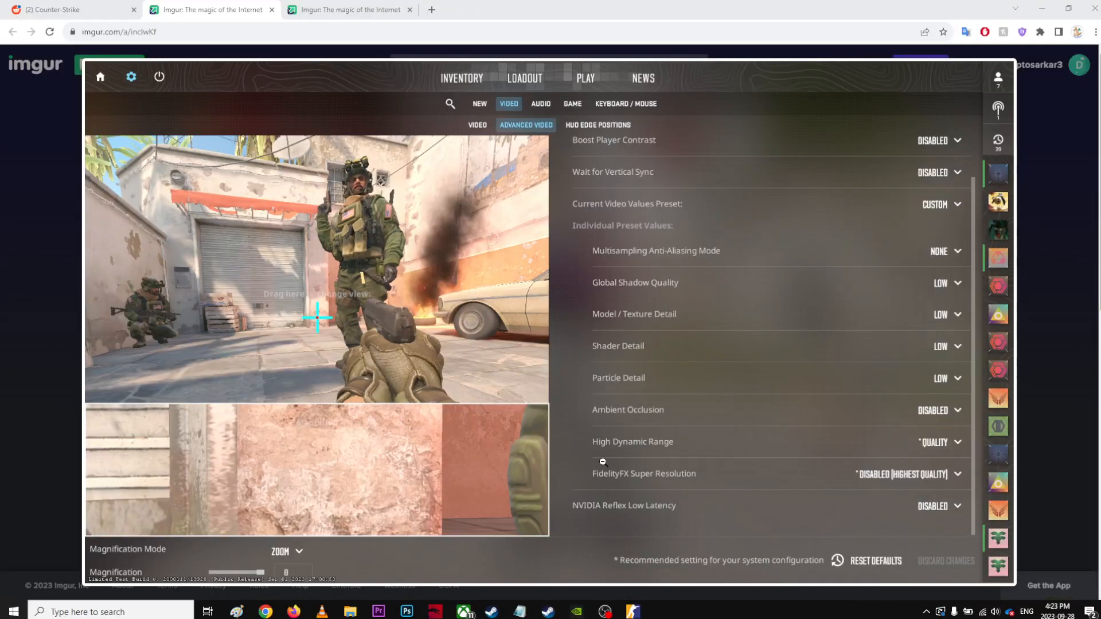
left_click(9, 612)
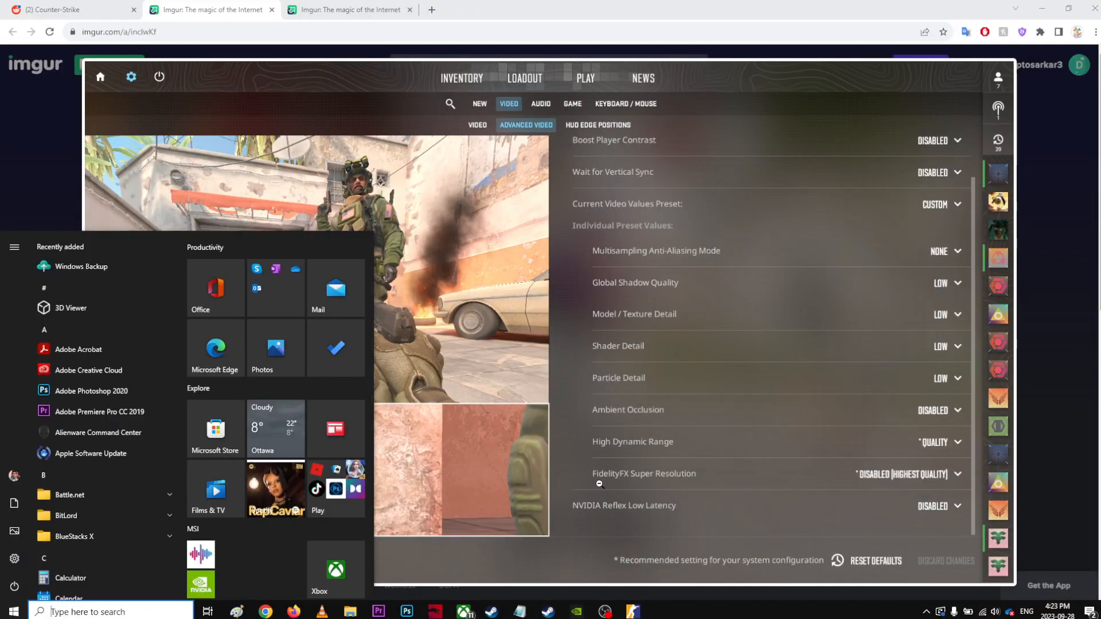
mouse_move(943, 330)
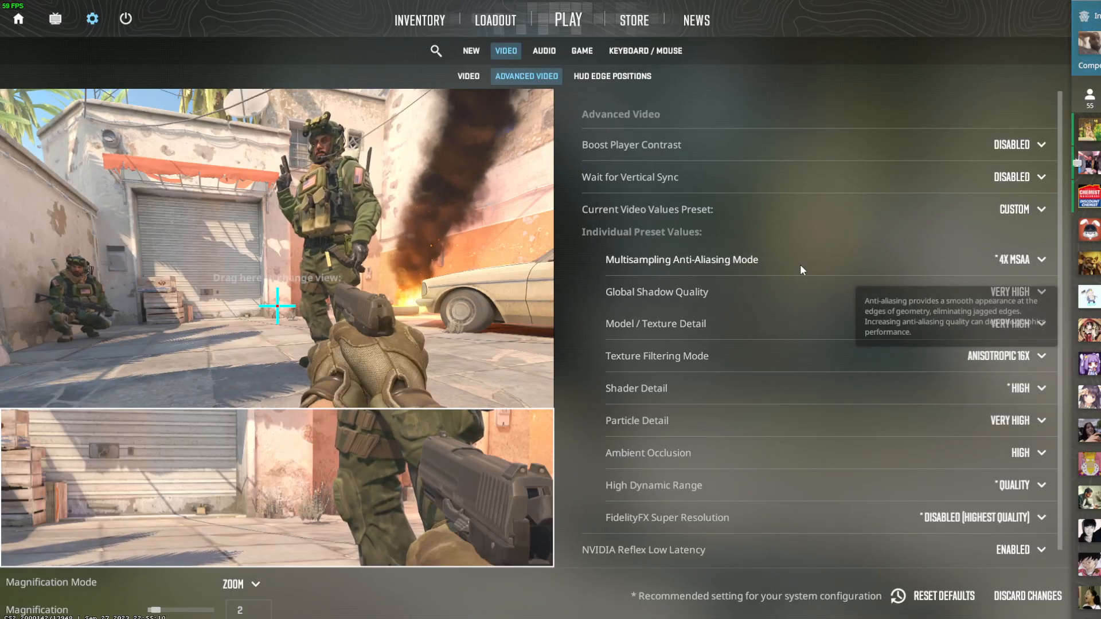
Set MSAA to None, shadows and model/texture detail to Medium, shader detail to Low
left_click(1016, 260)
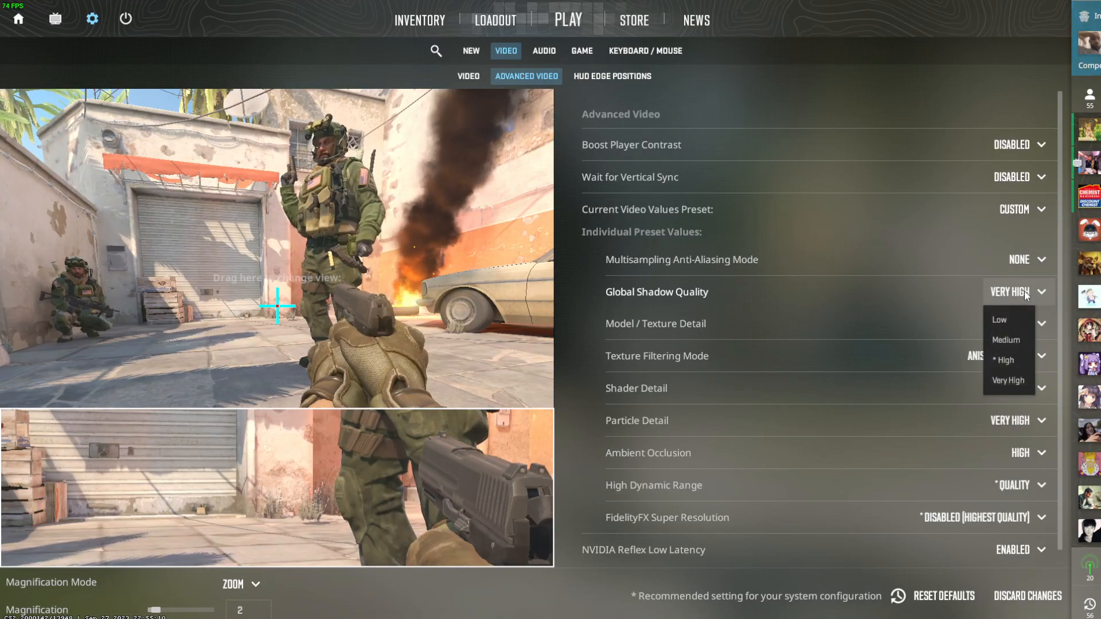
mouse_move(1012, 343)
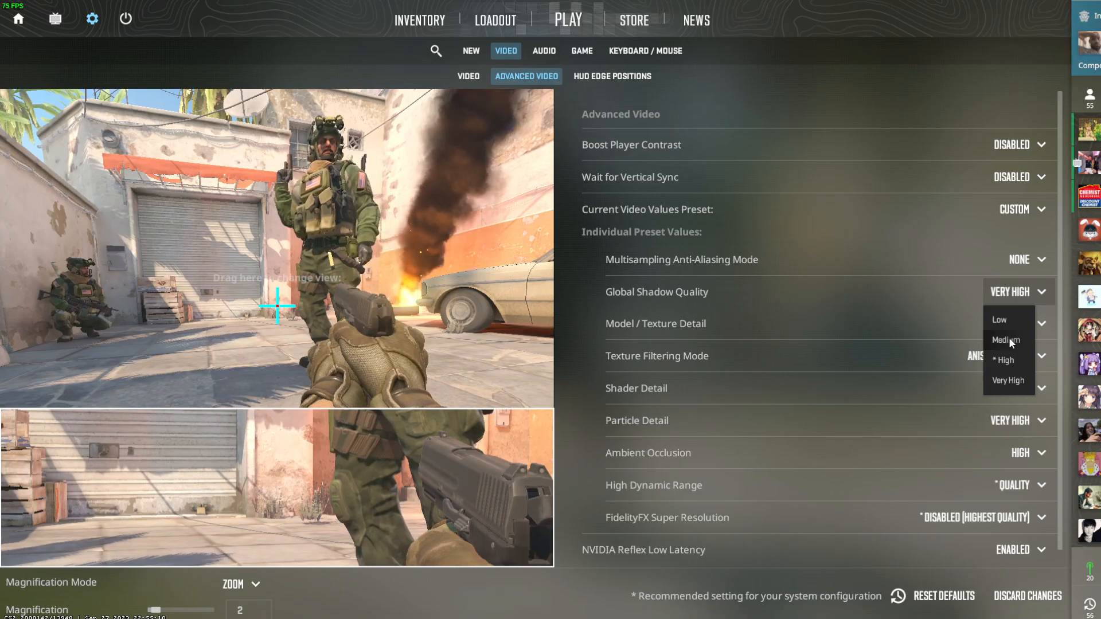
left_click(1006, 339)
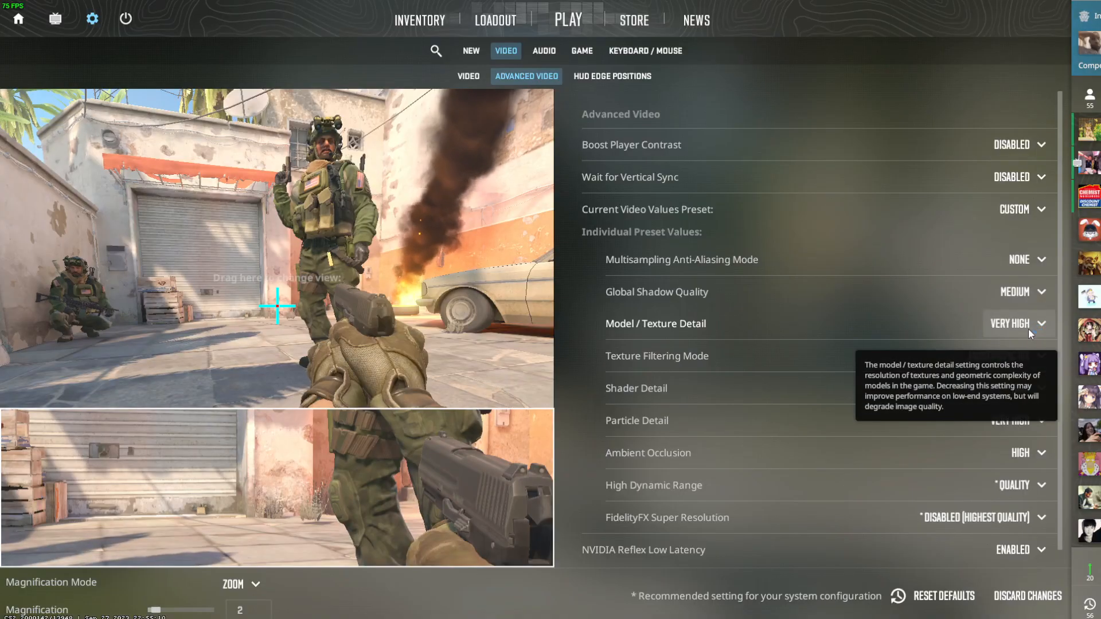
left_click(1015, 356)
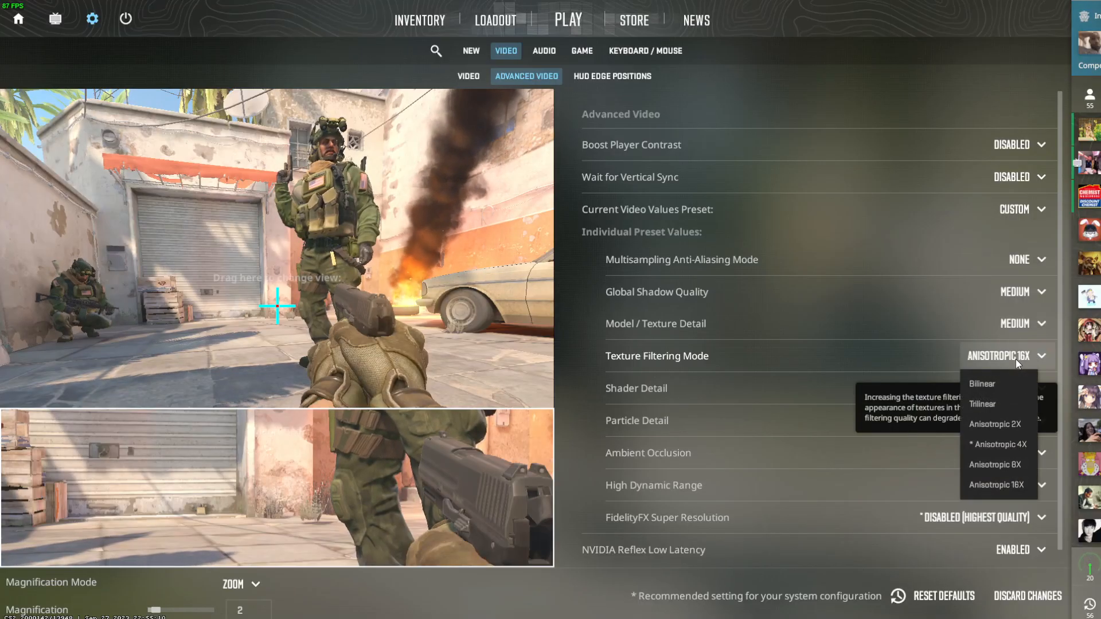
left_click(996, 468)
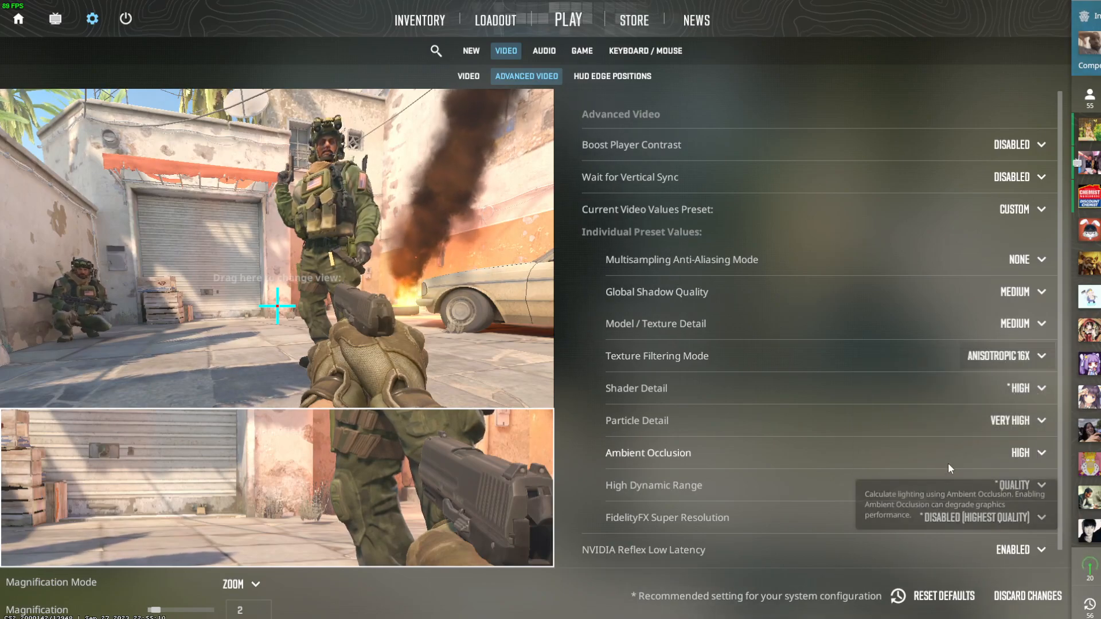
mouse_move(1023, 355)
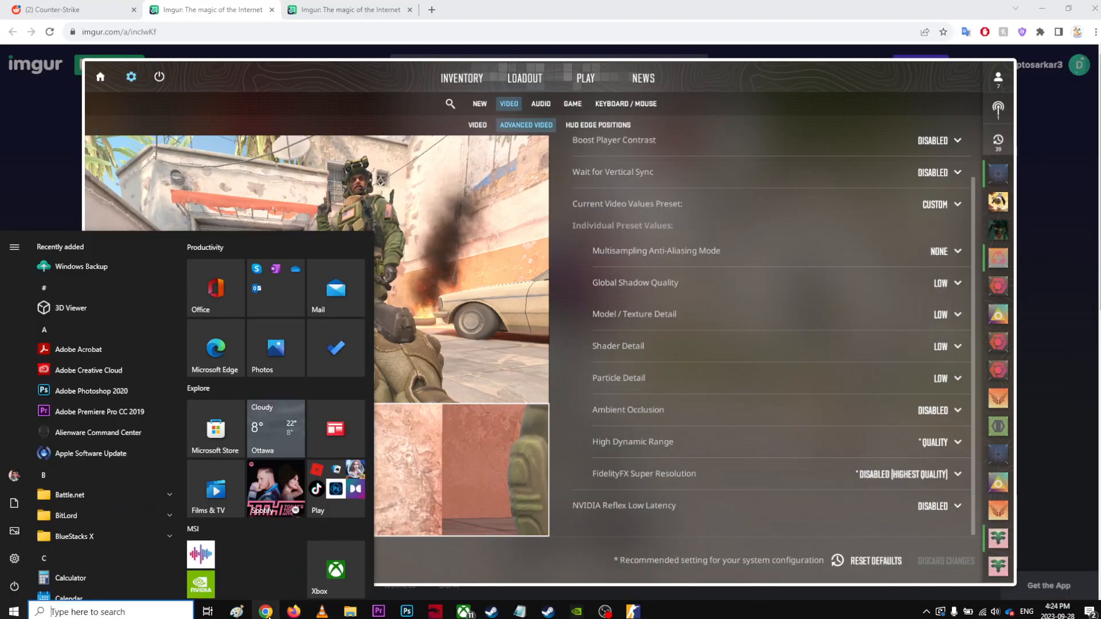
mouse_move(269, 613)
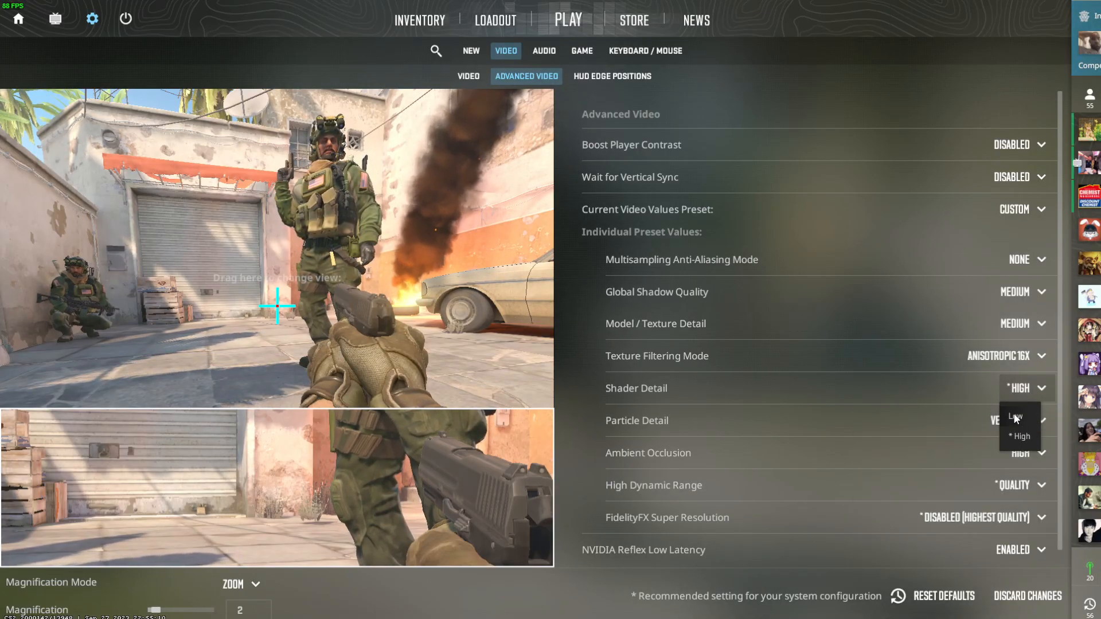
left_click(1015, 417)
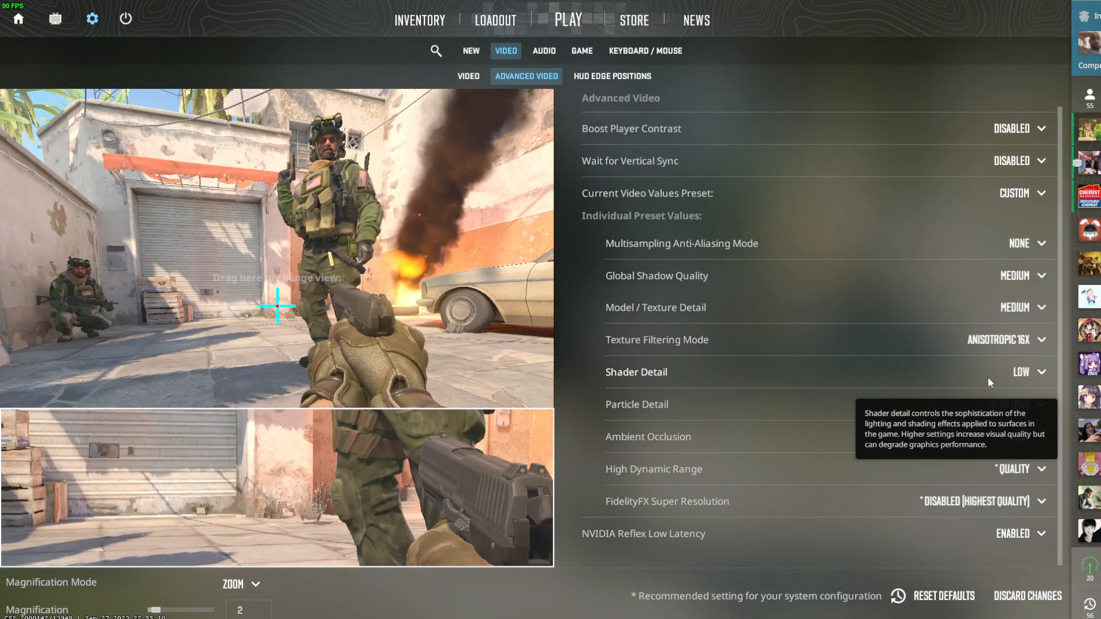
mouse_move(1021, 502)
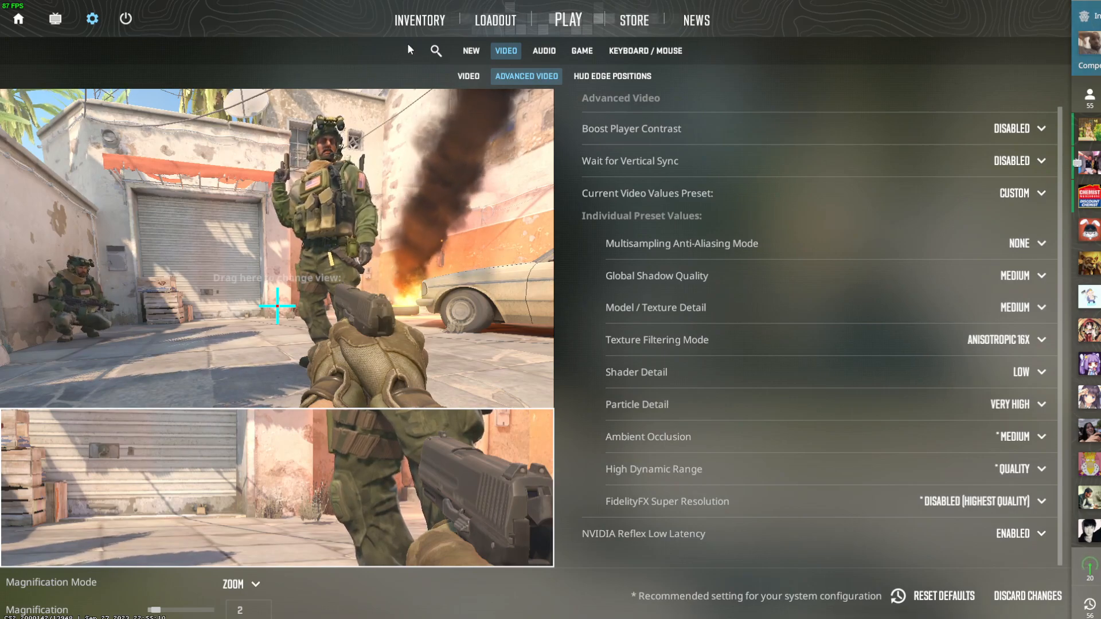
left_click(420, 19)
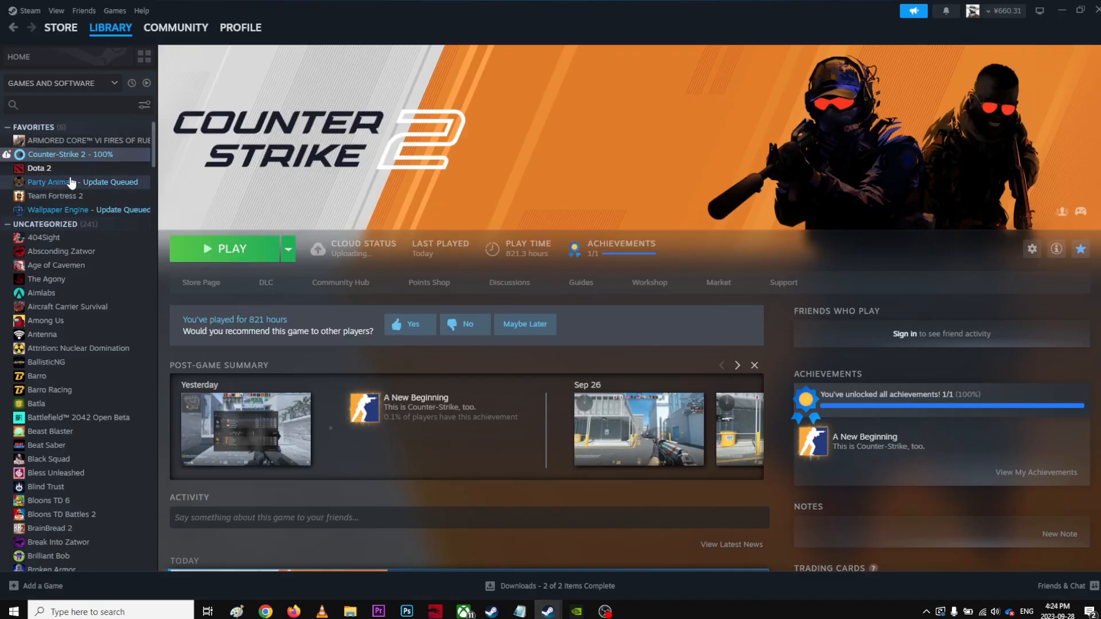
Start Verify integrity of game files from Counter-Strike 2's Properties > Installed Files
right_click(57, 154)
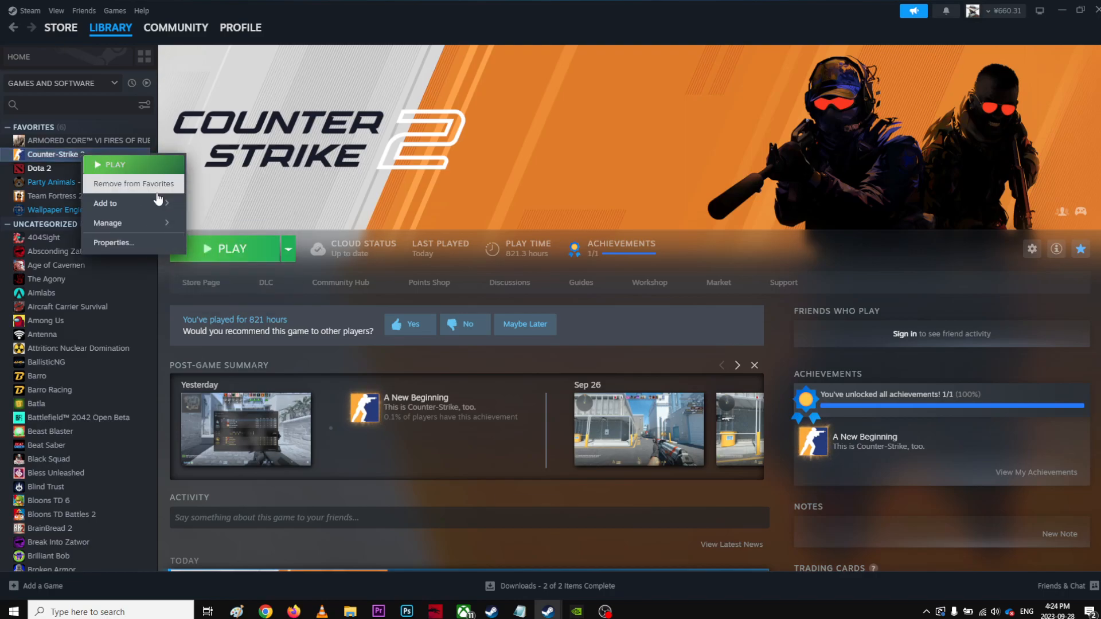
mouse_move(132, 243)
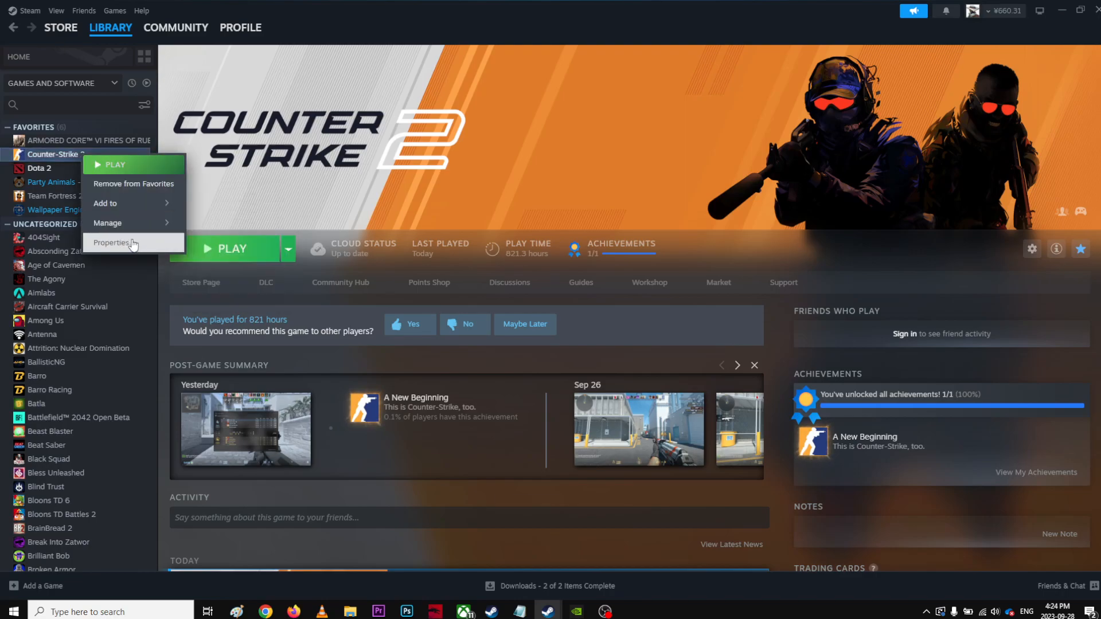
left_click(112, 243)
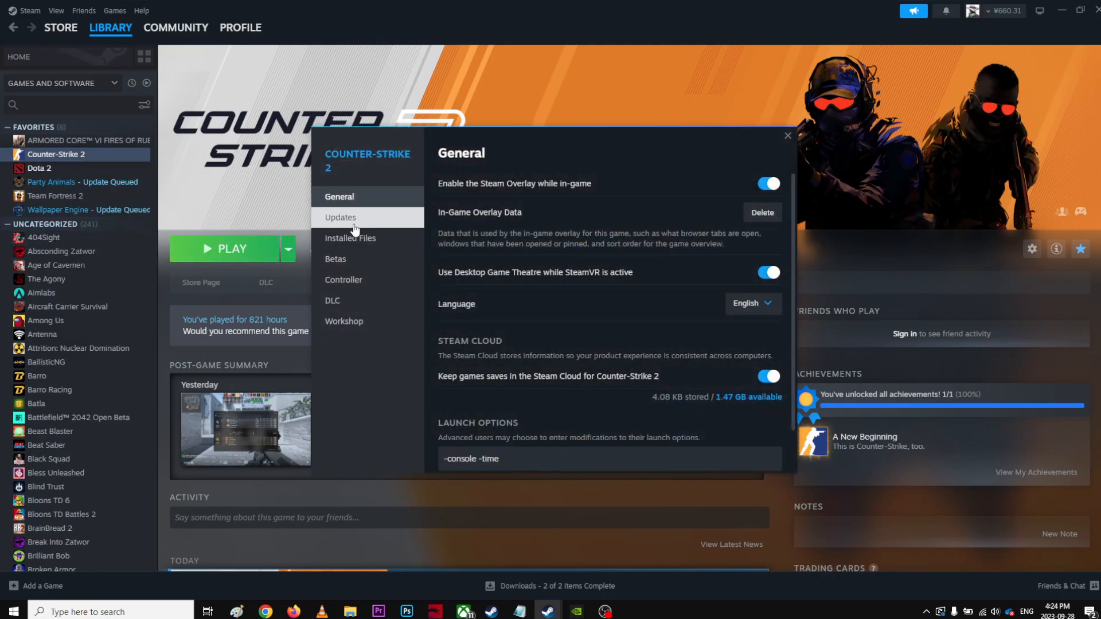
left_click(350, 237)
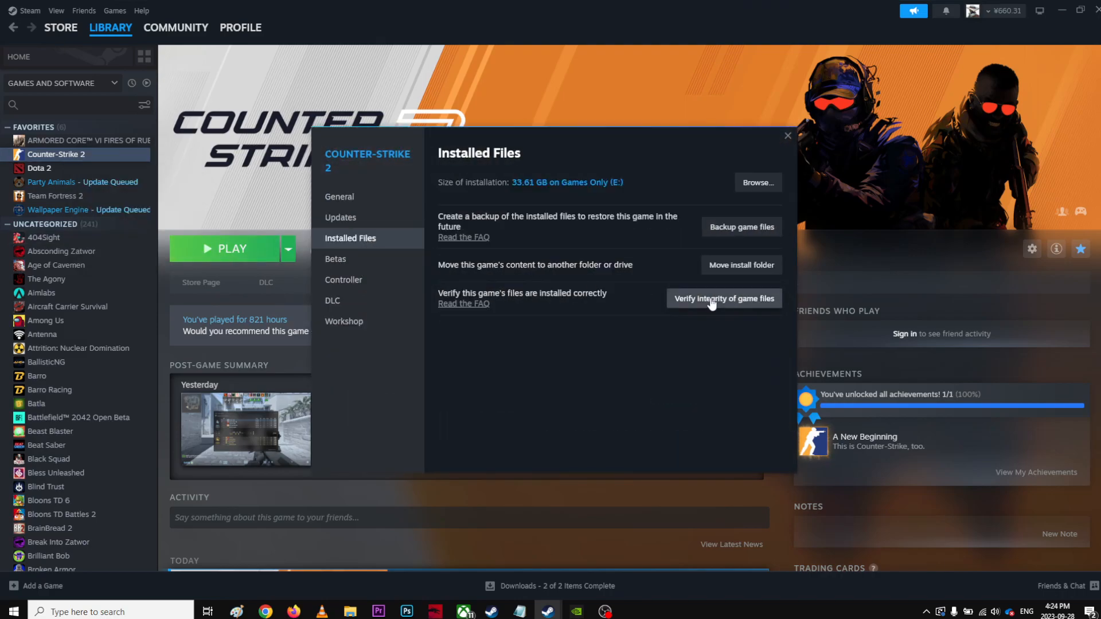
left_click(723, 298)
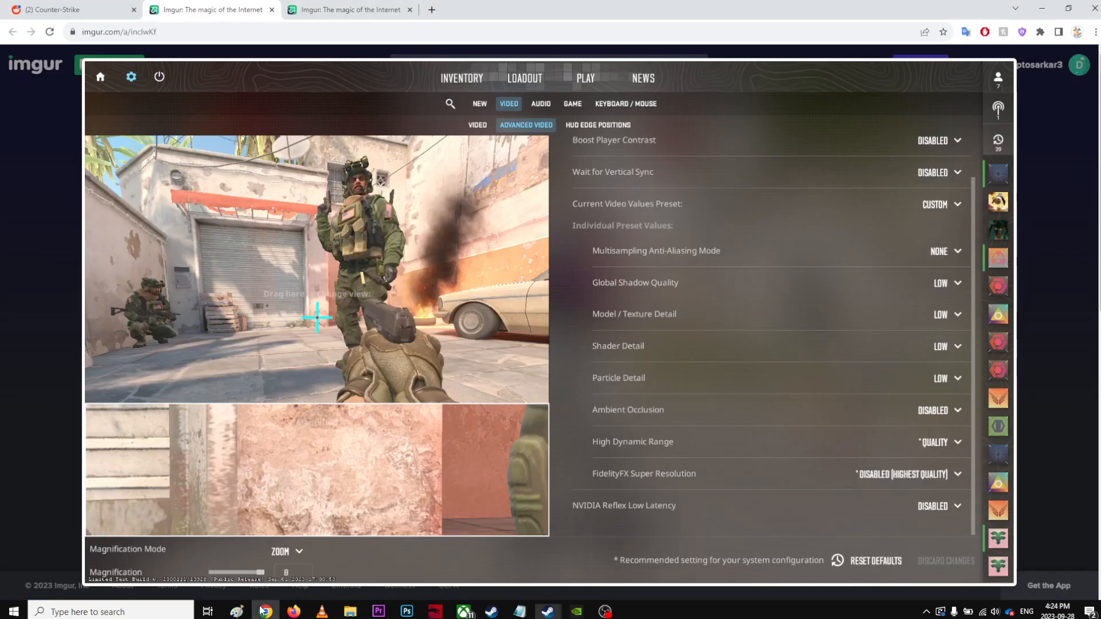
Reread the Reddit post, highlighting the CSGO-feel and night-and-day passages, then check Steam
left_click(69, 10)
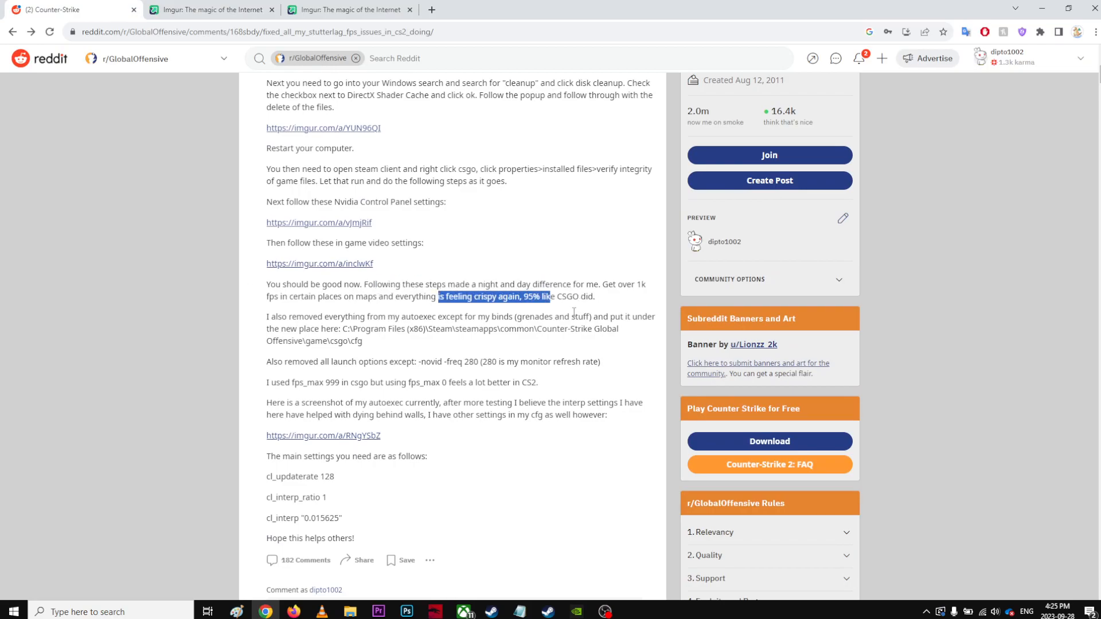
left_click_drag(468, 285, 594, 296)
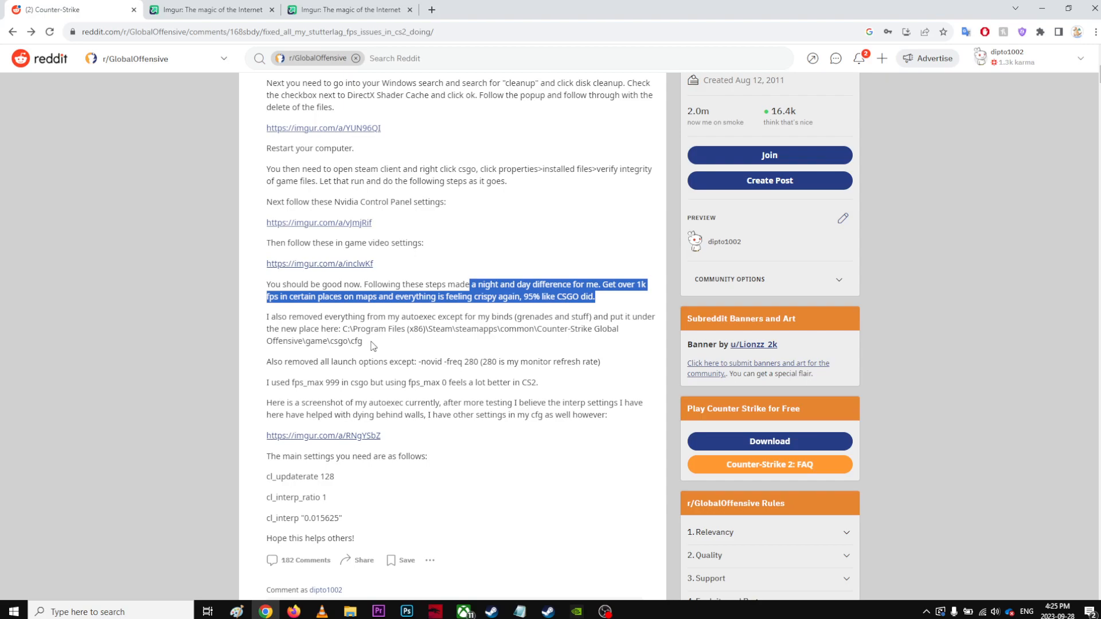
left_click_drag(328, 317, 541, 316)
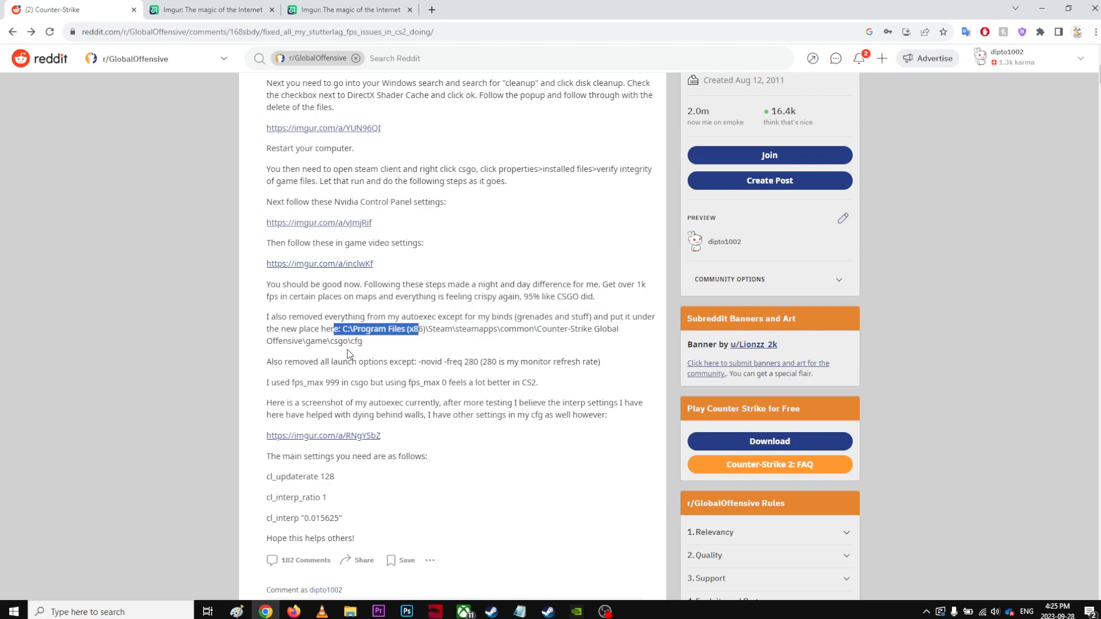
scroll("down", 3)
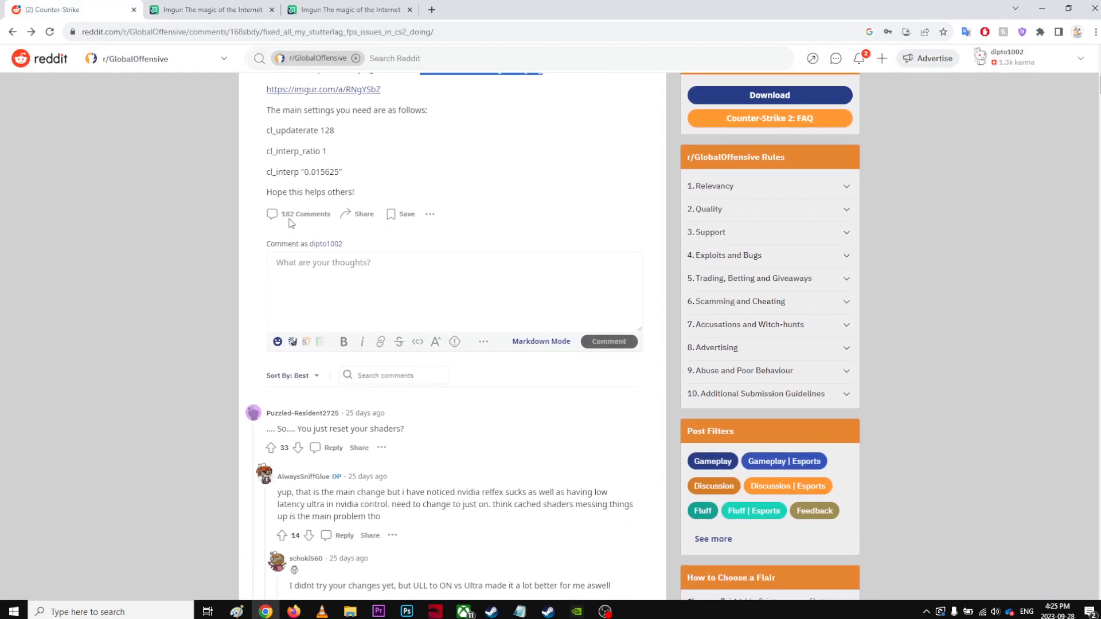
mouse_move(221, 324)
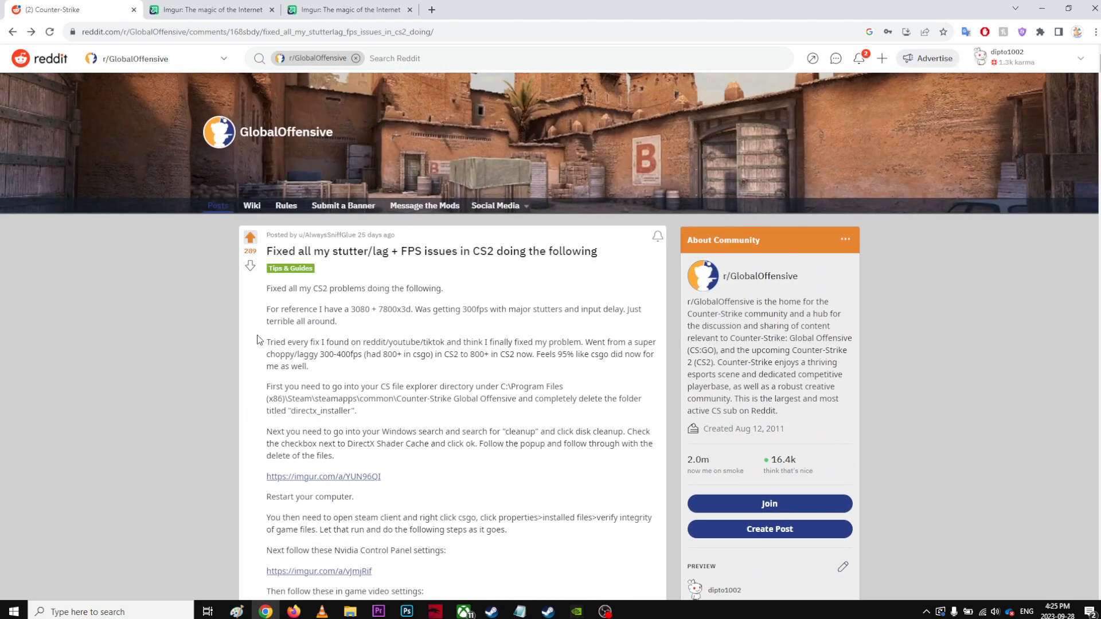
mouse_move(400, 594)
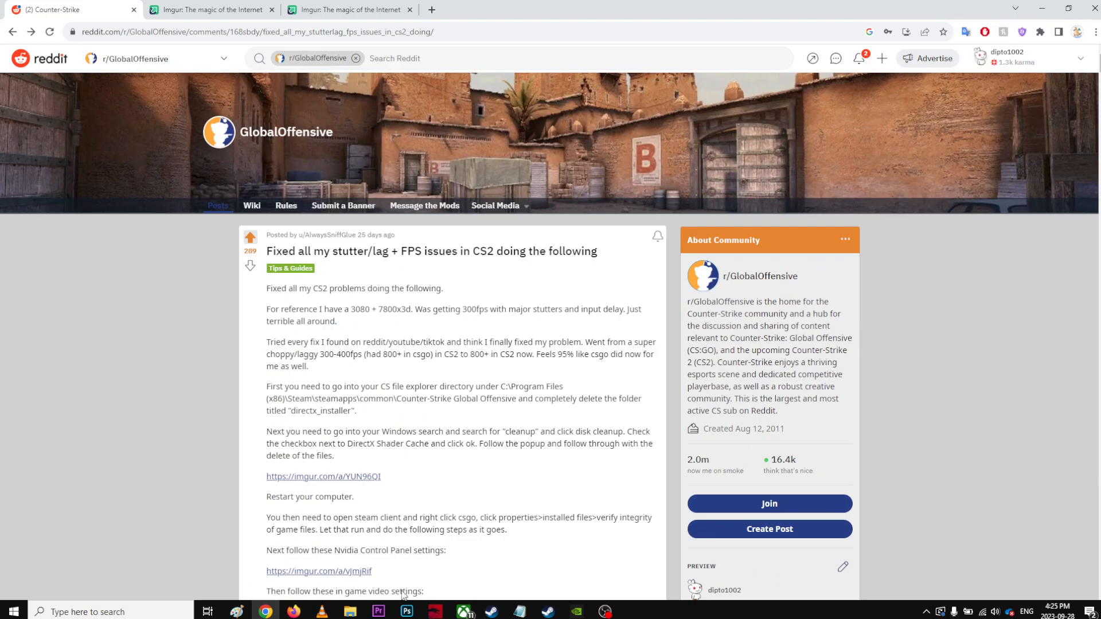
left_click(604, 612)
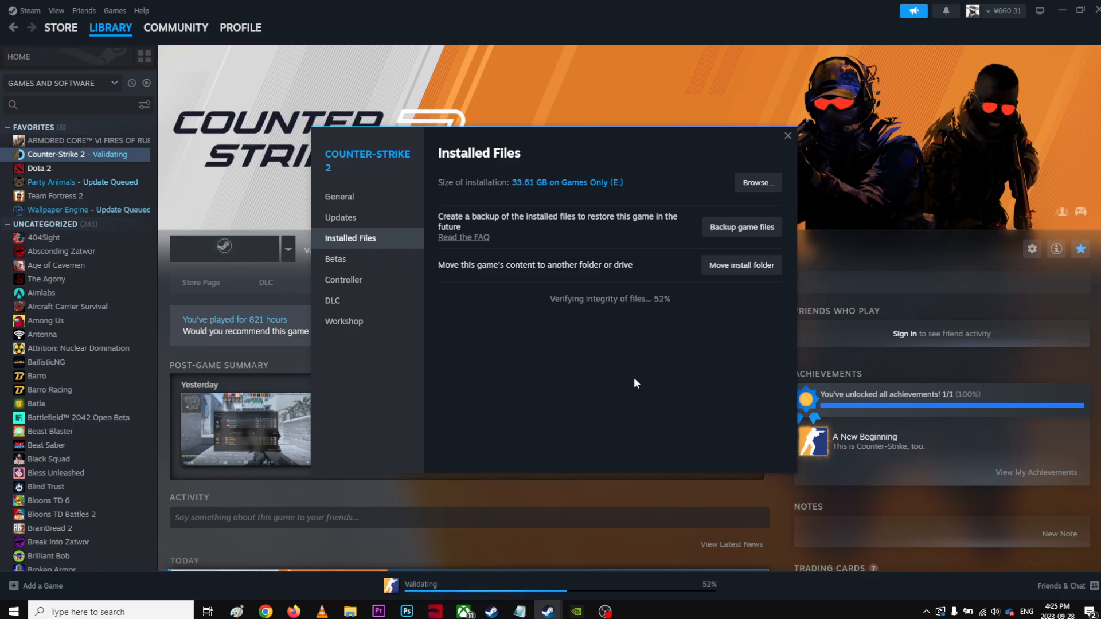
mouse_move(627, 522)
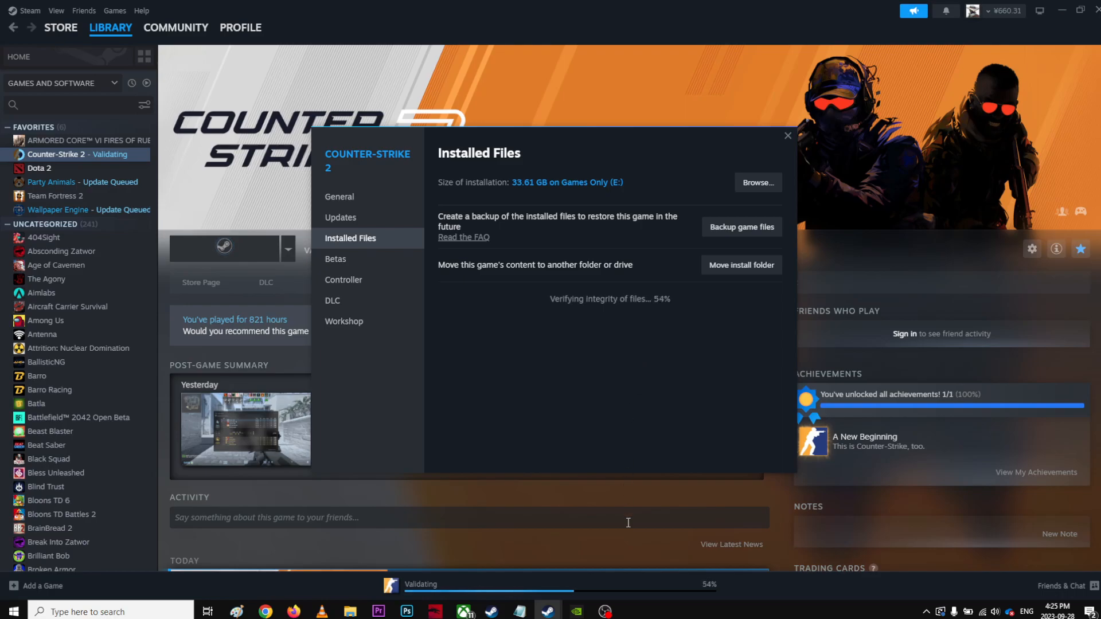